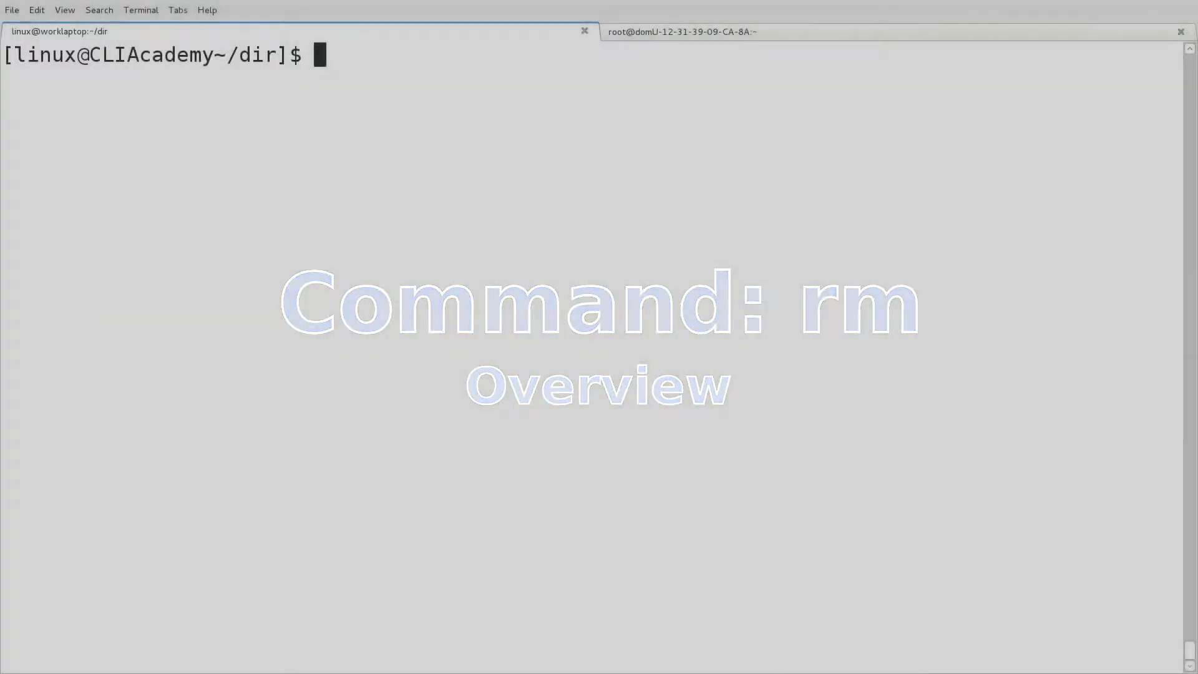
Review rm --help and the rm man page, highlighting the --one-file-system option
text(rm --help)
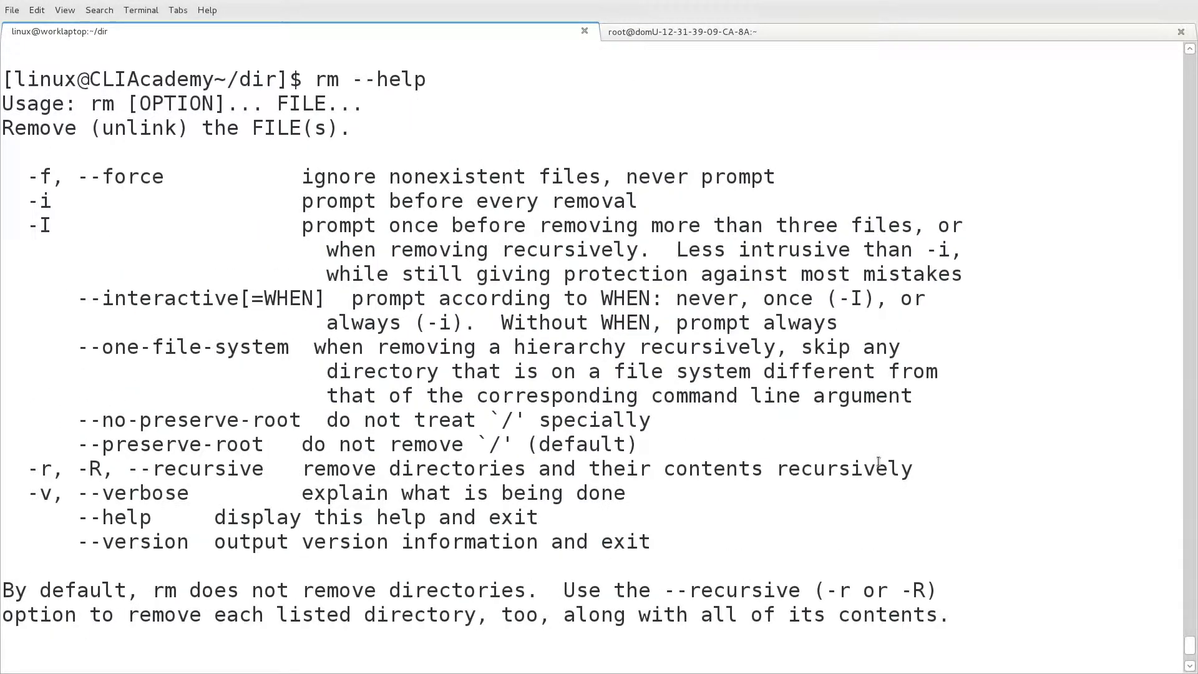
scroll(down, 3)
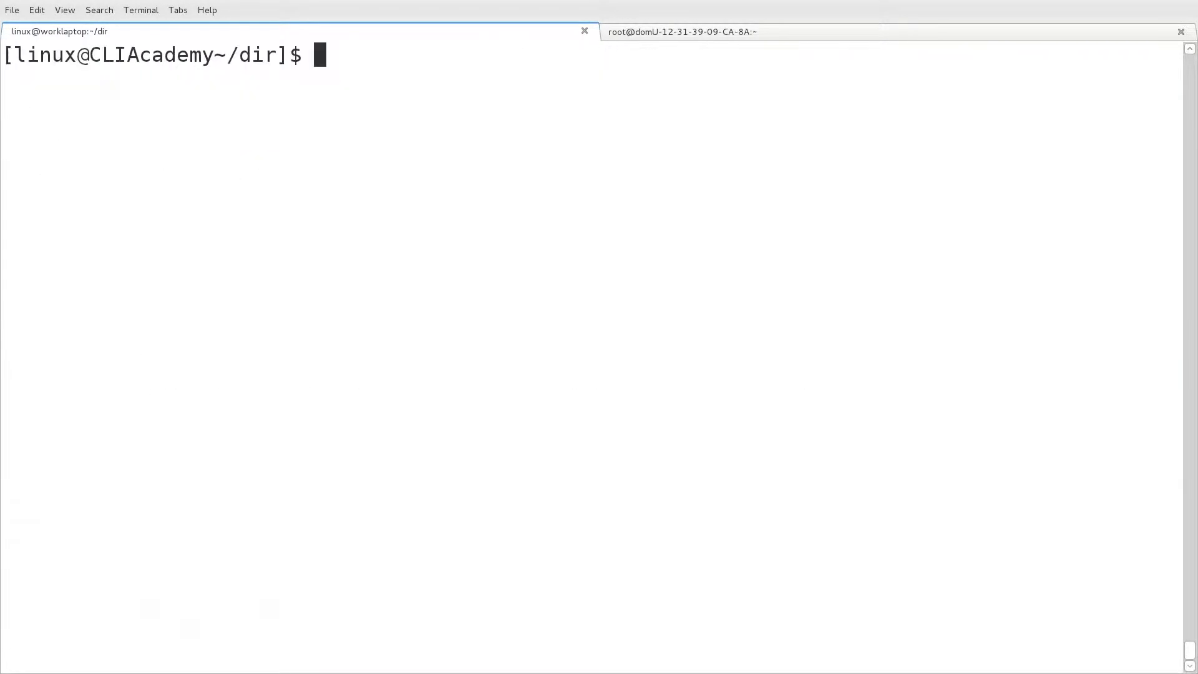
text(m)
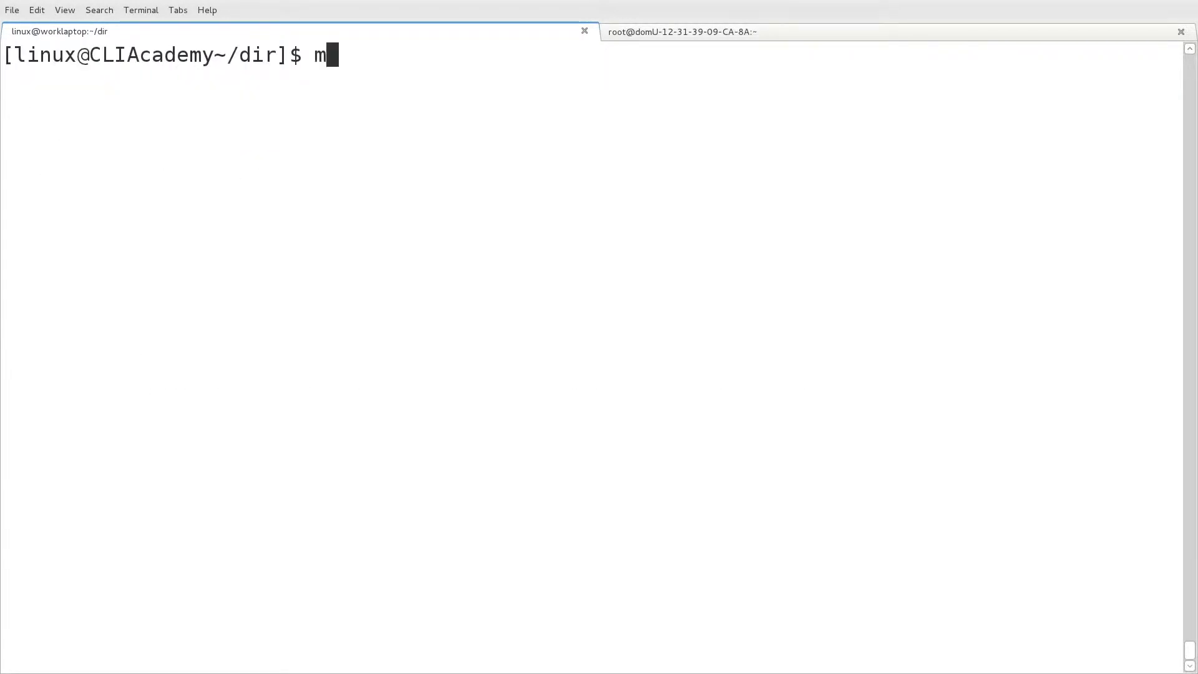
text(an rm)
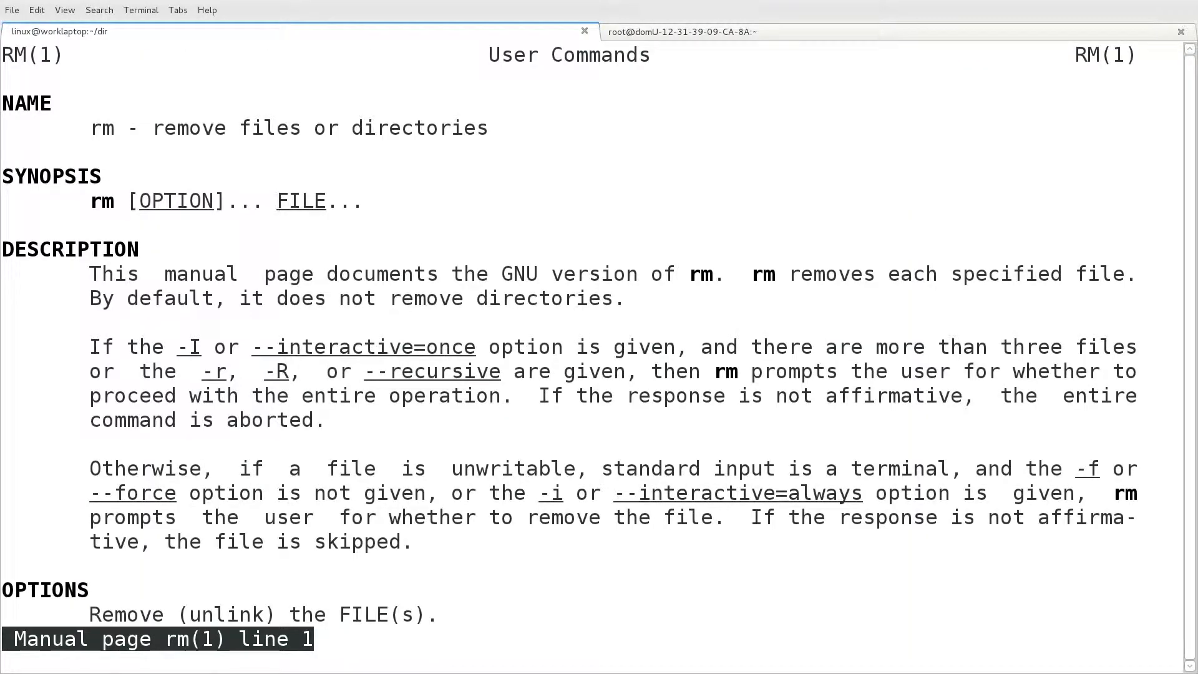
scroll(down, 3)
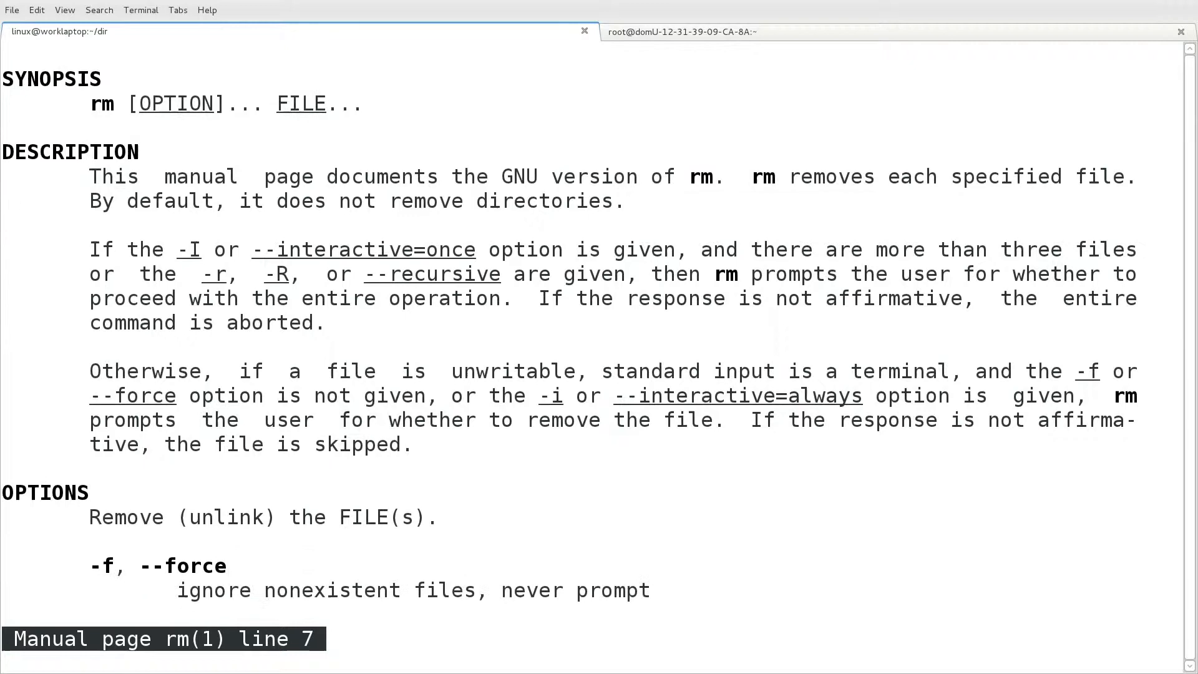
scroll(down, 3)
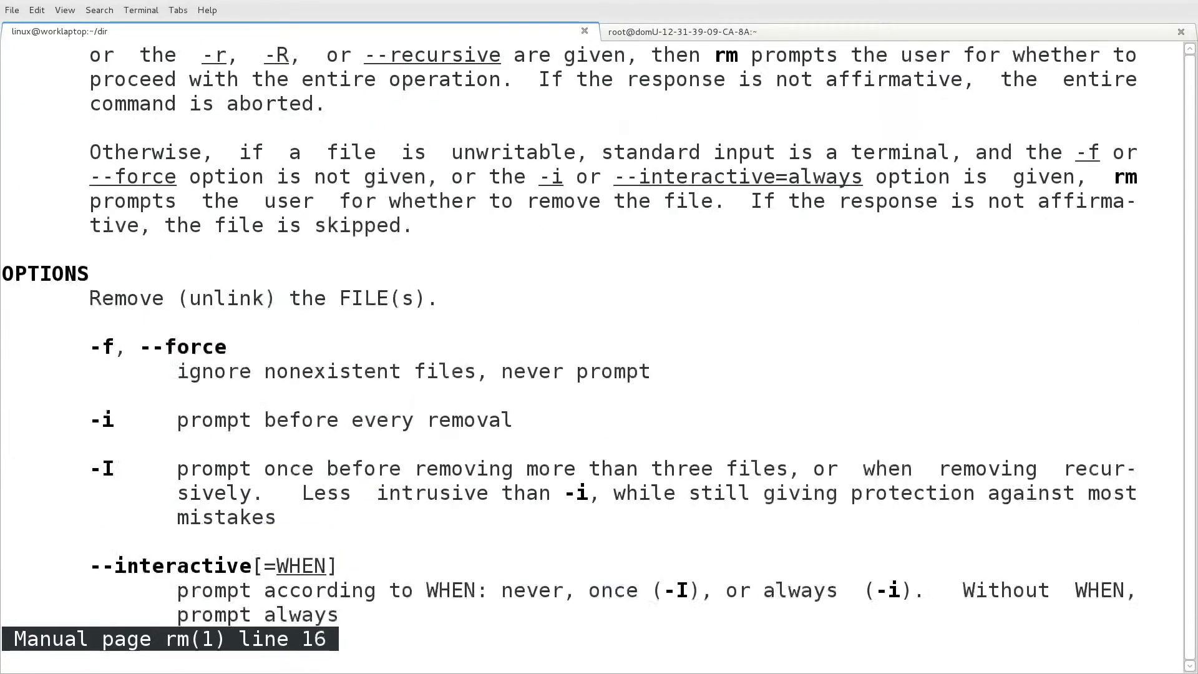
scroll(down, 3)
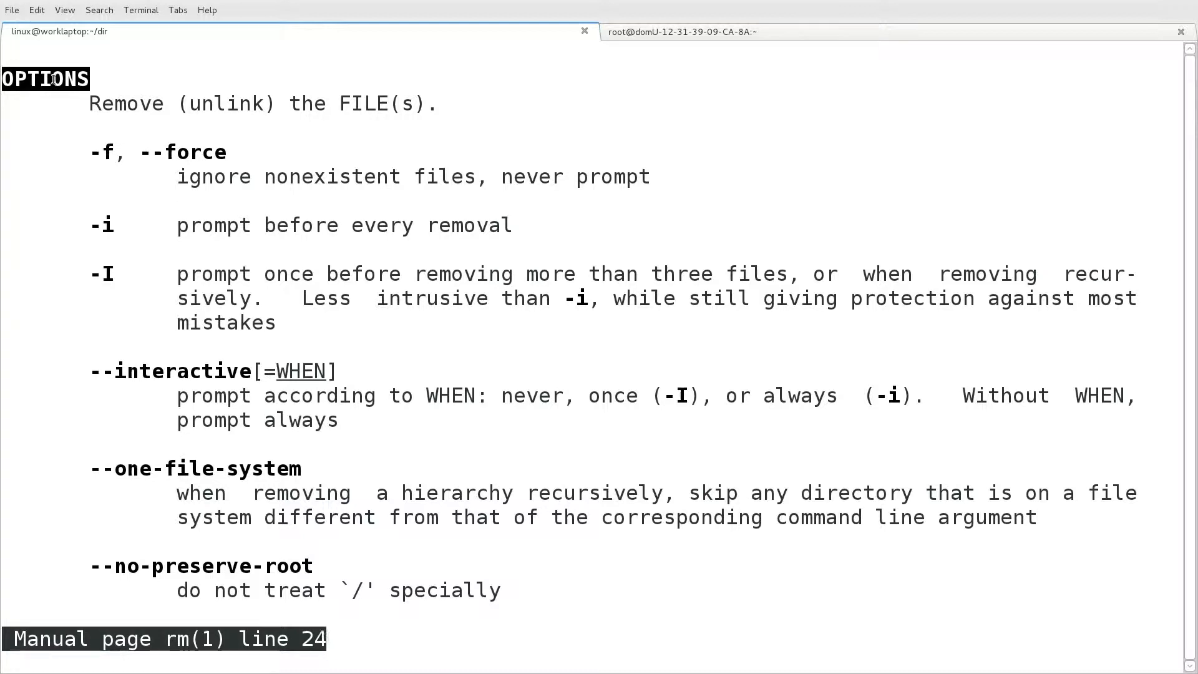
double_click(182, 152)
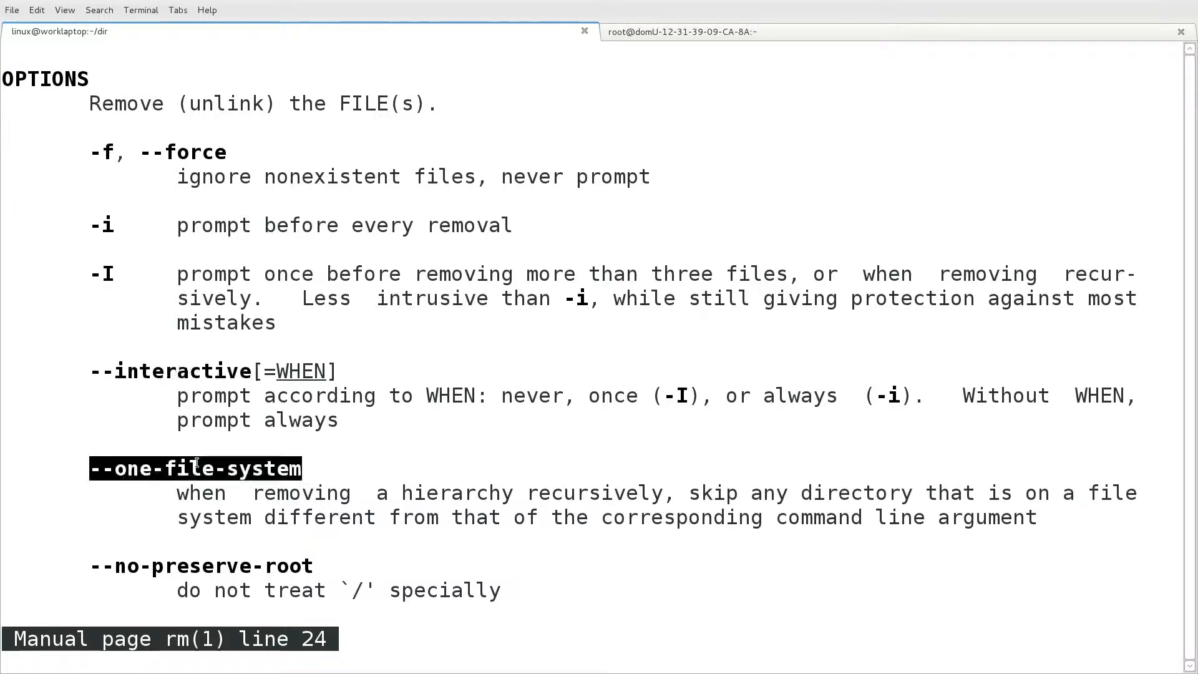
Scroll the manual to the -foo example and highlight its double-dash usage
scroll(down, 3)
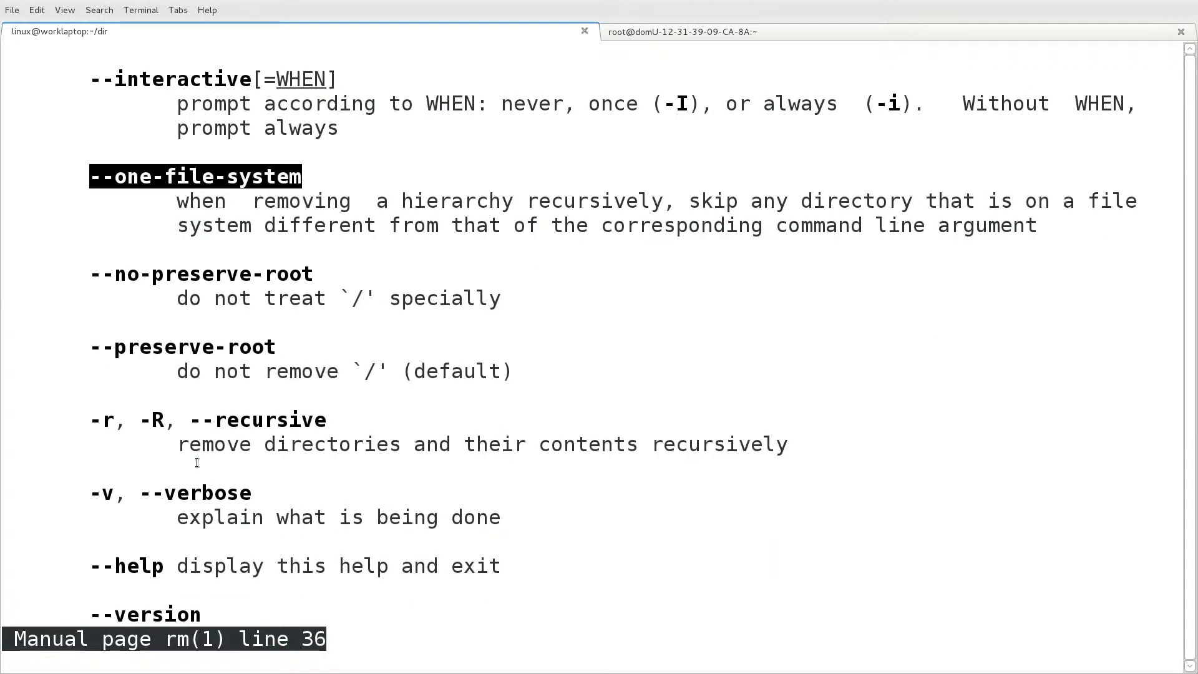
scroll(down, 3)
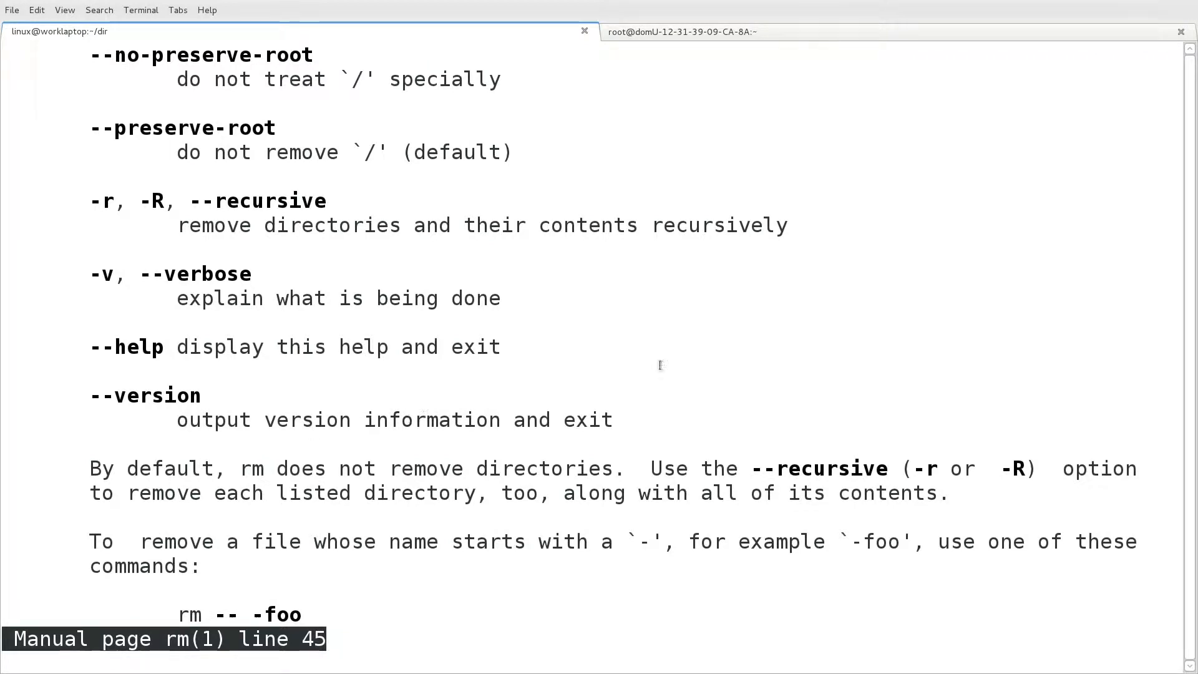
scroll(down, 3)
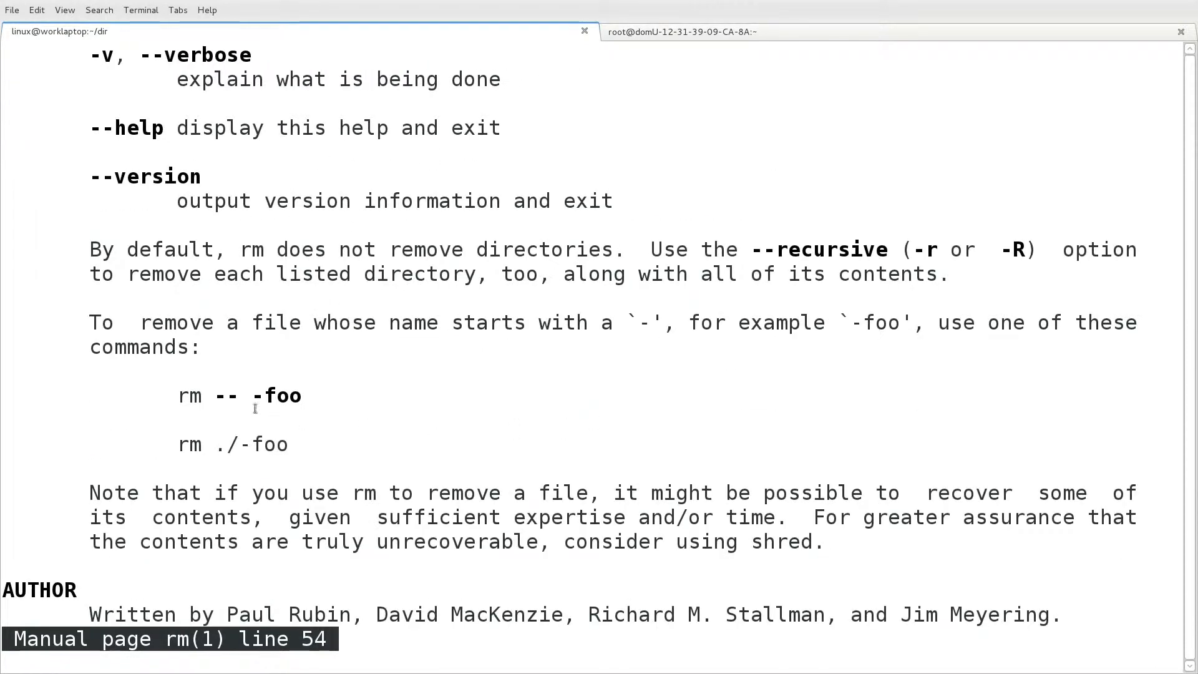
double_click(227, 396)
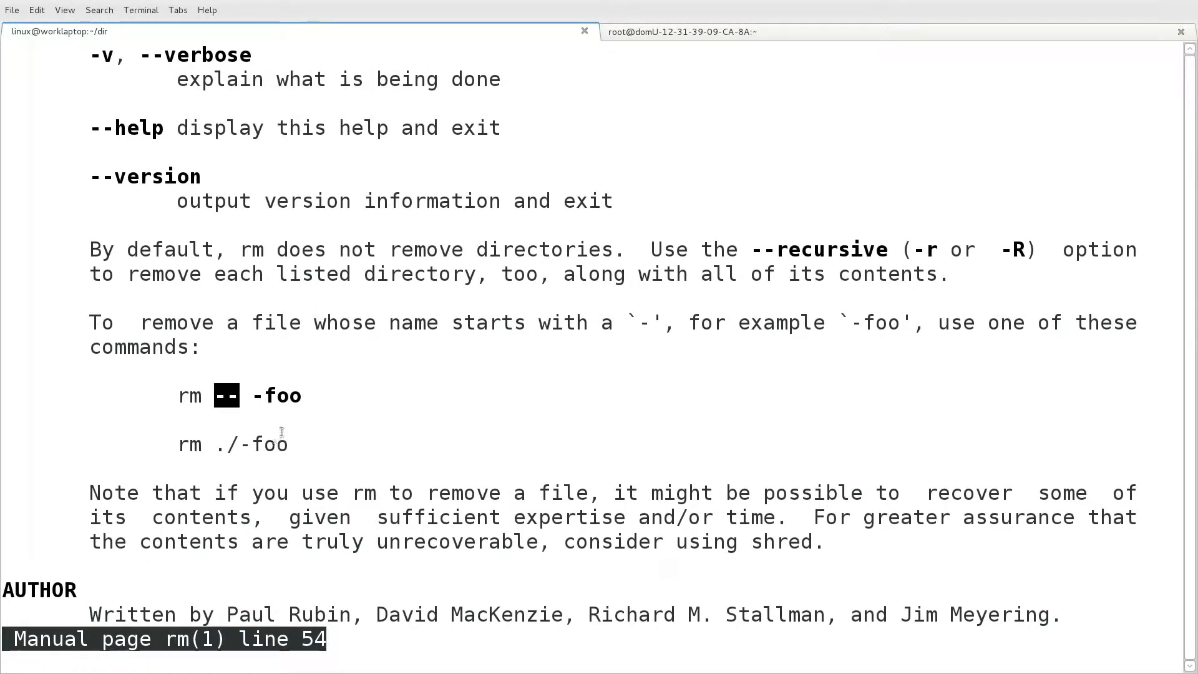
scroll(down, 3)
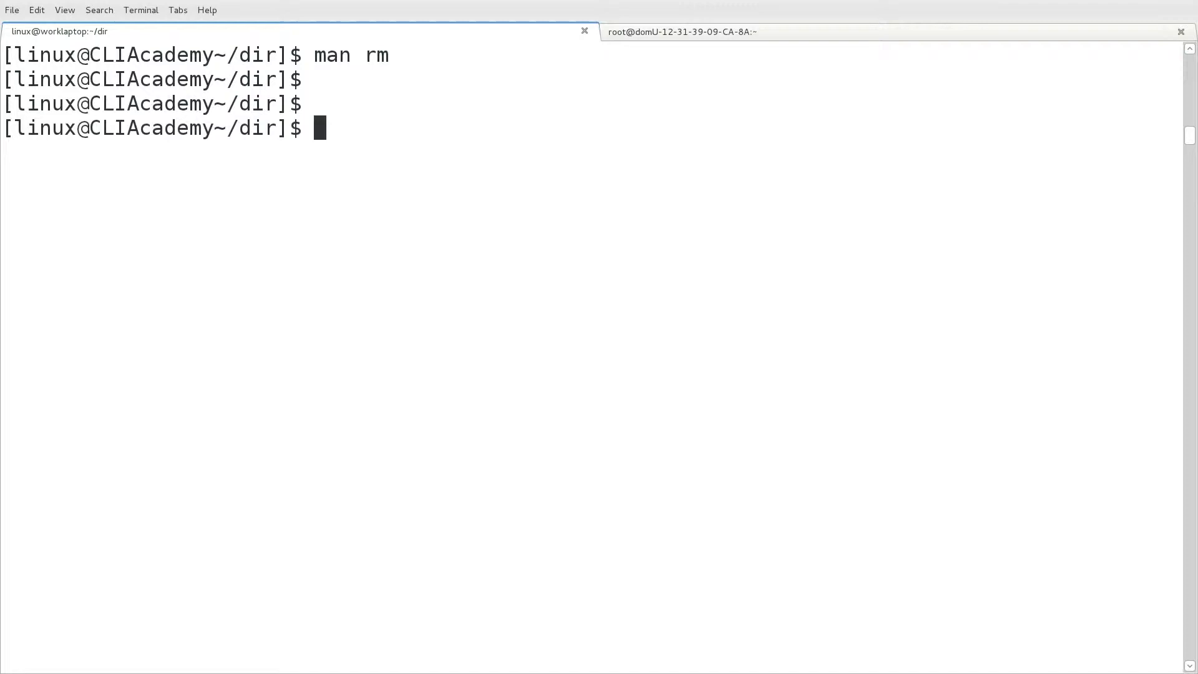
Find which package owns rm using which and rpm -qf $(which rm)
text(which rm)
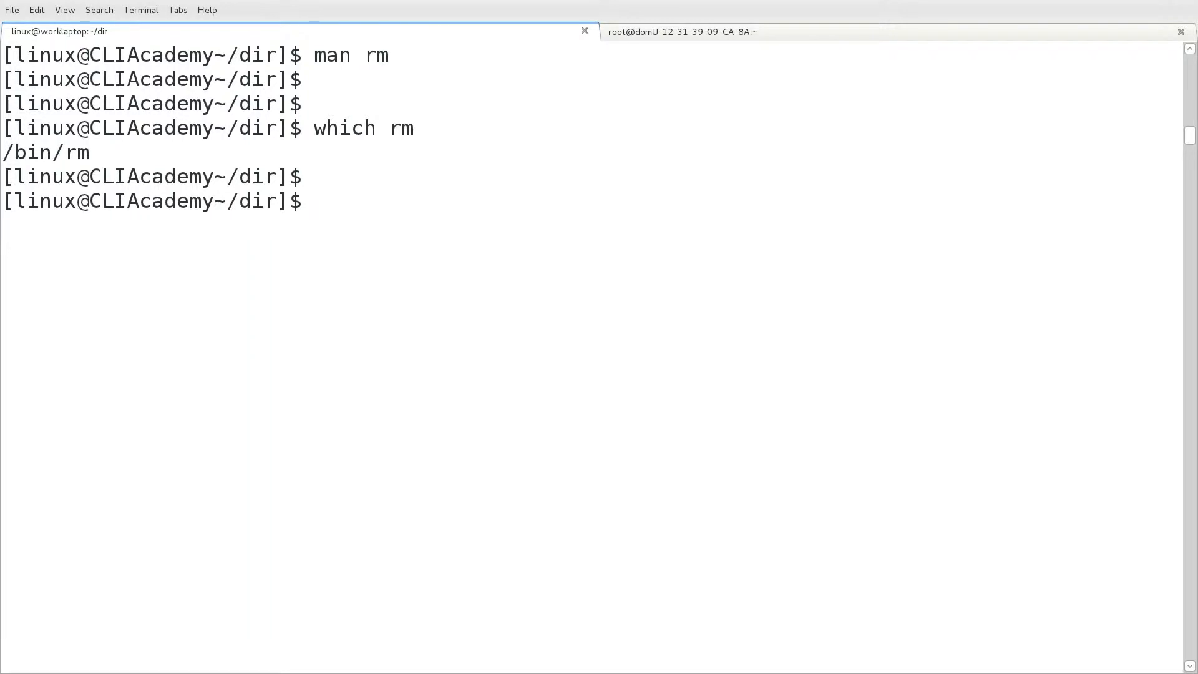
text(rpm)
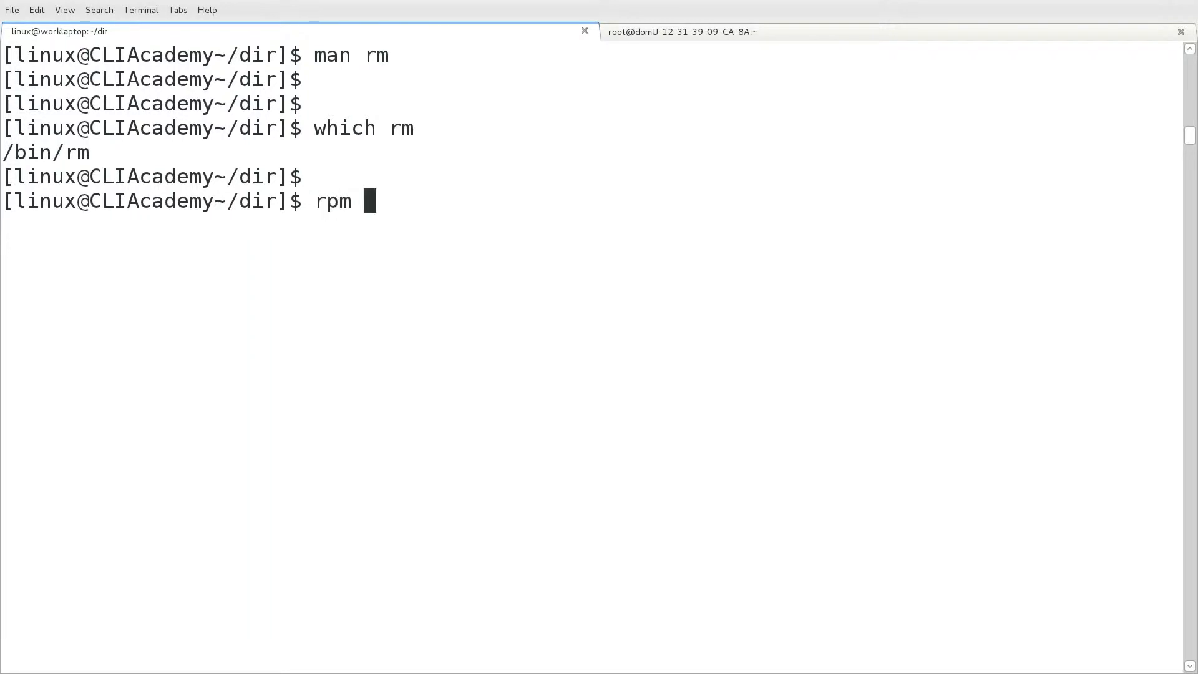
text(-q)
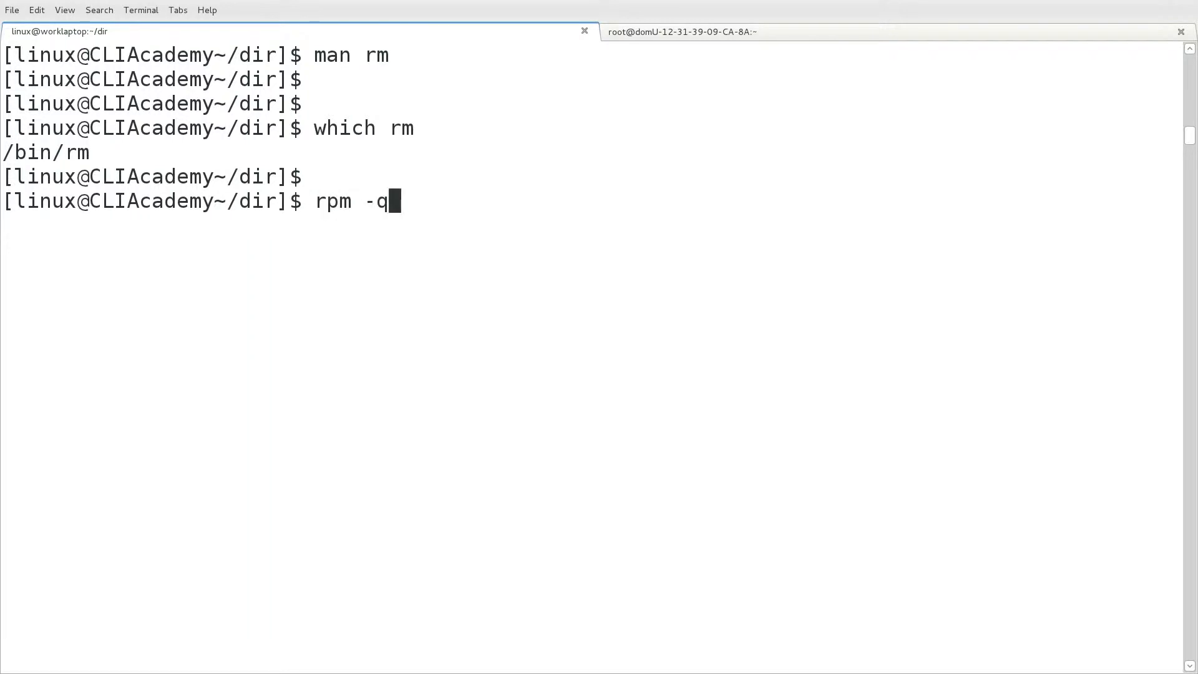
text(f $(whi)
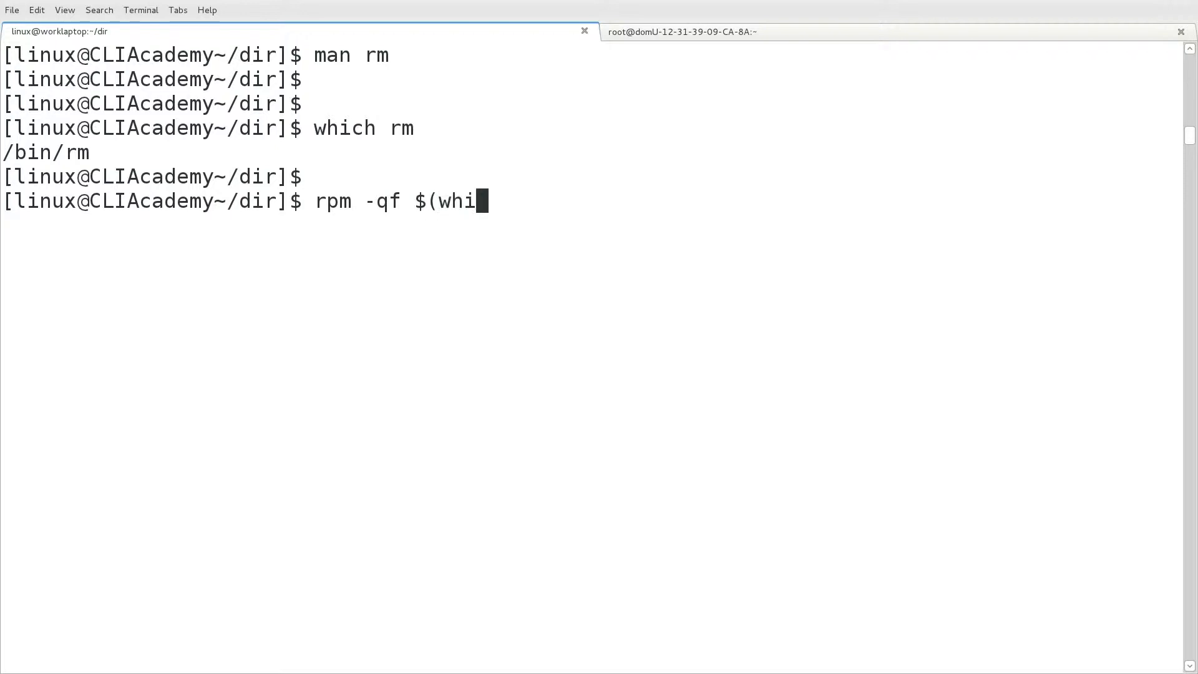
text(ch rm))
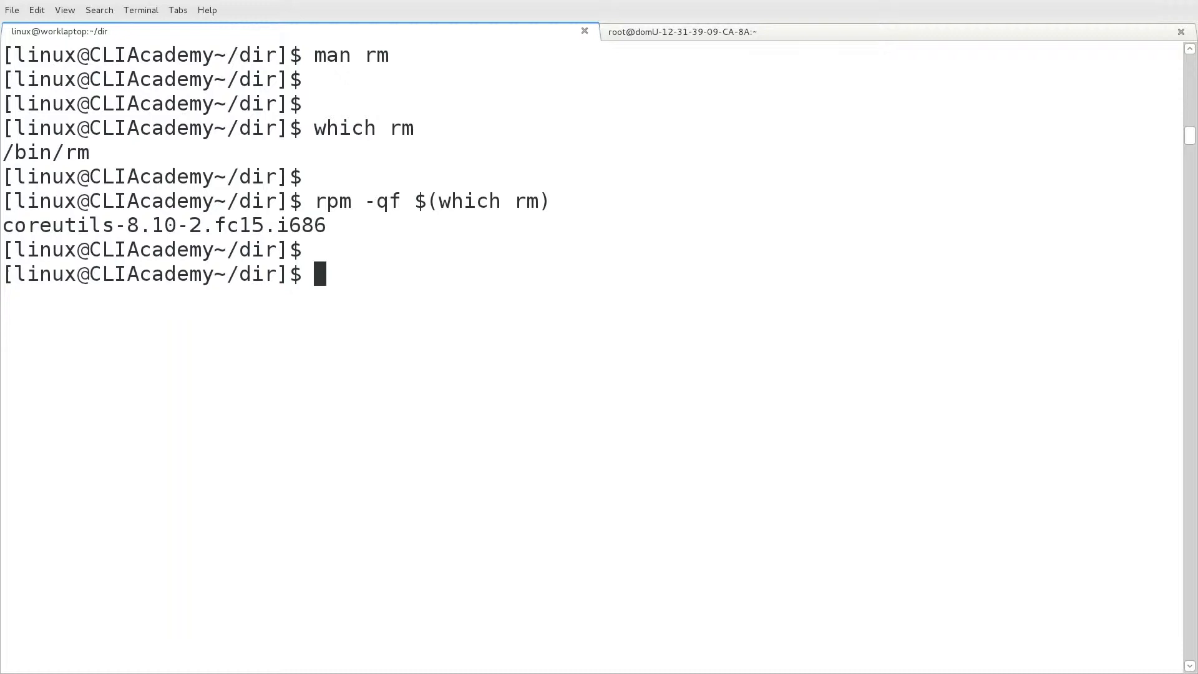
text(rpm)
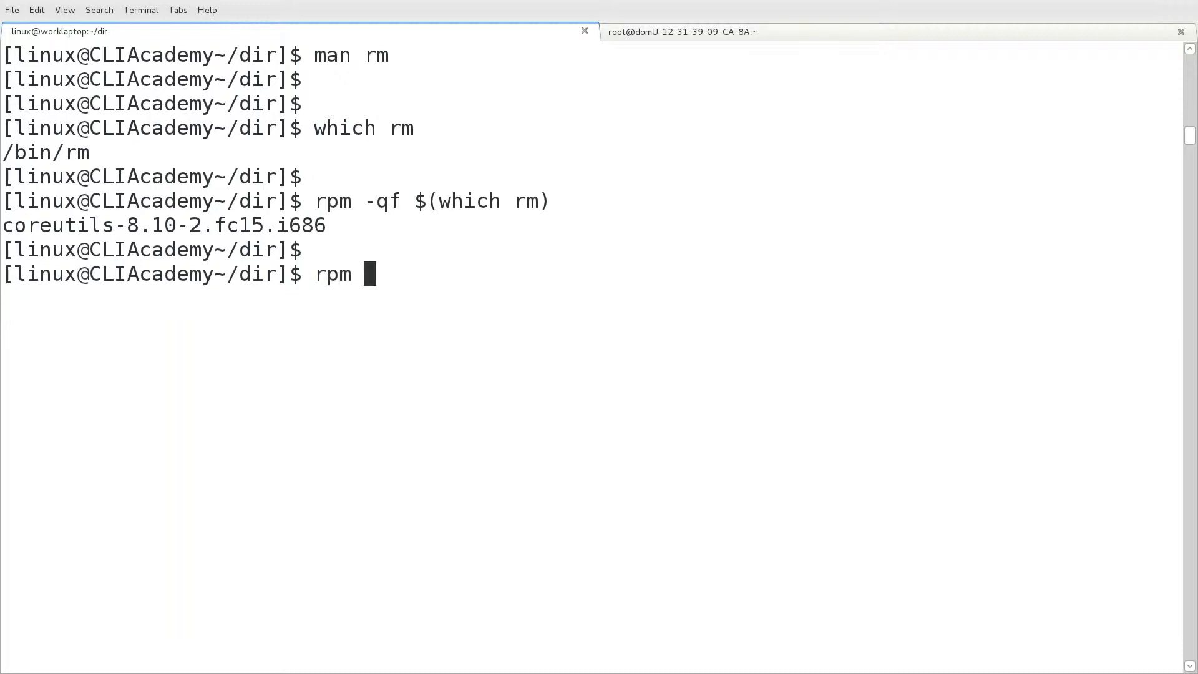
text(-ql)
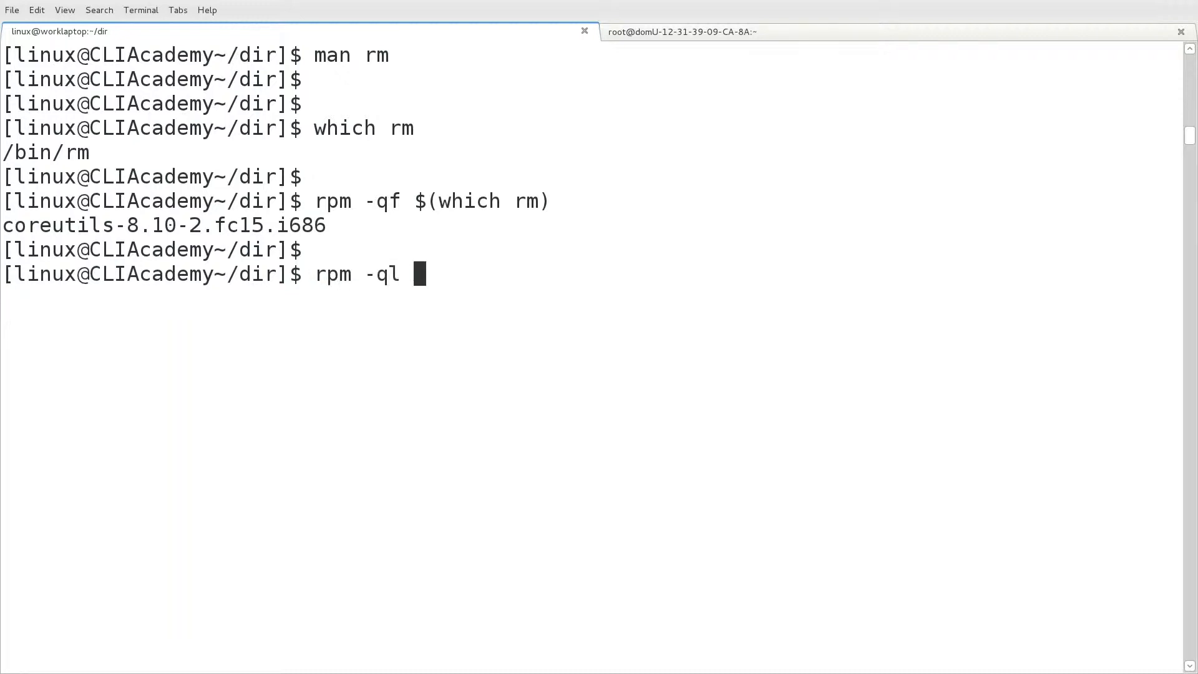
List that package's files with rpm -ql $(rpm -qf $(which rm))
text($)
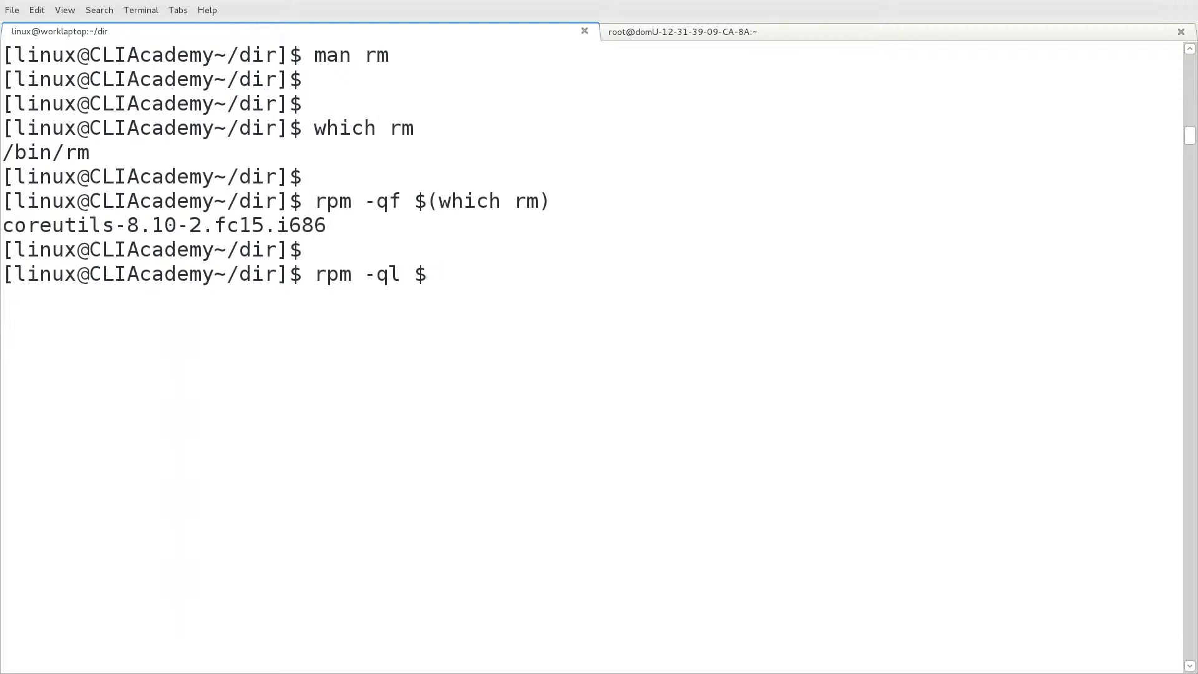
text(()
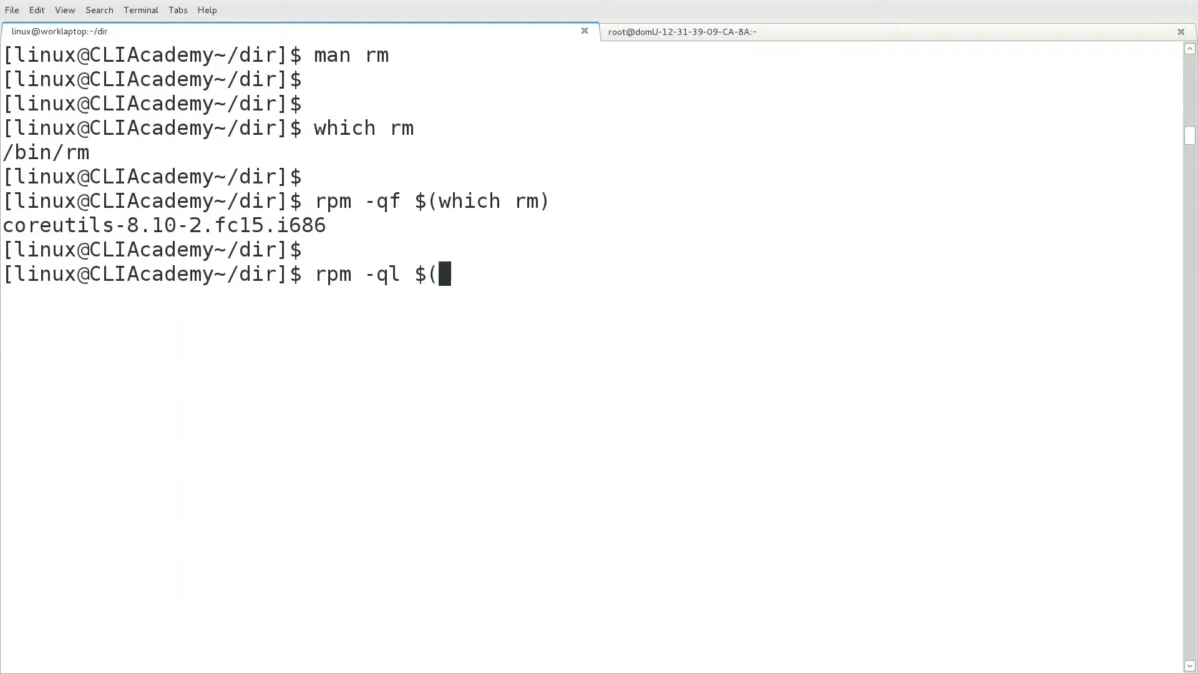
text(rpm -qf $(w)
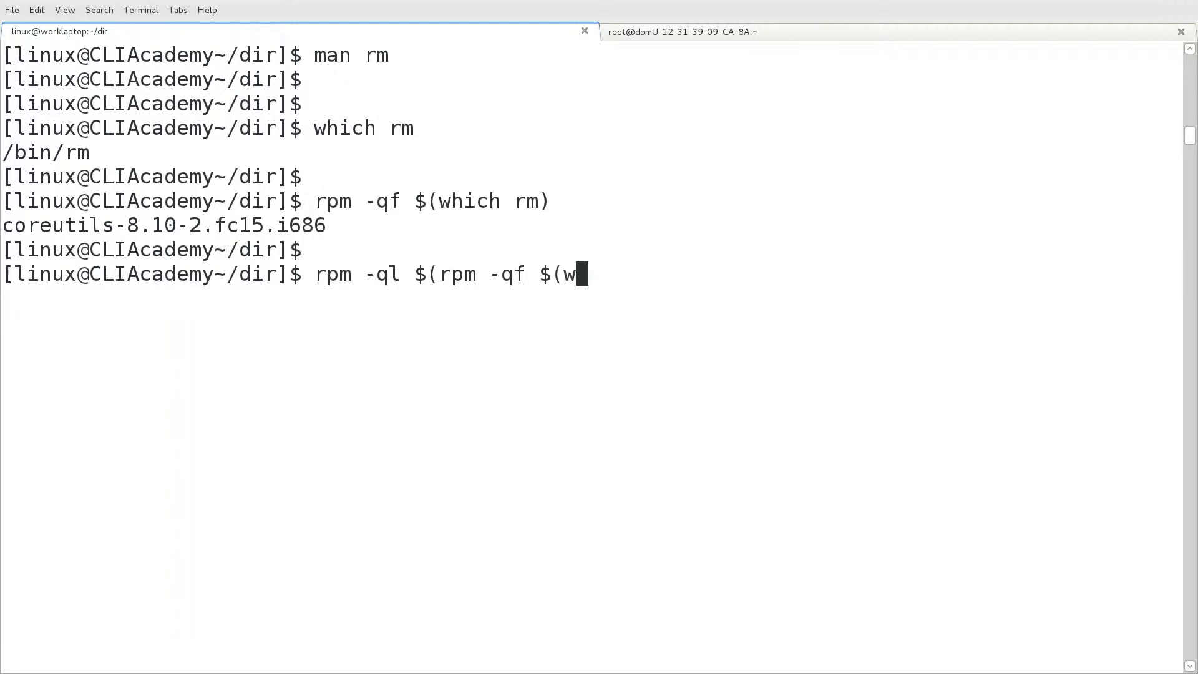
text(hich rm))
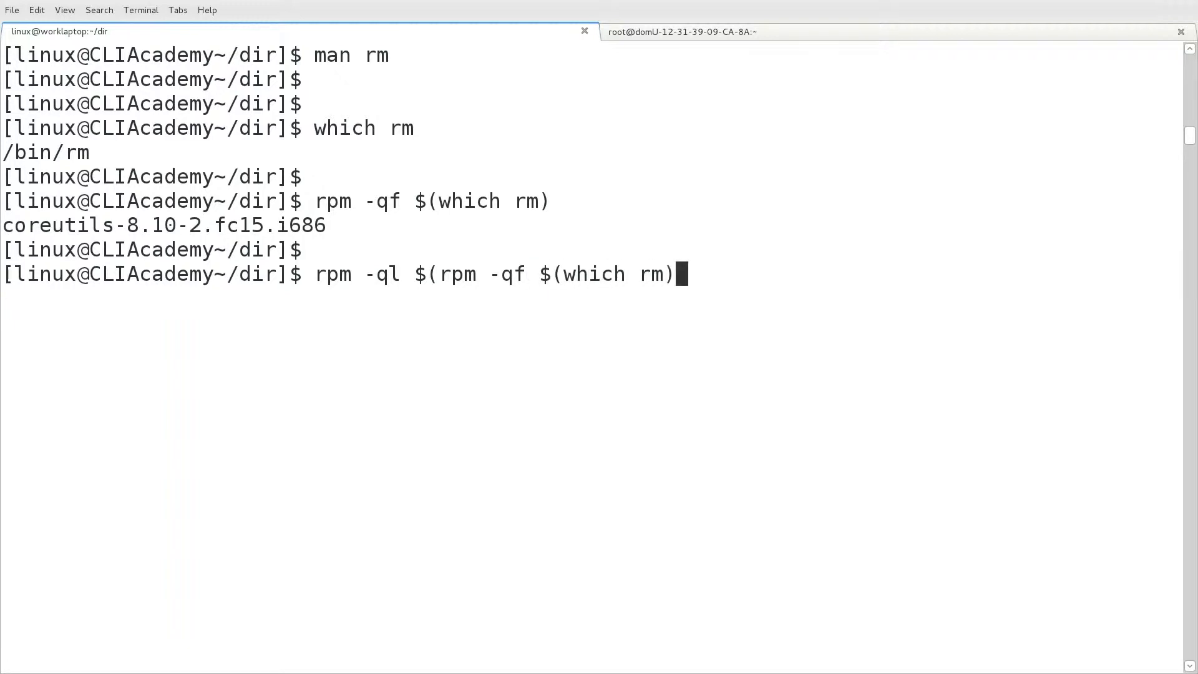
text())
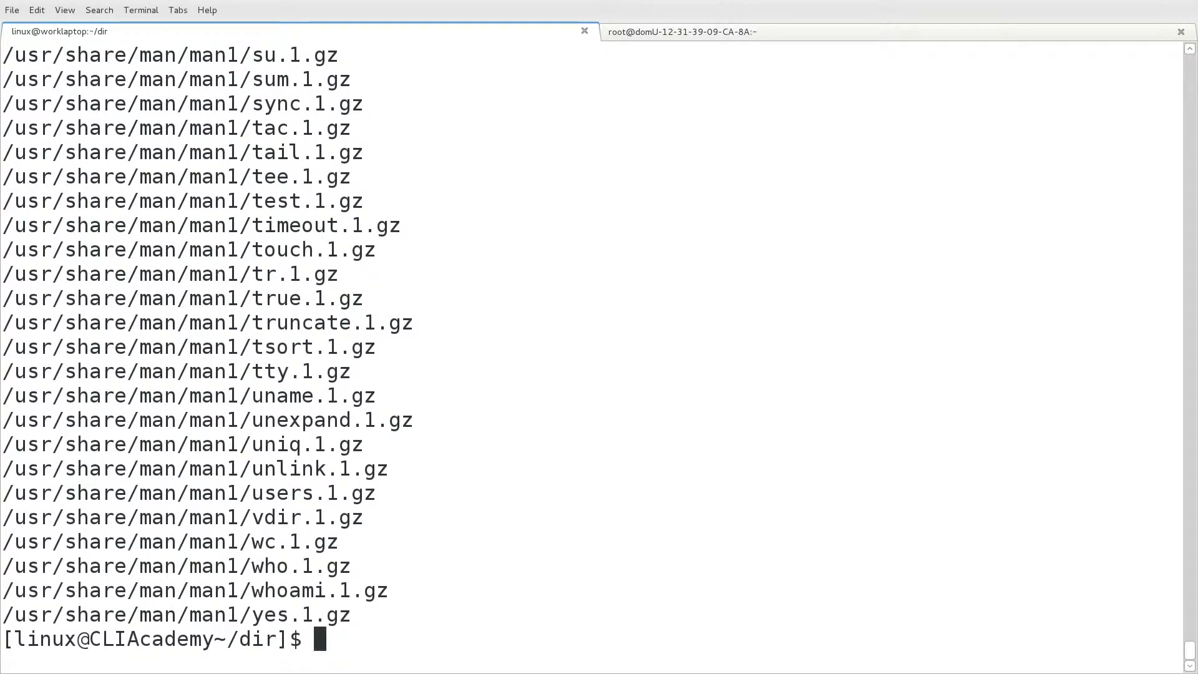
scroll(up, 3)
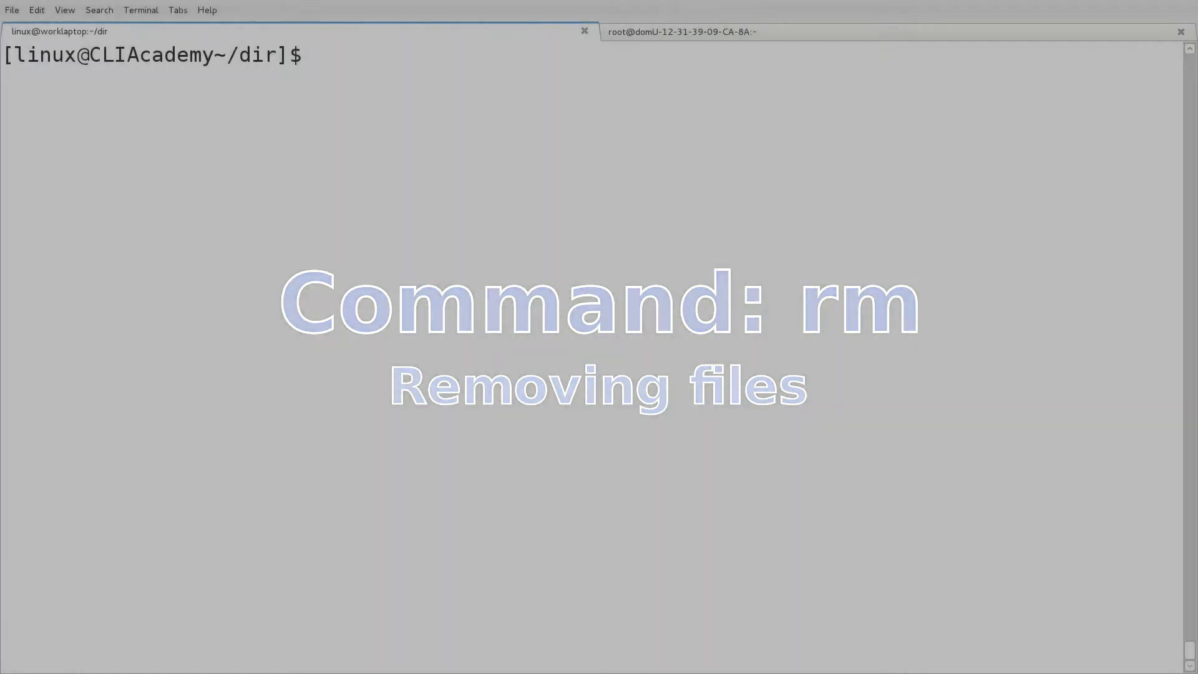
List the folder, pointing out -bar and directory1, then list directory1's contents
text(ls)
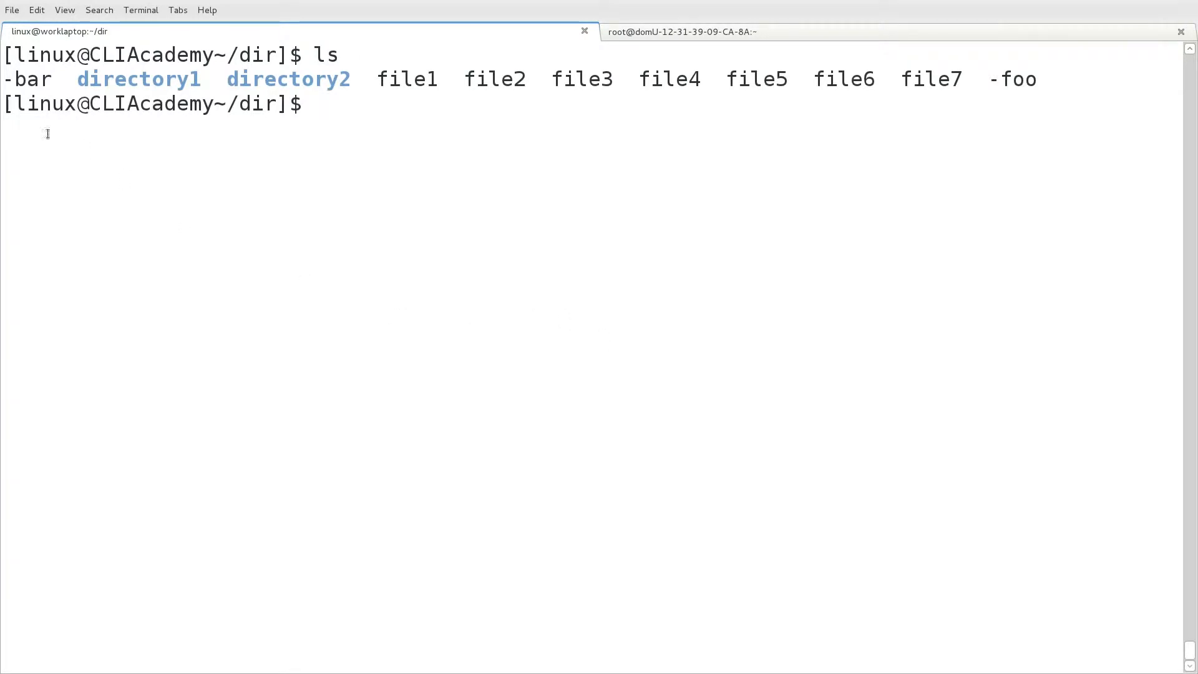
double_click(26, 78)
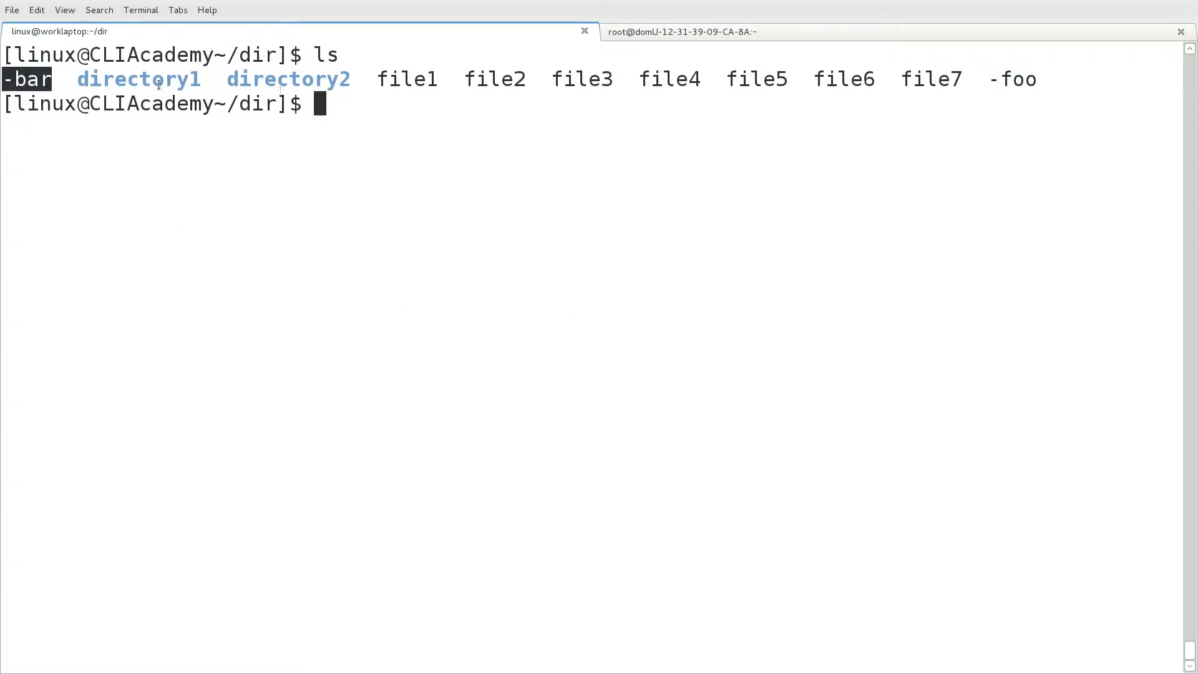
double_click(137, 78)
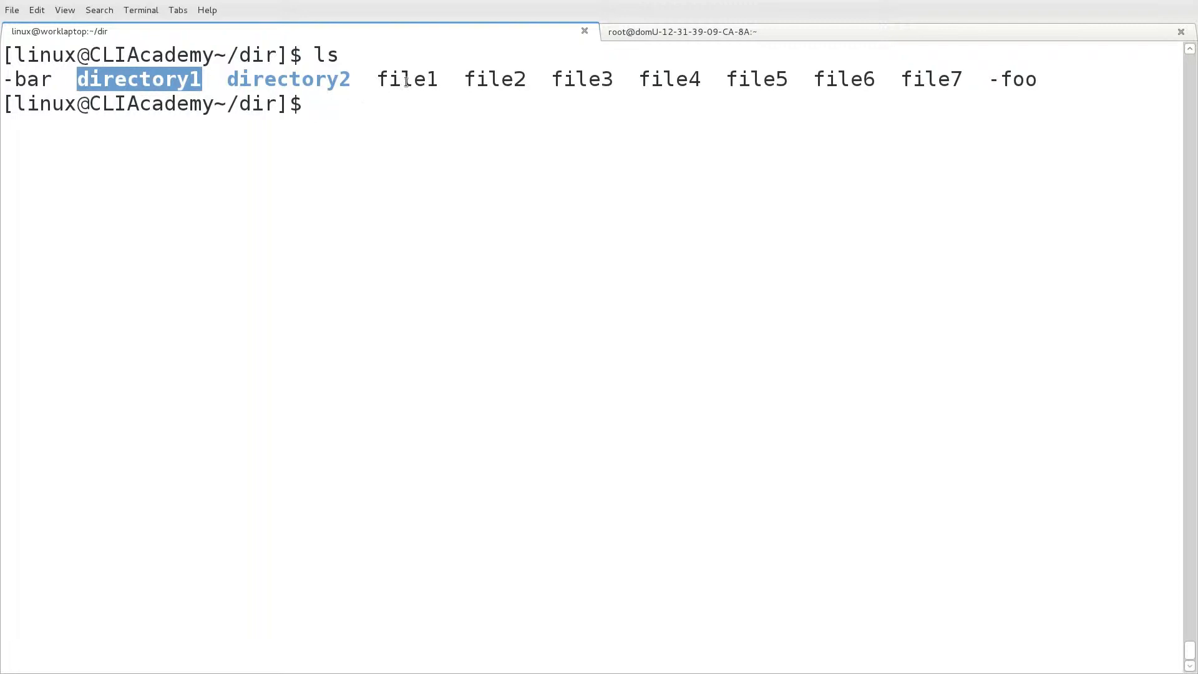
double_click(405, 78)
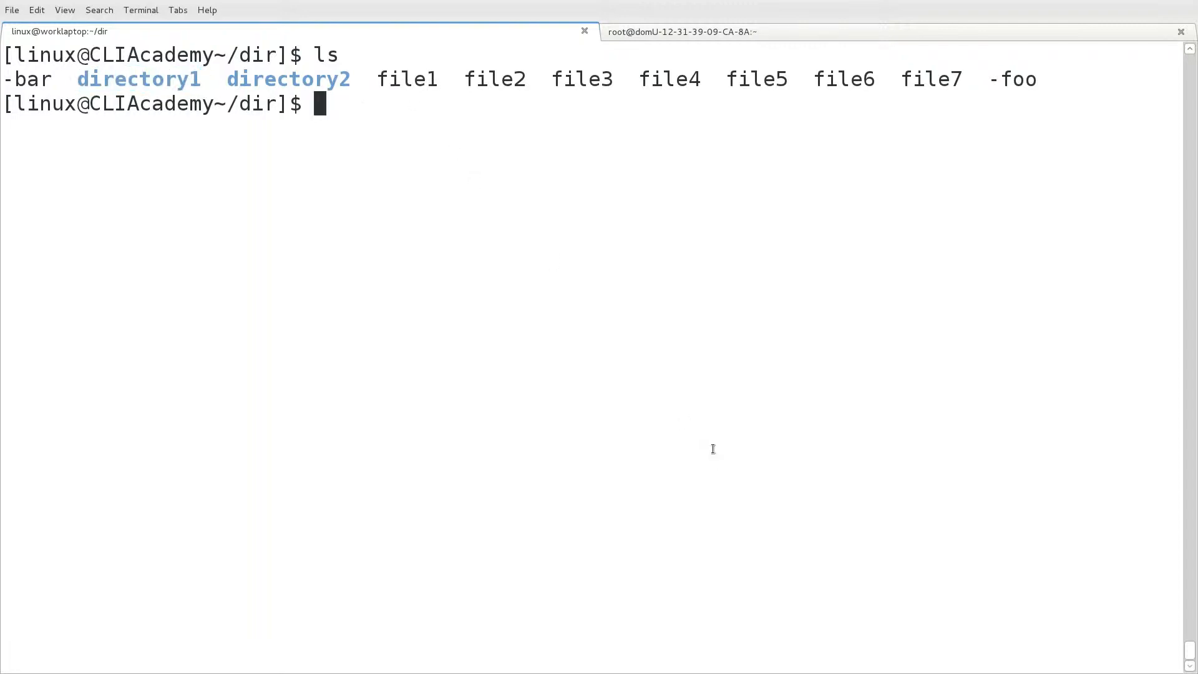
text(linux@CLIAcademy~/dir]$ ls)
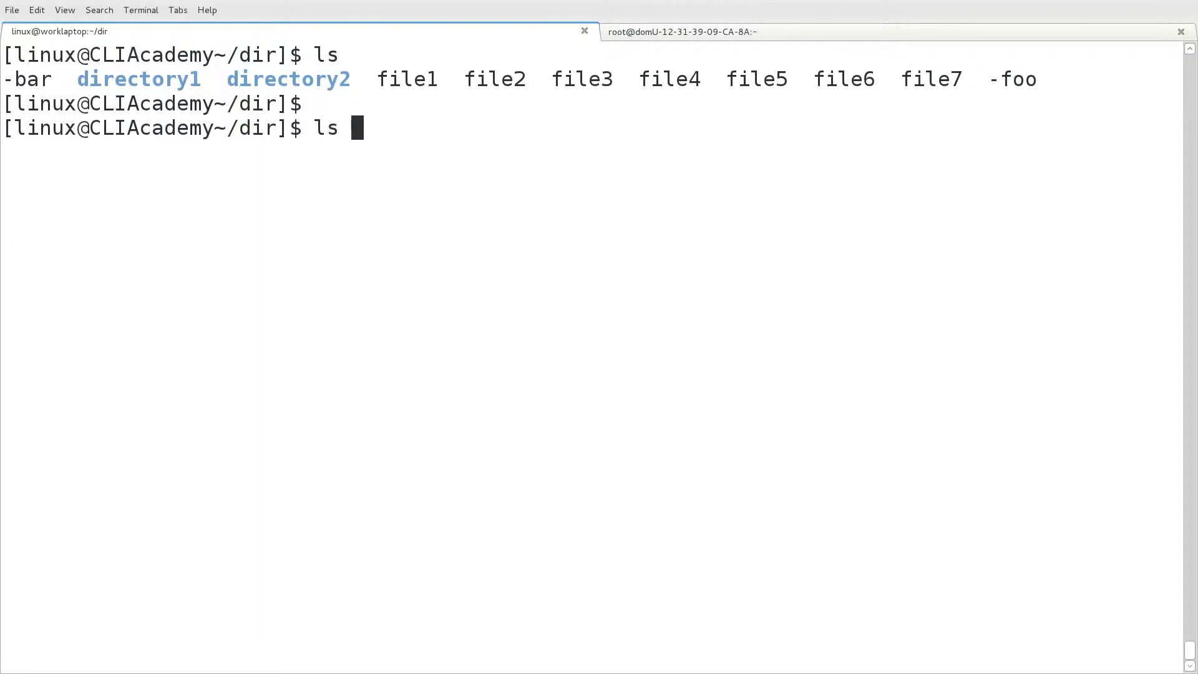
text(directory1)
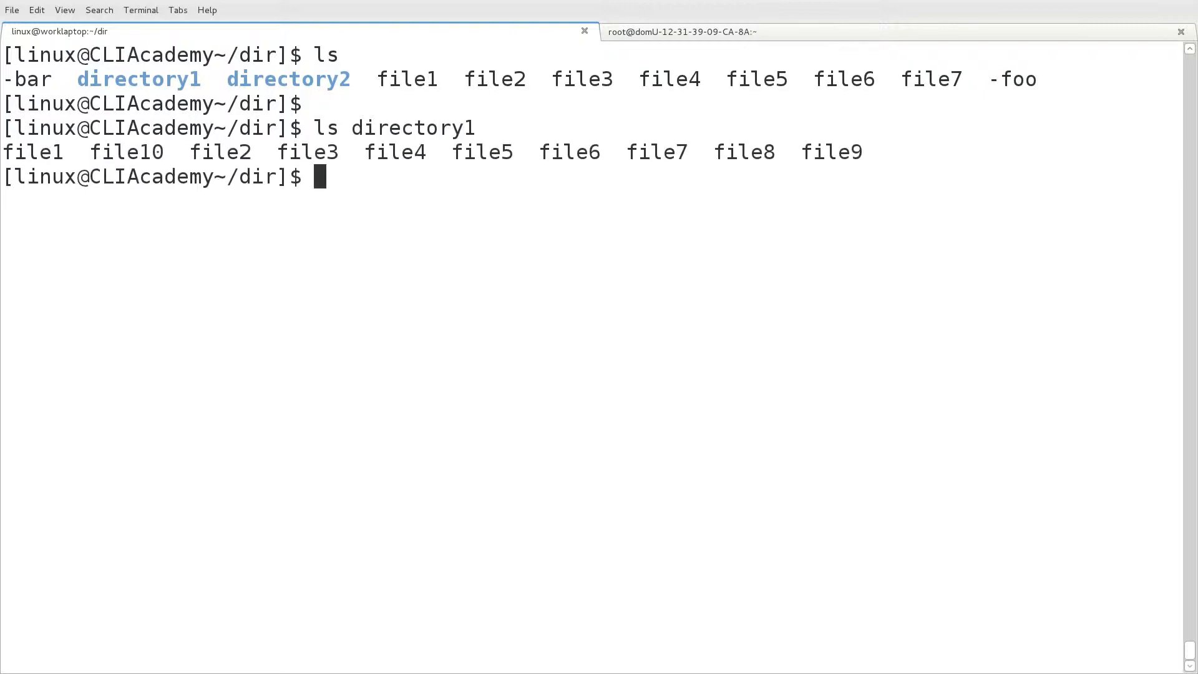
text(ls di)
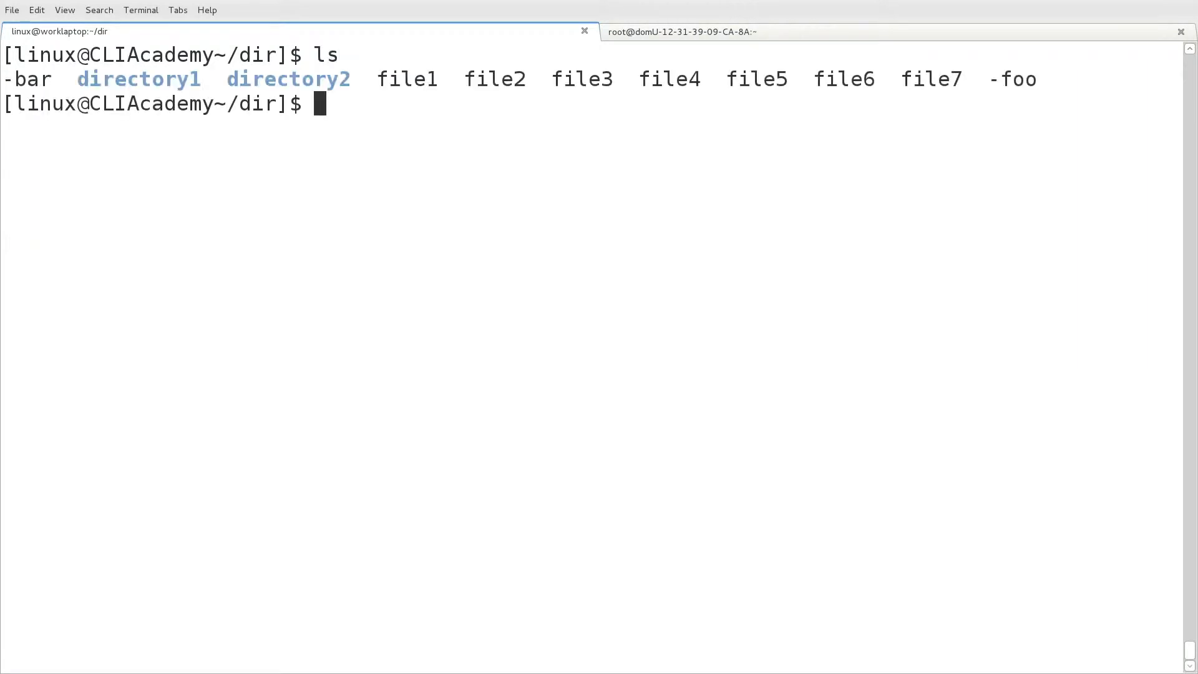
Delete file1 with rm -vi, answering y to the confirmation
text(rm)
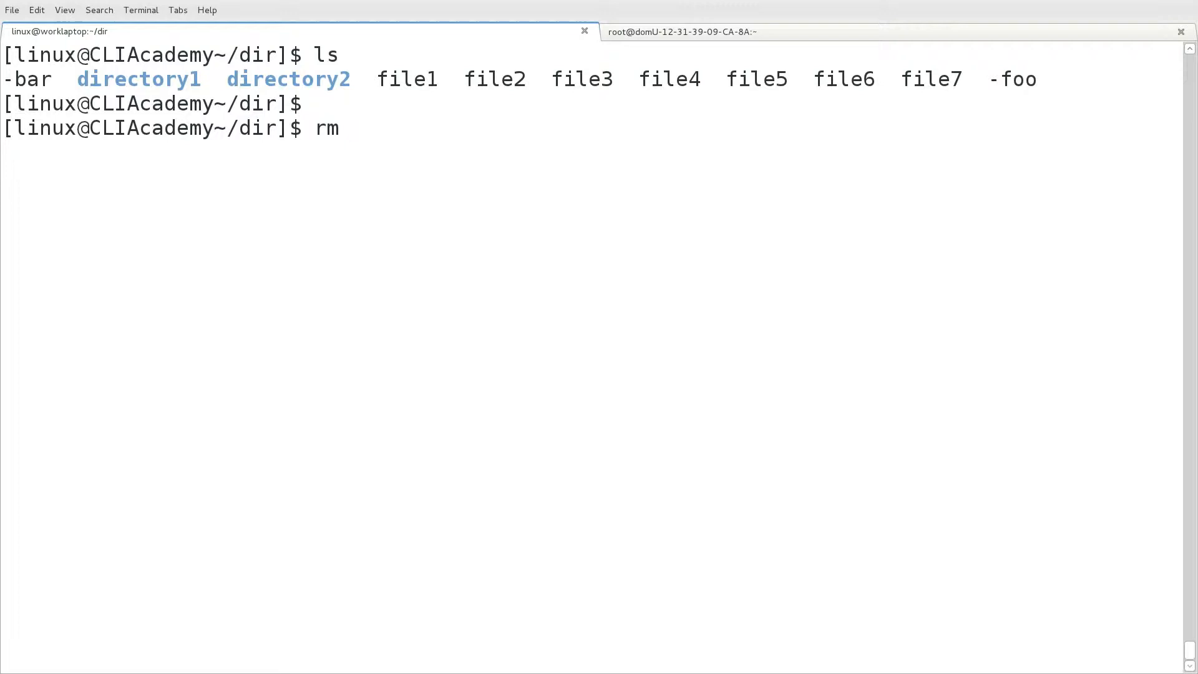
text(-vi)
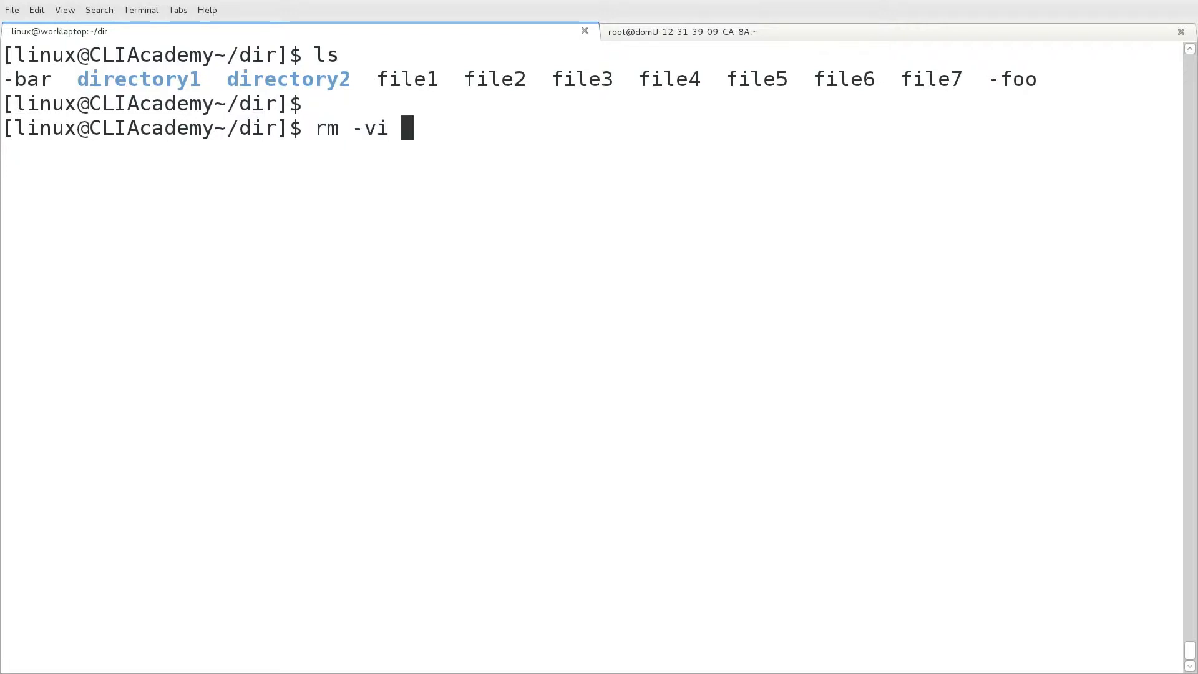
text(file1)
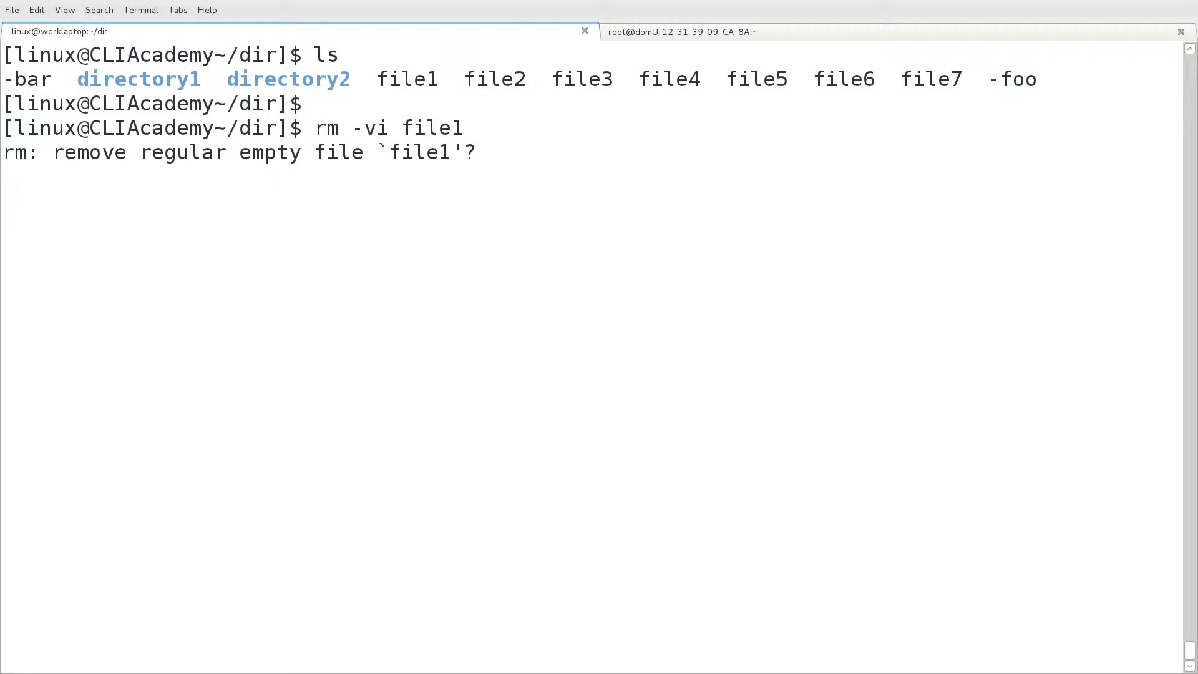
text(y)
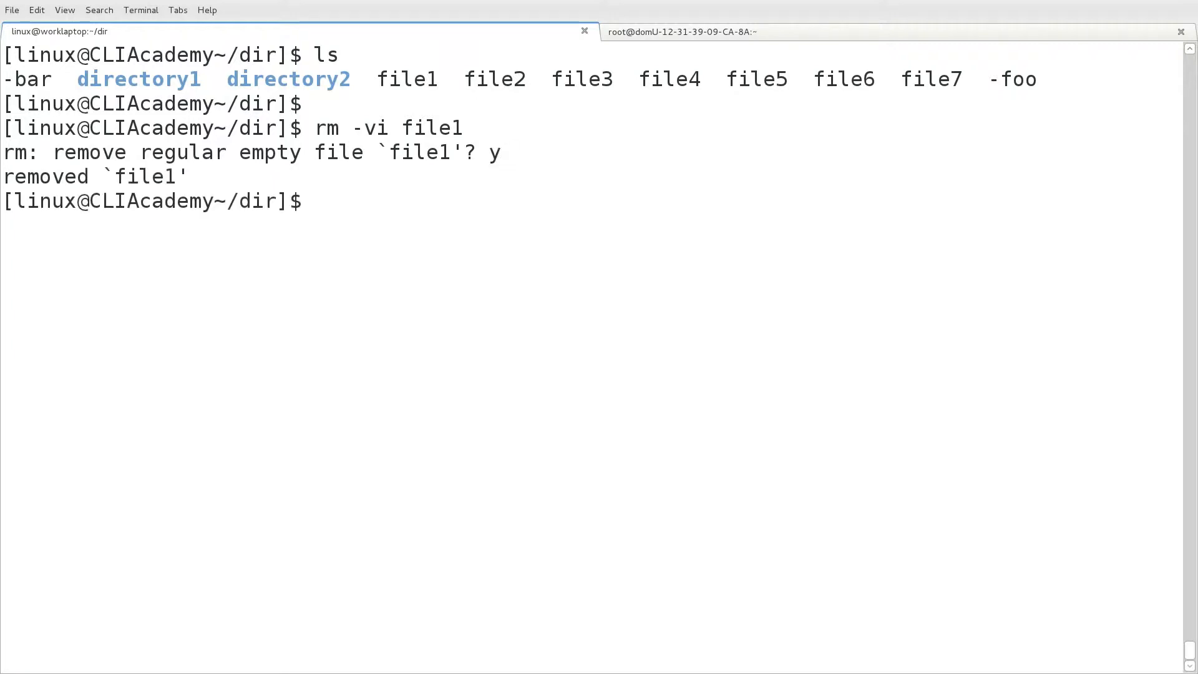
Delete file2 with rm -v and list the remaining files
text(rm)
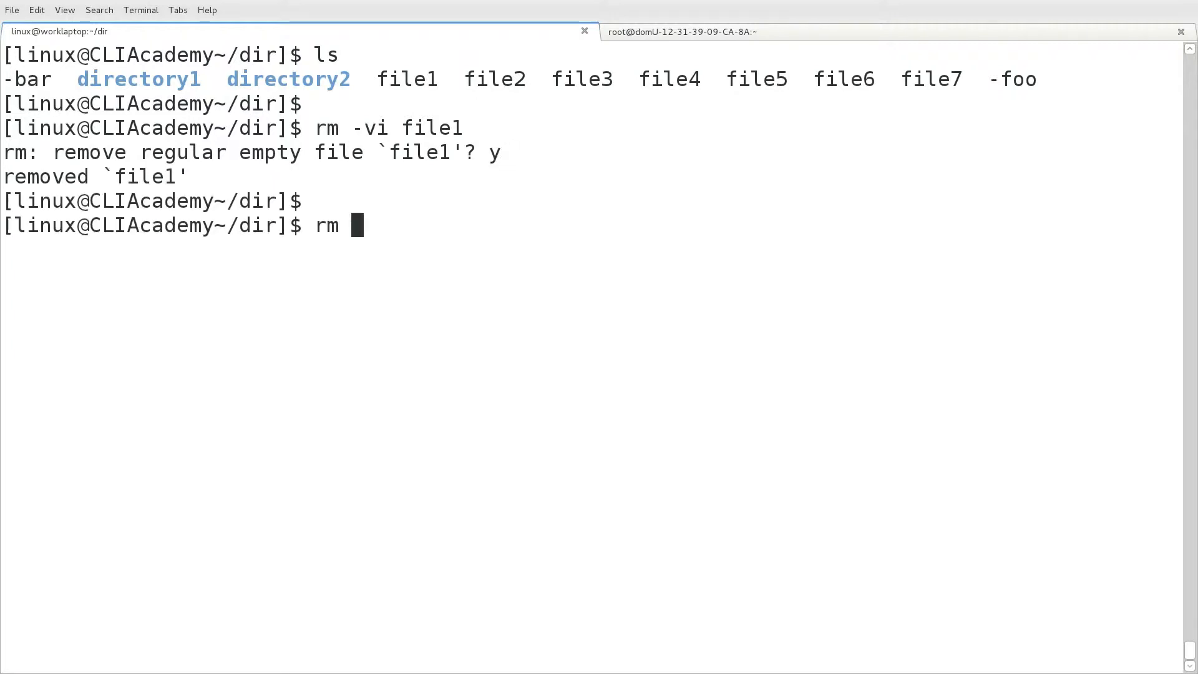
text(-v file)
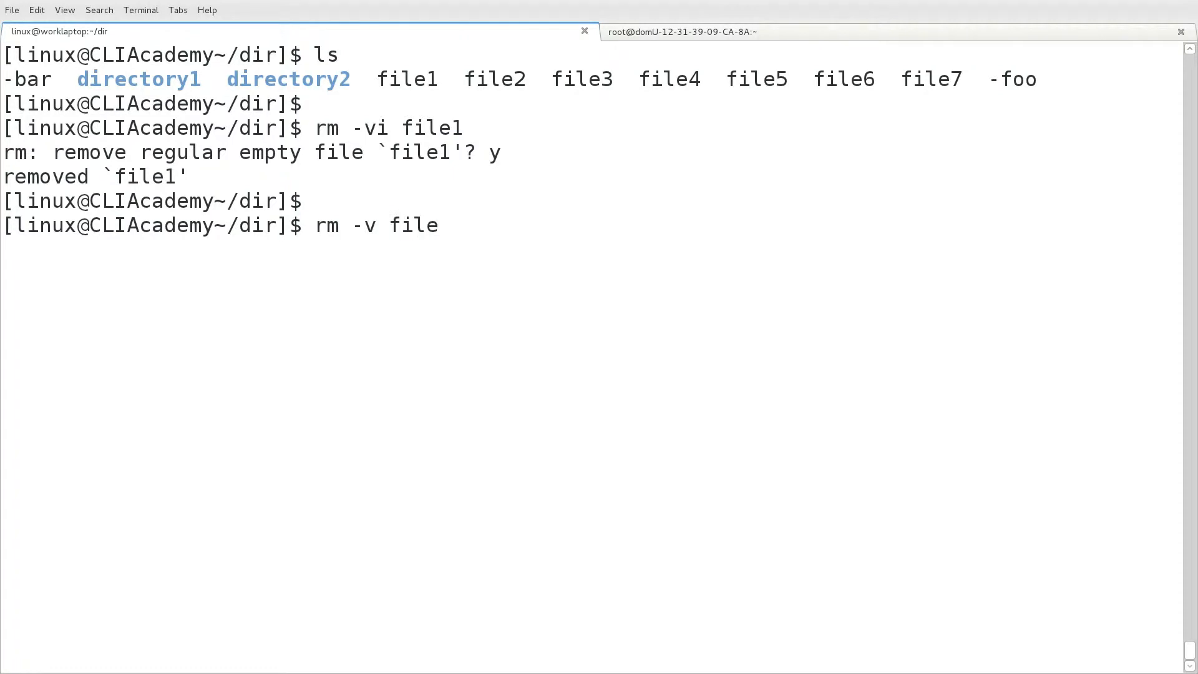
text(2)
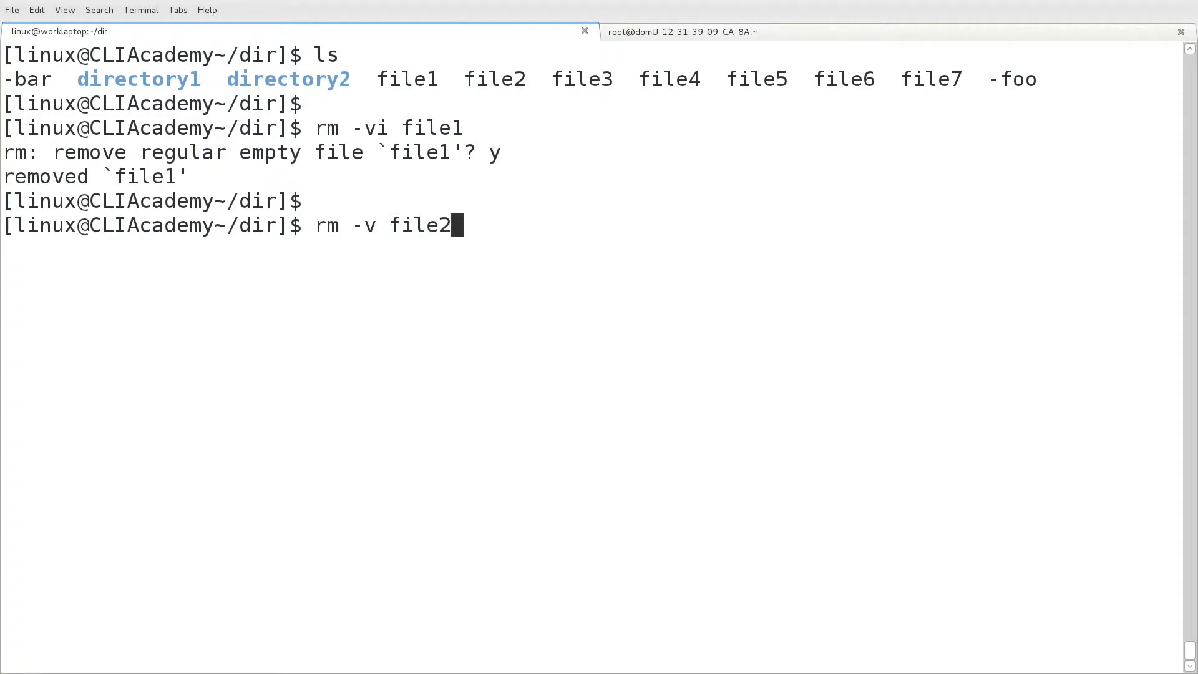
text(ls)
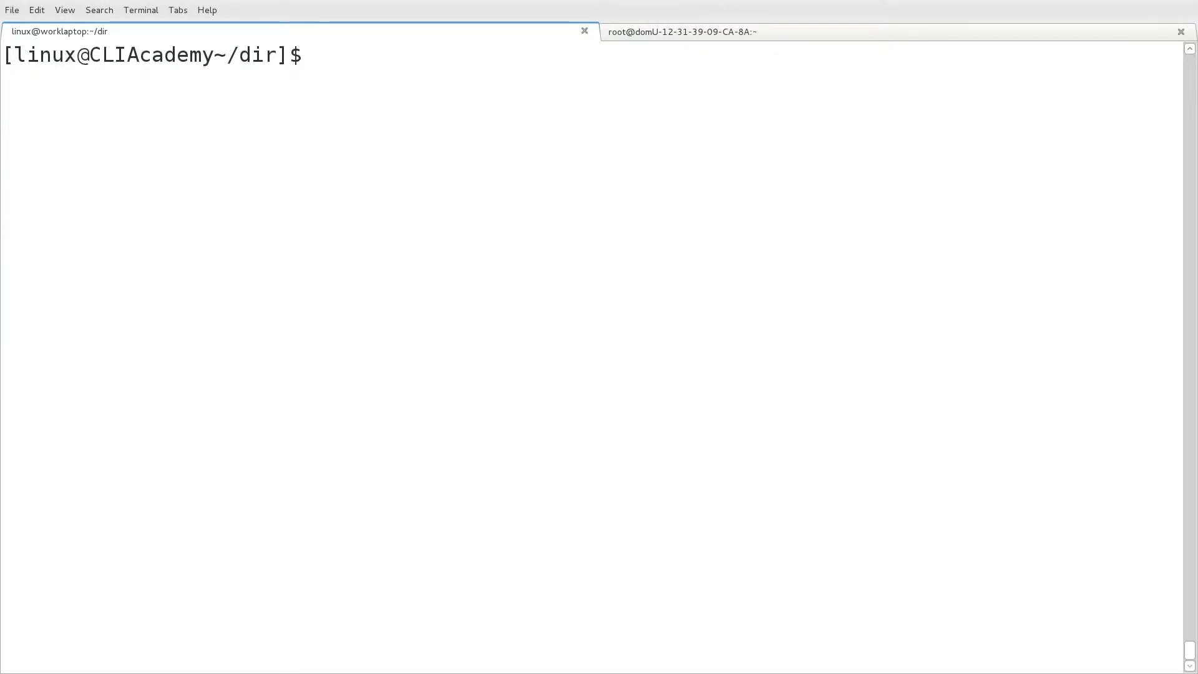
Delete file3 and file4 with rm -v file{3,4}, list the folder, and create file8 with touch
text(rm)
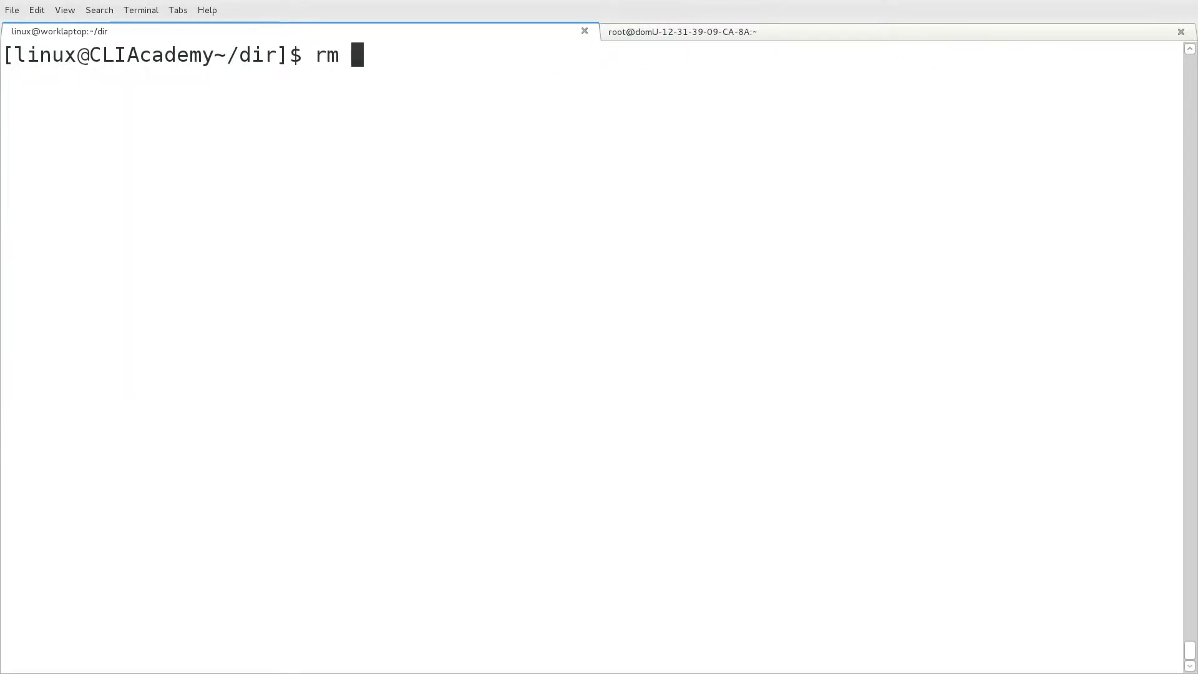
text(-v)
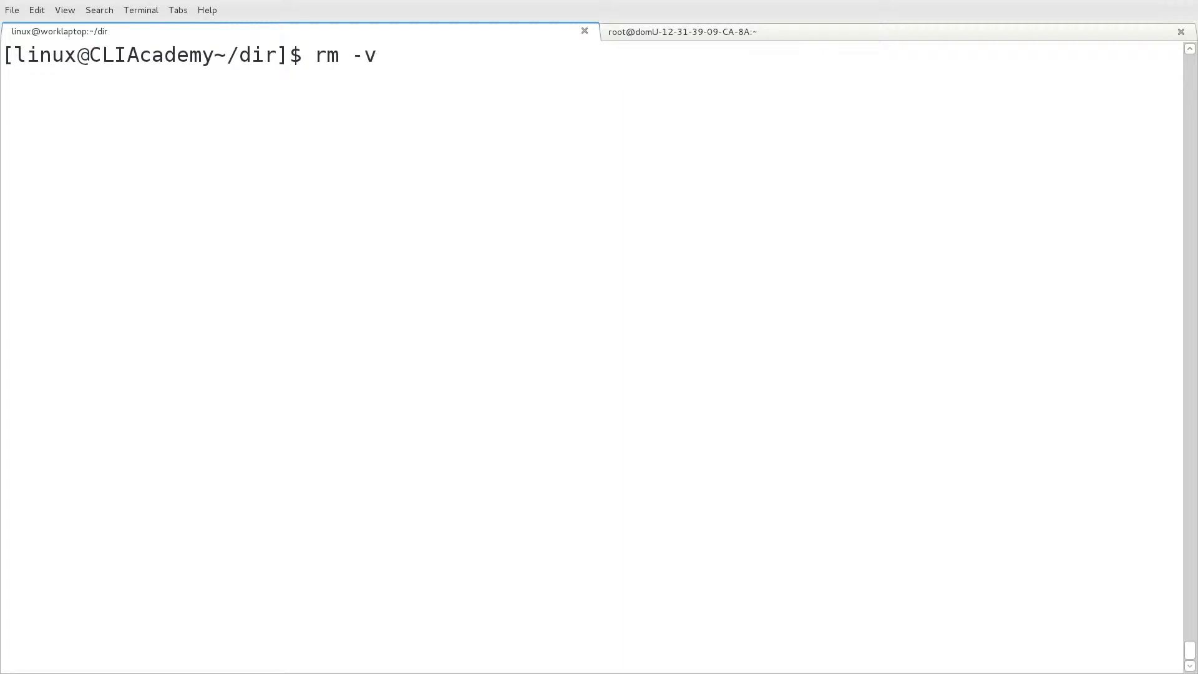
text(file)
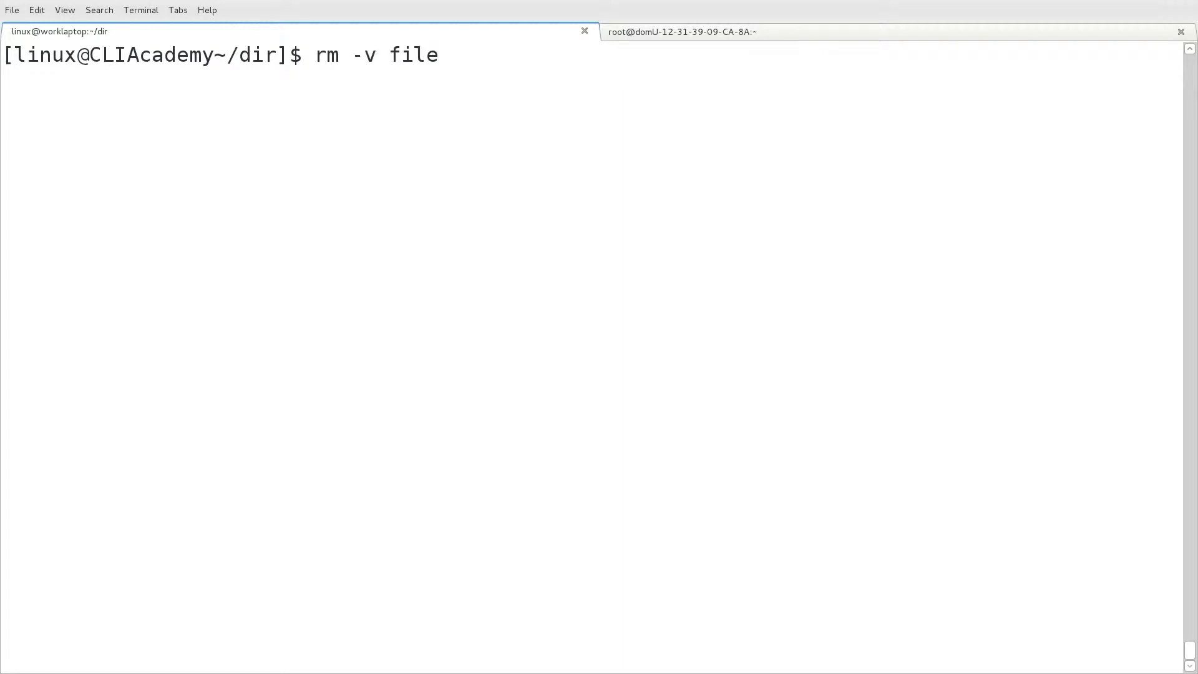
text({3,4})
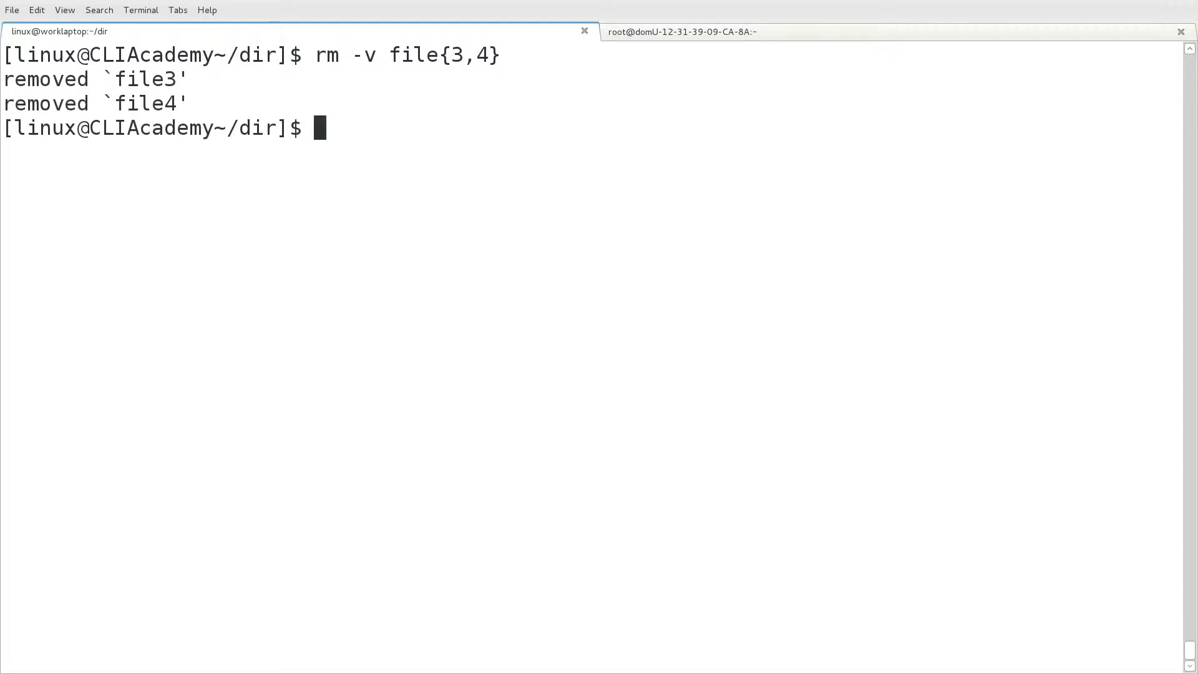
text(ls)
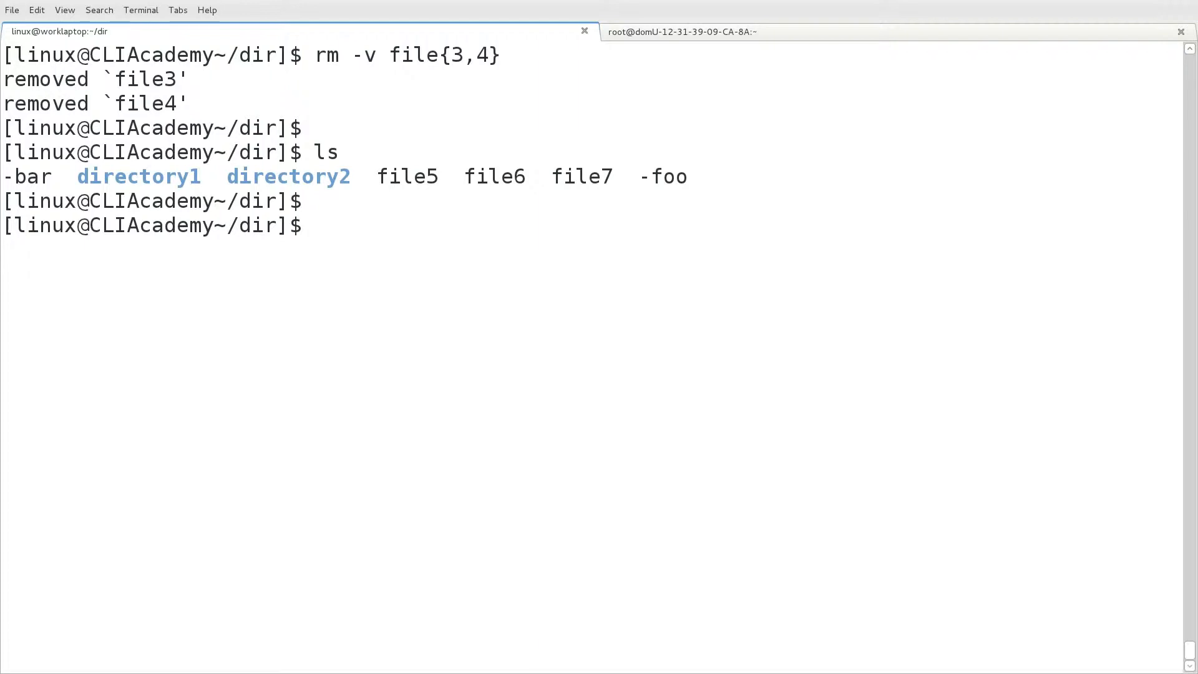
text(touch file8)
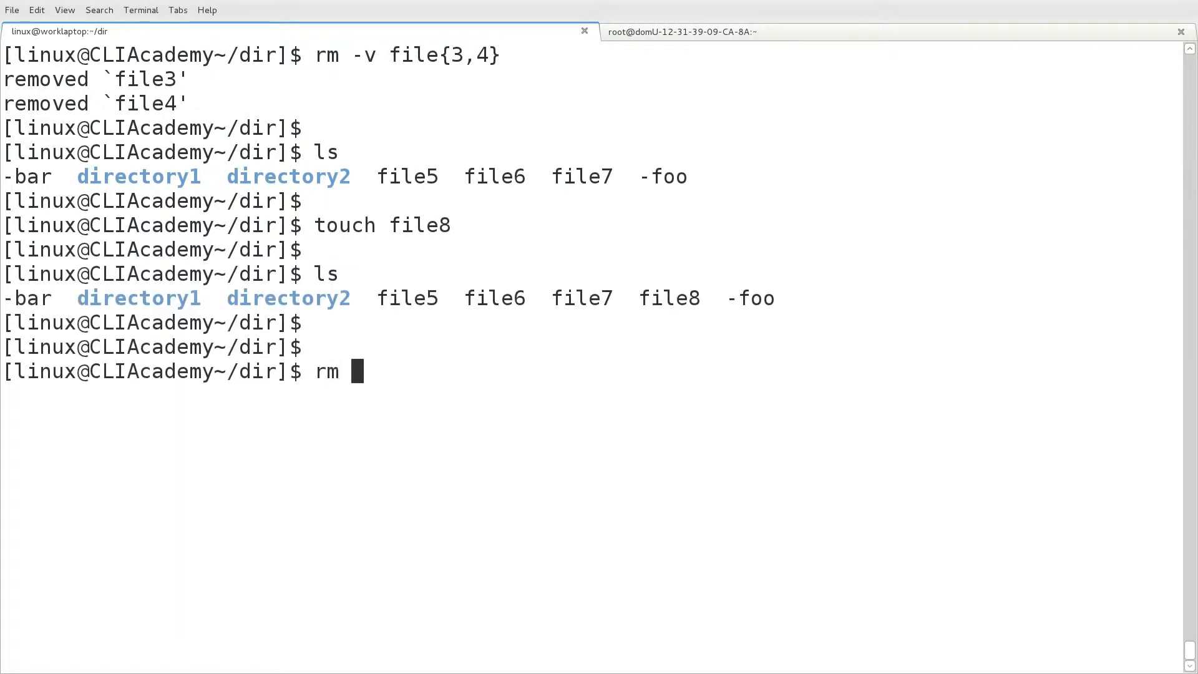
Delete file5 through file8 at once with rm -vI file*
text(-v)
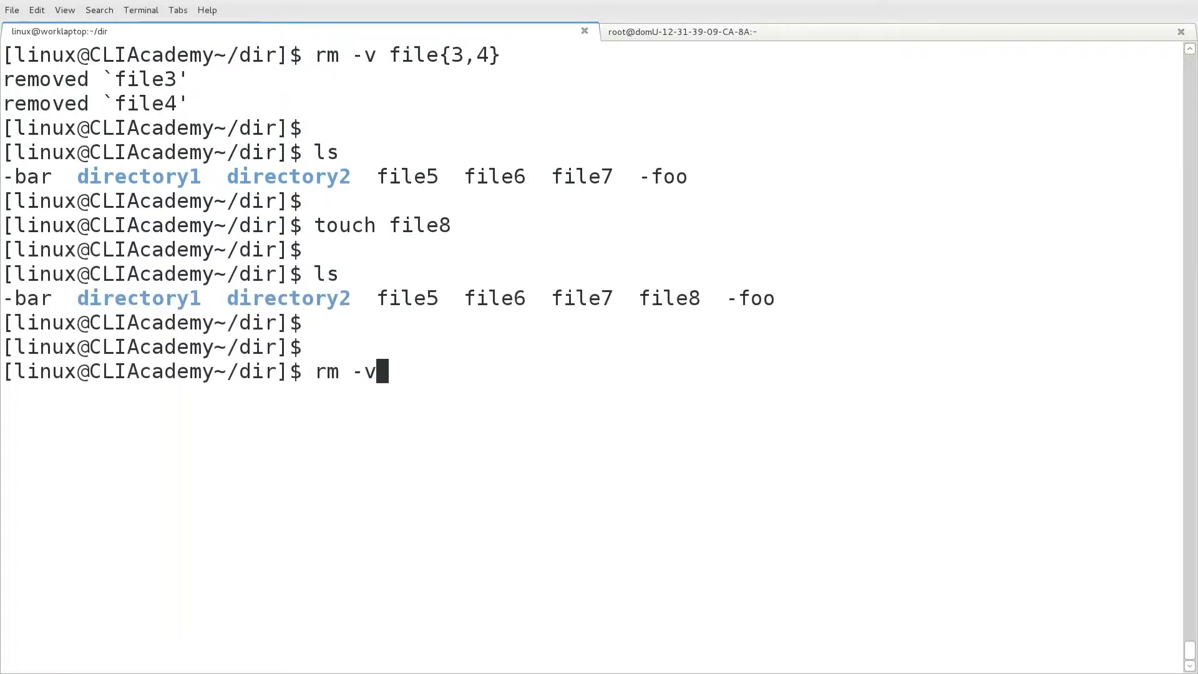
text(I)
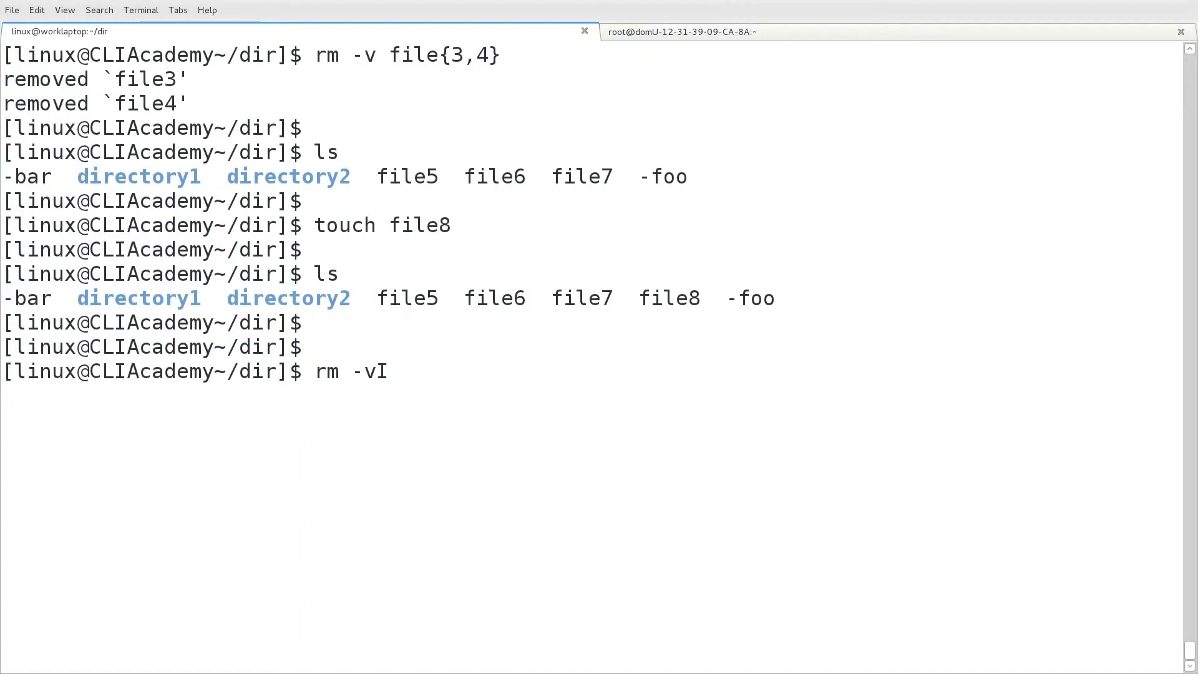
text(file)
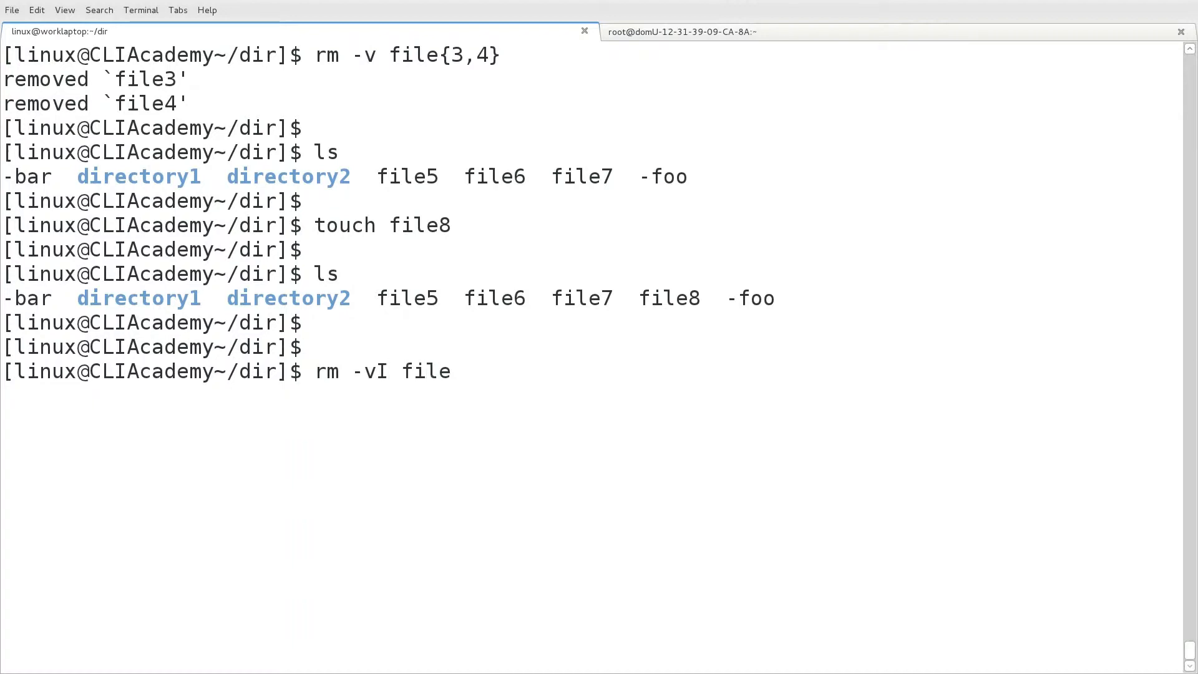
text(*)
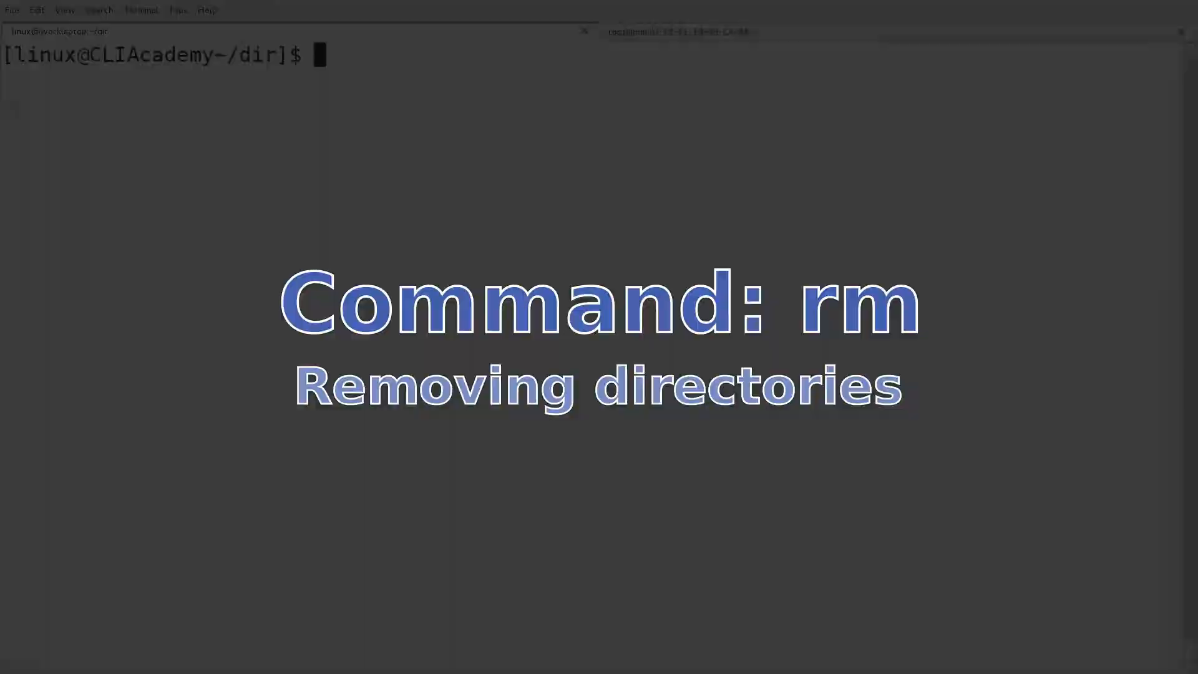
List the folder and try plain rm -v directory1, which refuses a directory
text(ls)
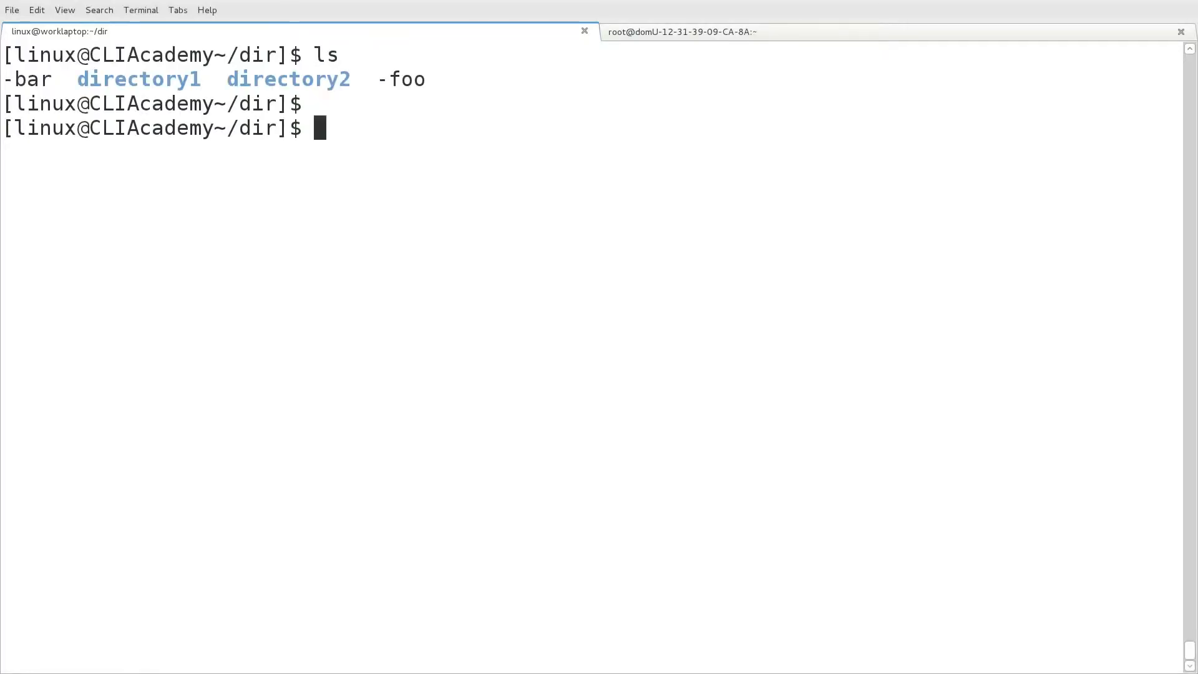
text(rm)
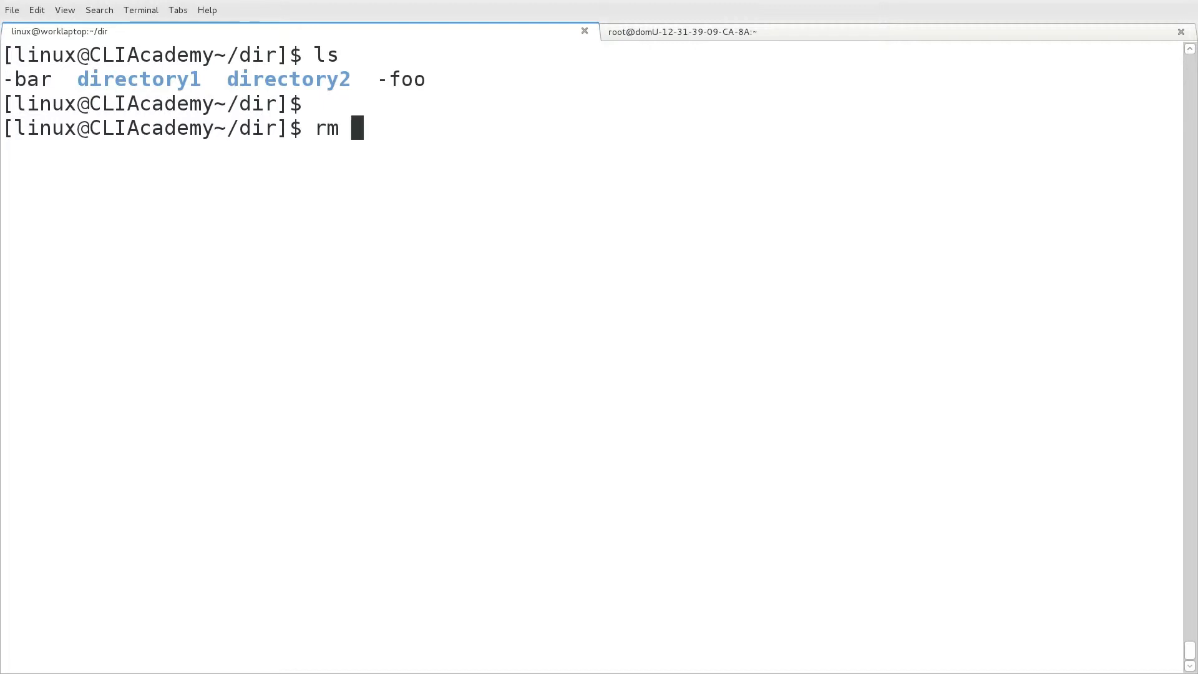
text(-v dire)
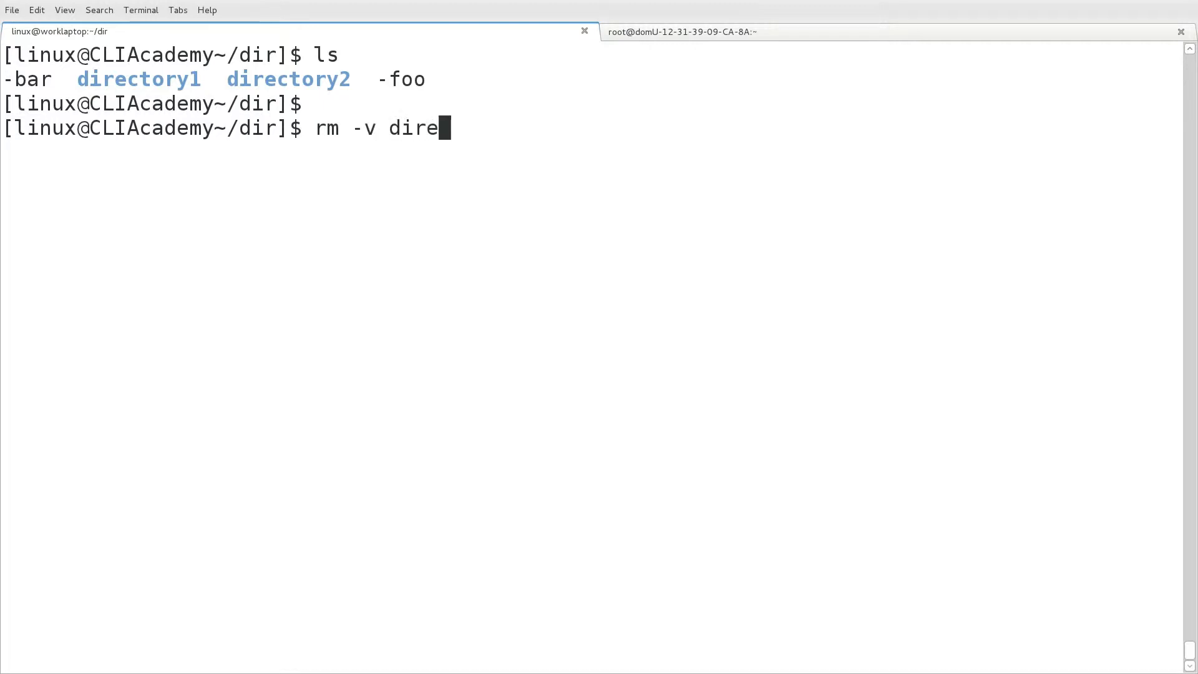
text(ctory1)
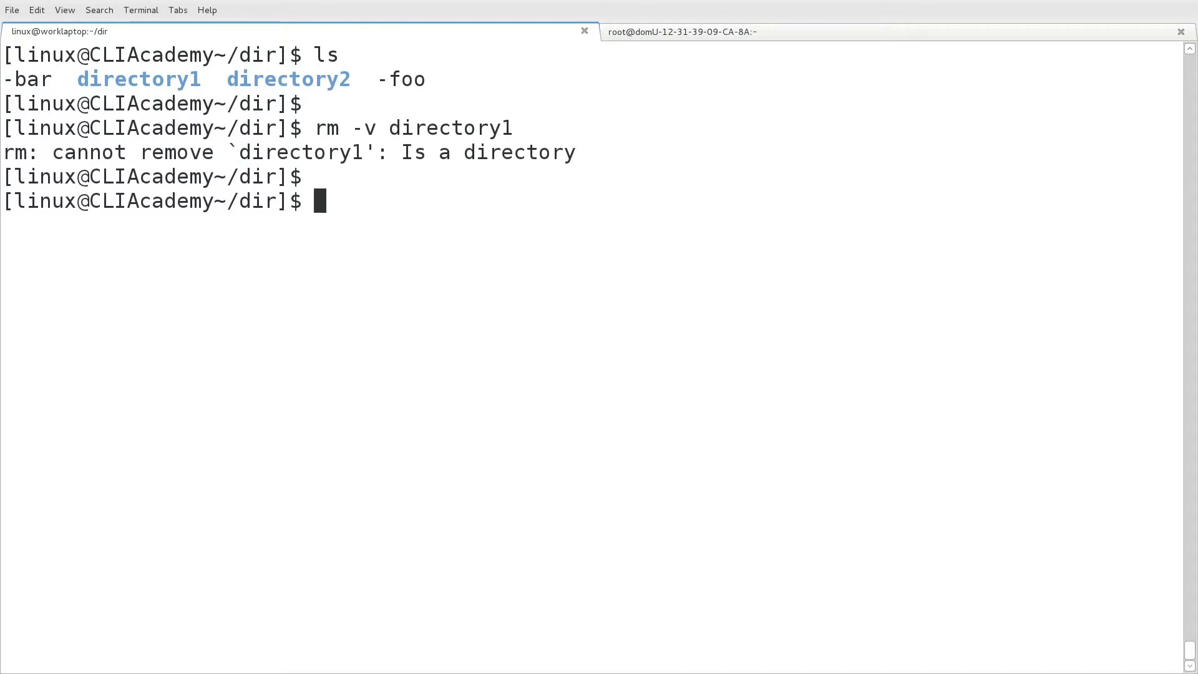
Remove directory1 and its ten files recursively with rm -rvf
text(rm)
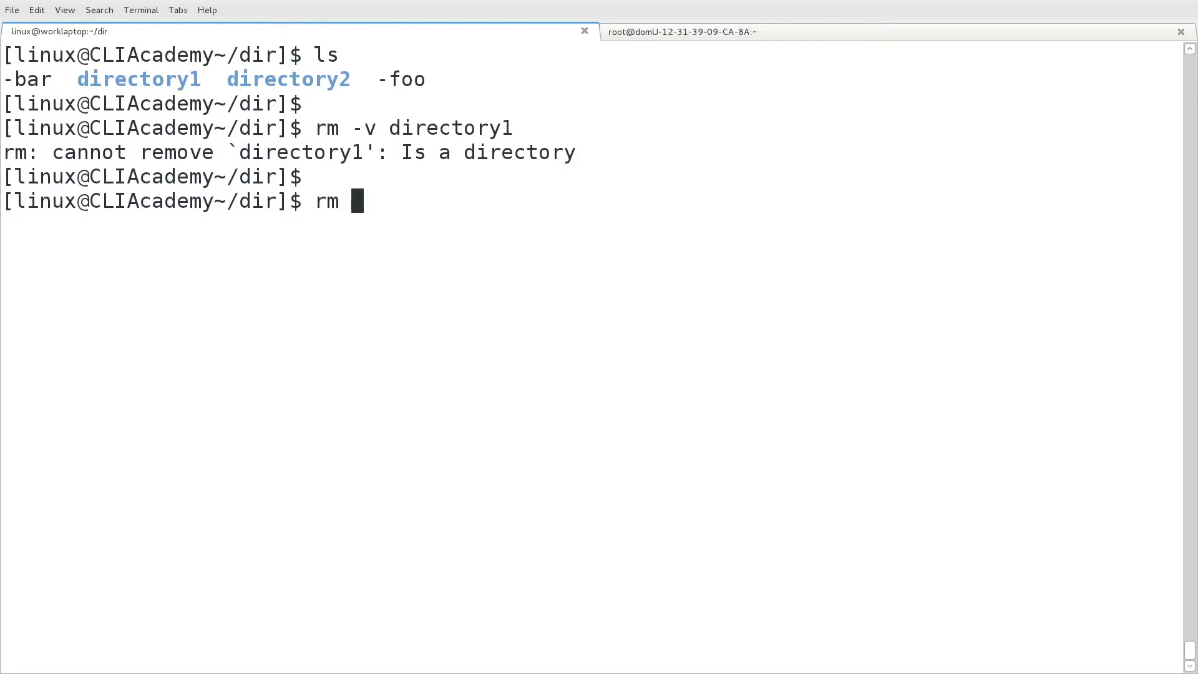
text(-)
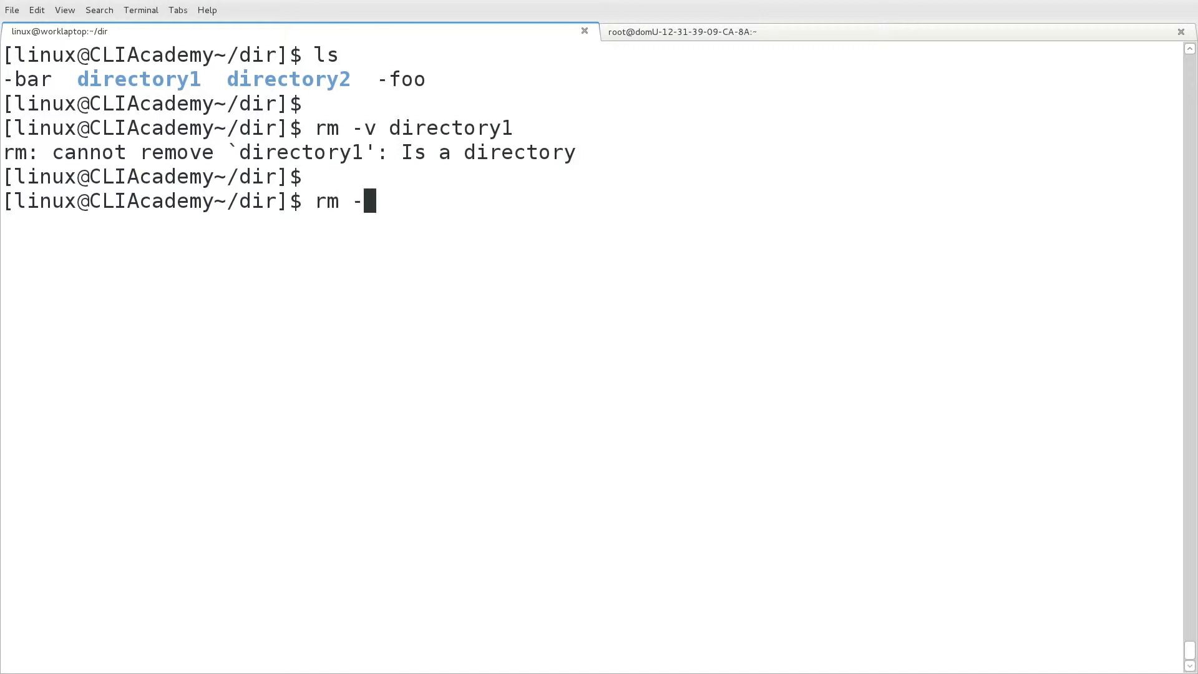
text(rf dire)
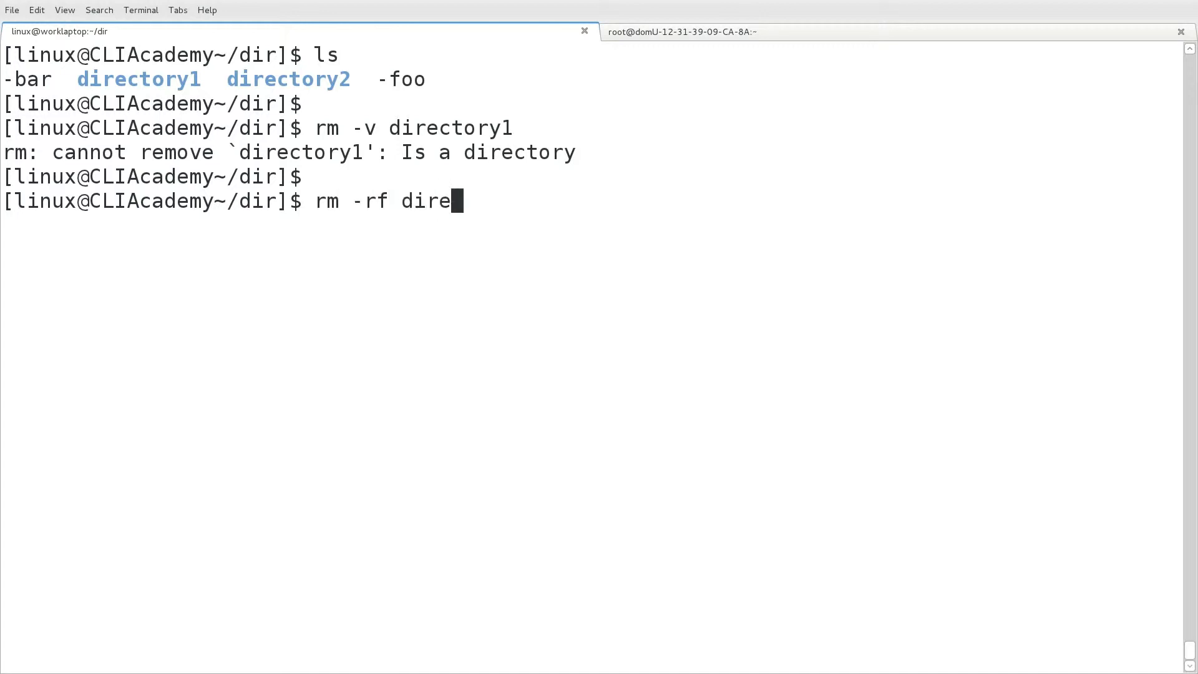
text(ctory1)
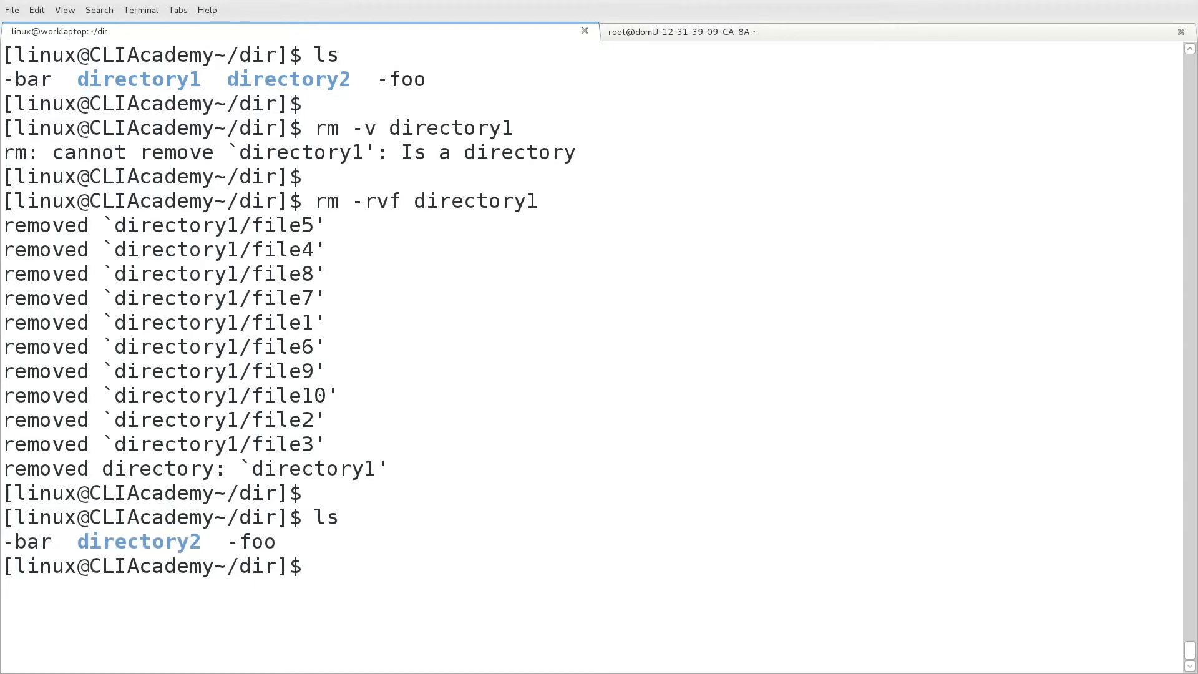
Delete every file inside directory2 with rm -rvf directory2/* and list what remains
text(rm)
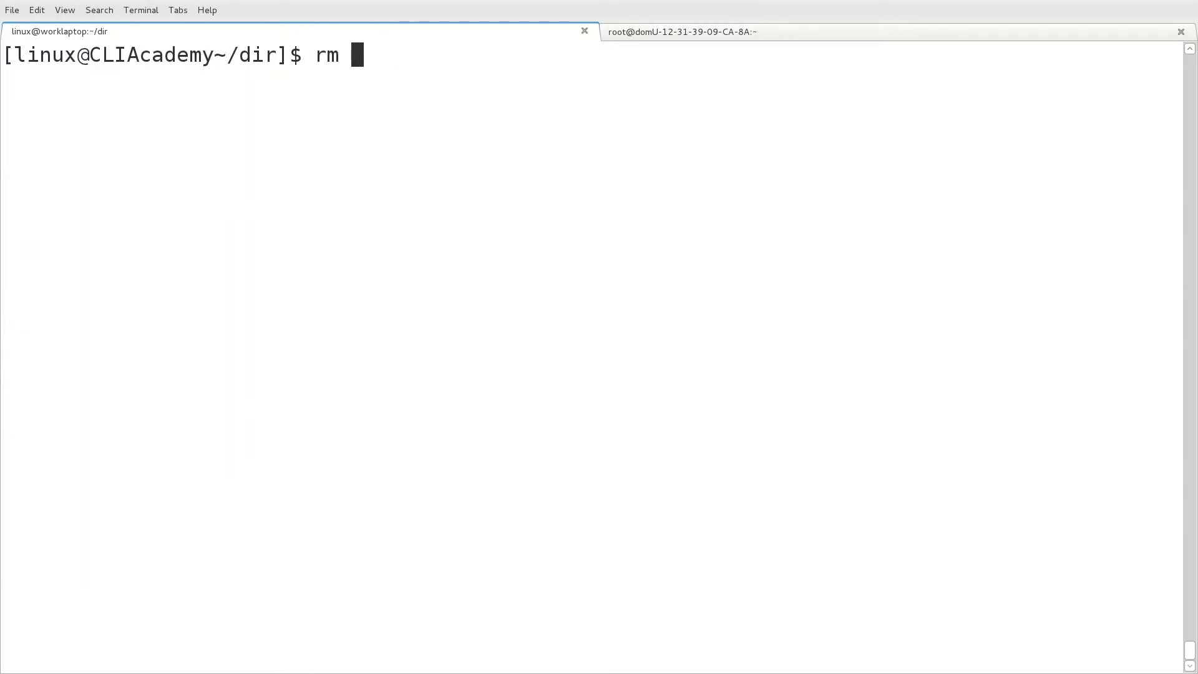
text(-r)
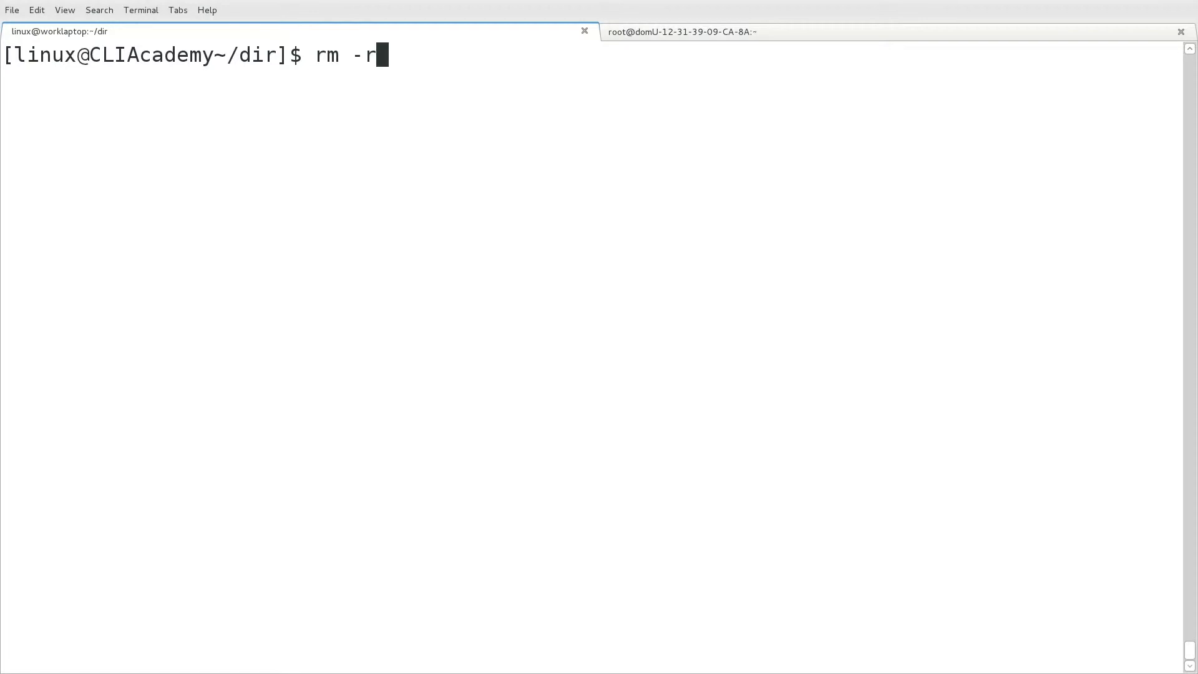
text(vf directo)
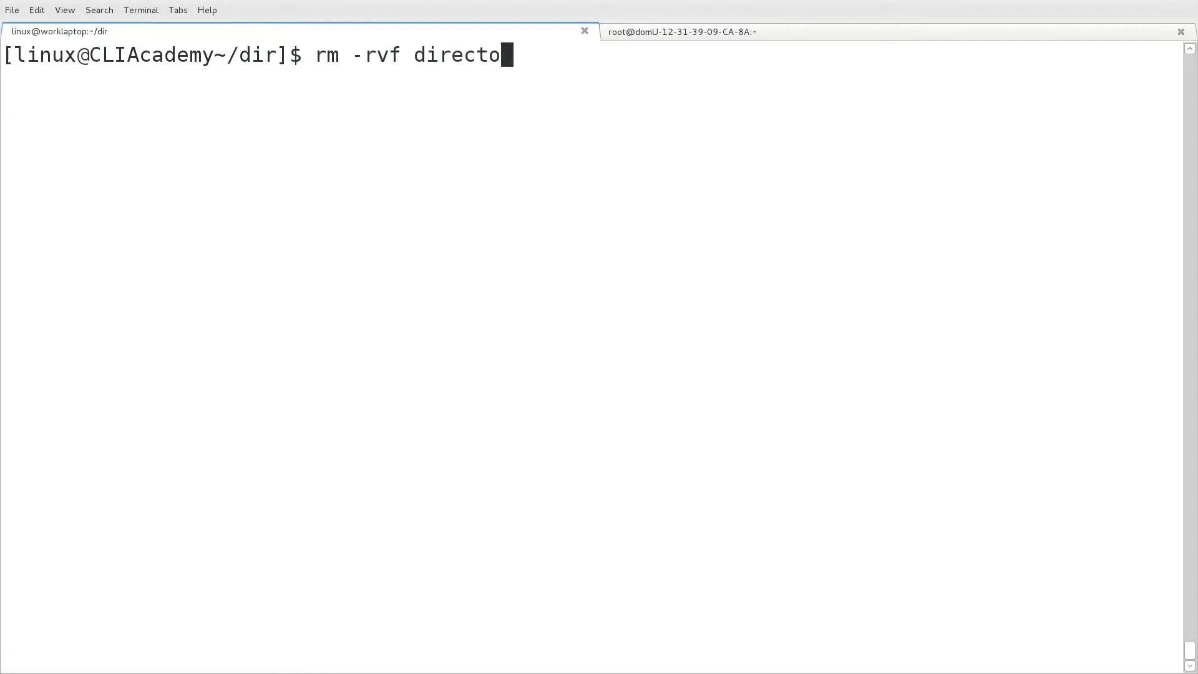
text(ry2/*)
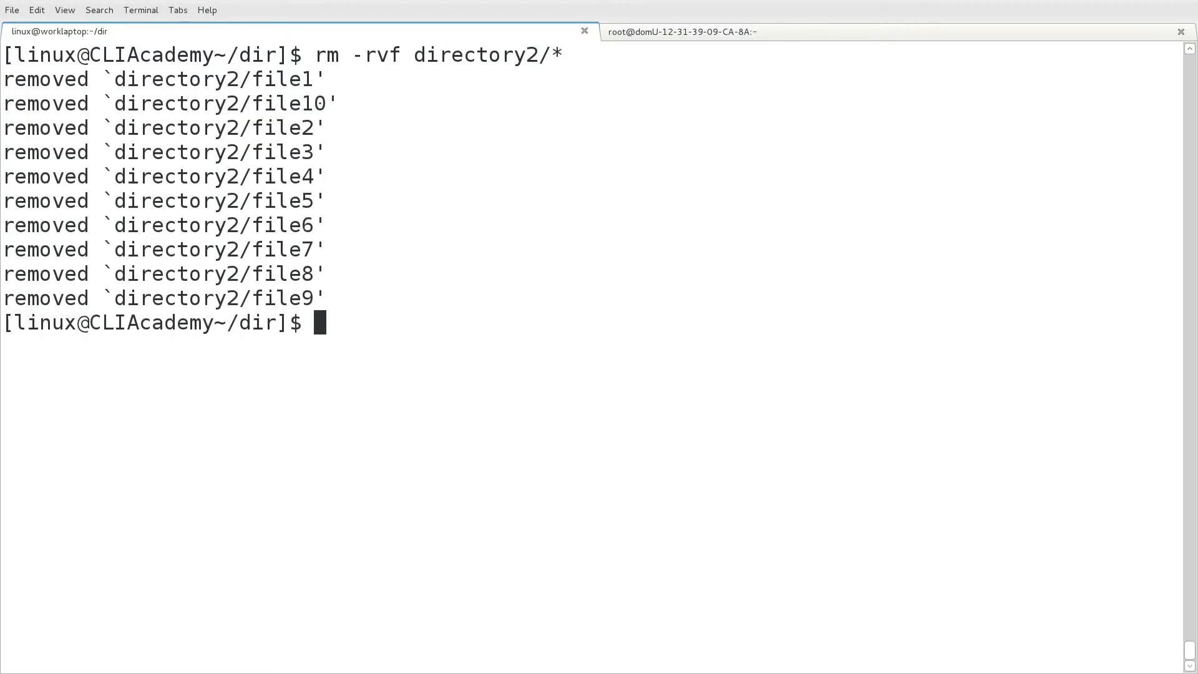
text(ls)
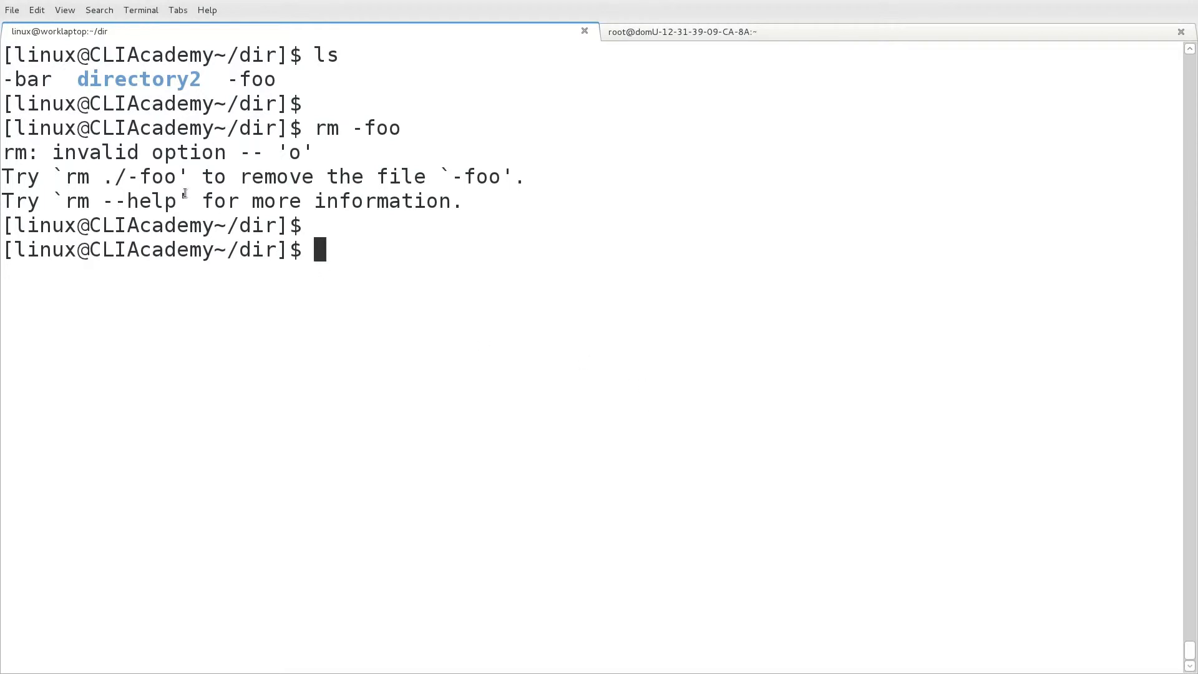
Delete -foo with rm -rvf -- -foo after the invalid-option error, then list the folder
double_click(95, 152)
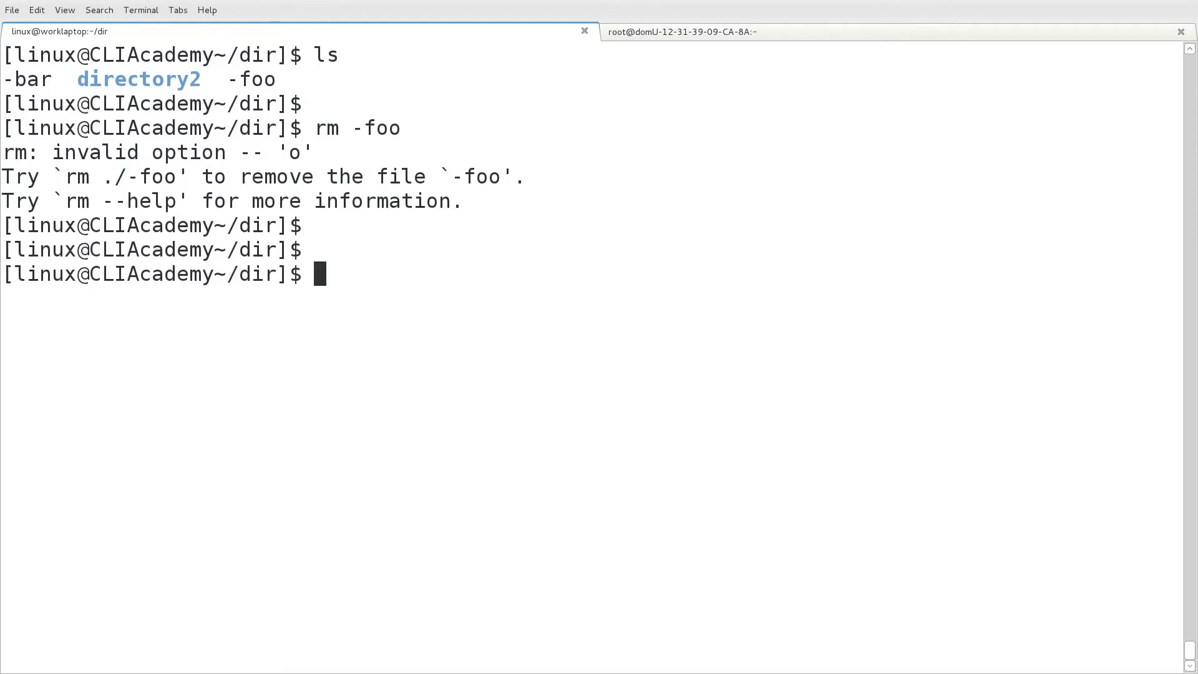
text(rm)
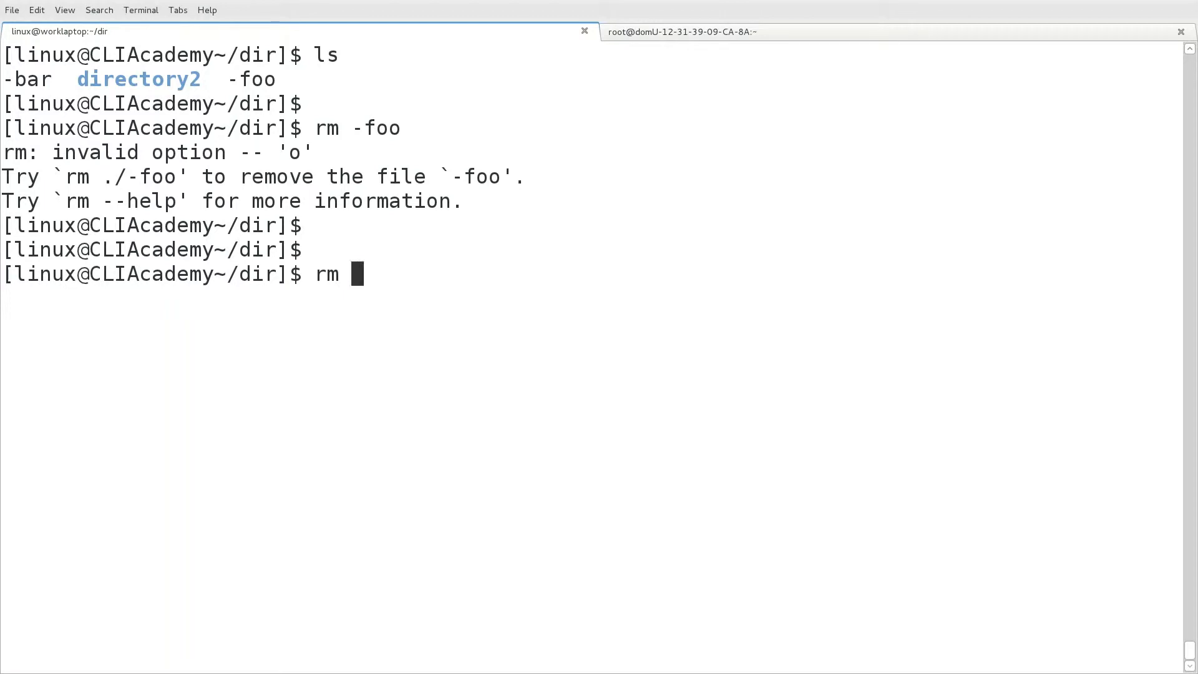
text(-- -foo)
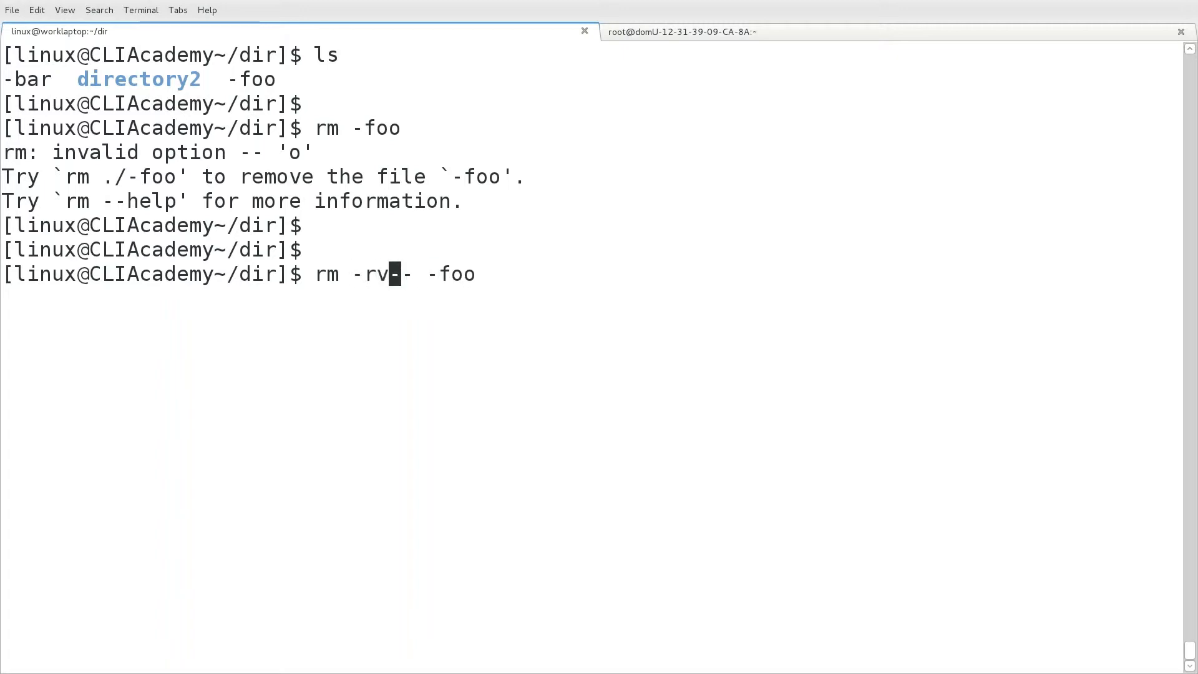
text(f)
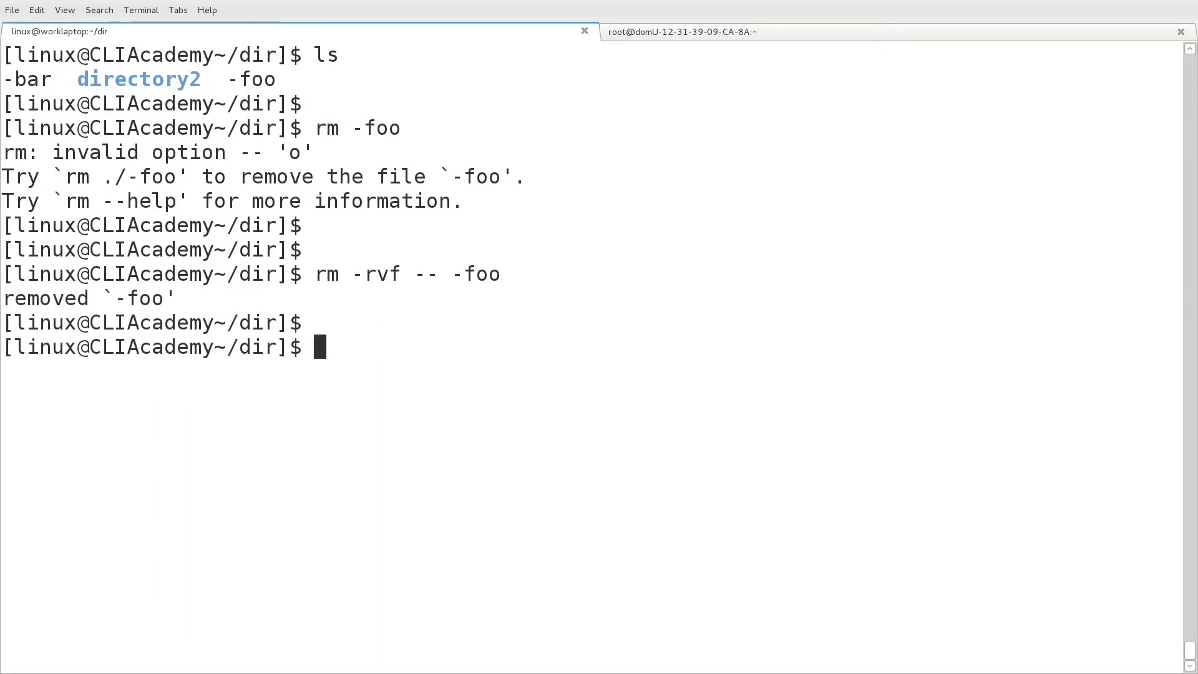
text(ls)
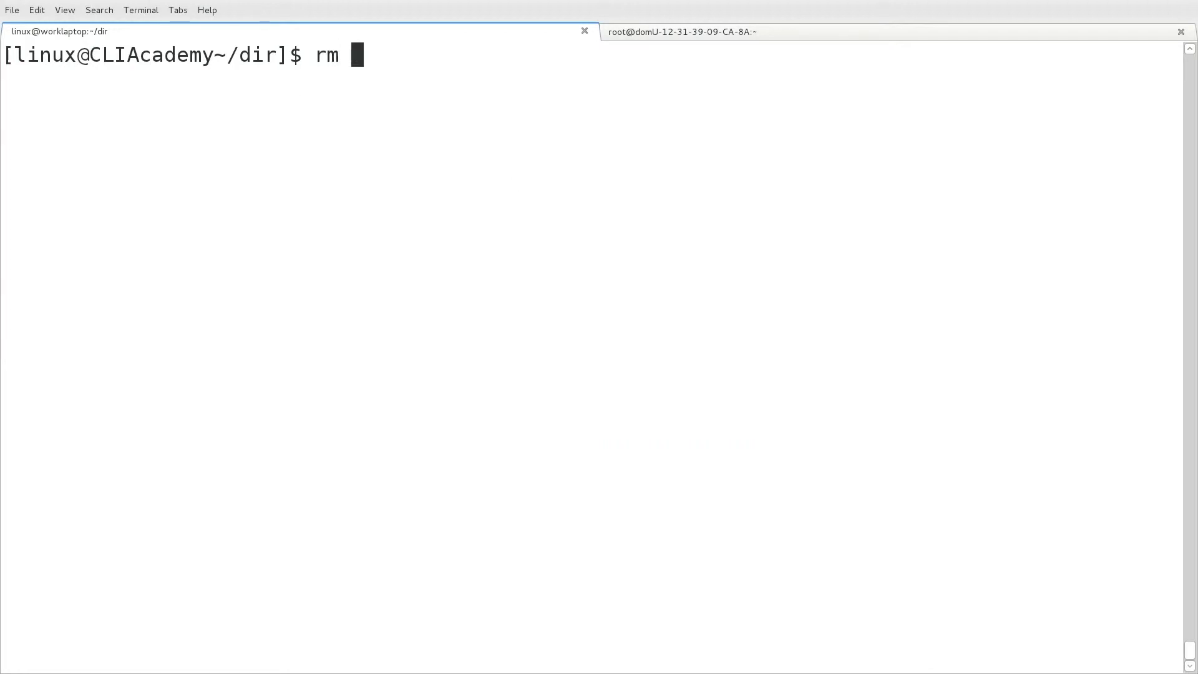
After rm -bar fails as an invalid option, delete it with rm ./-bar
text(-ba)
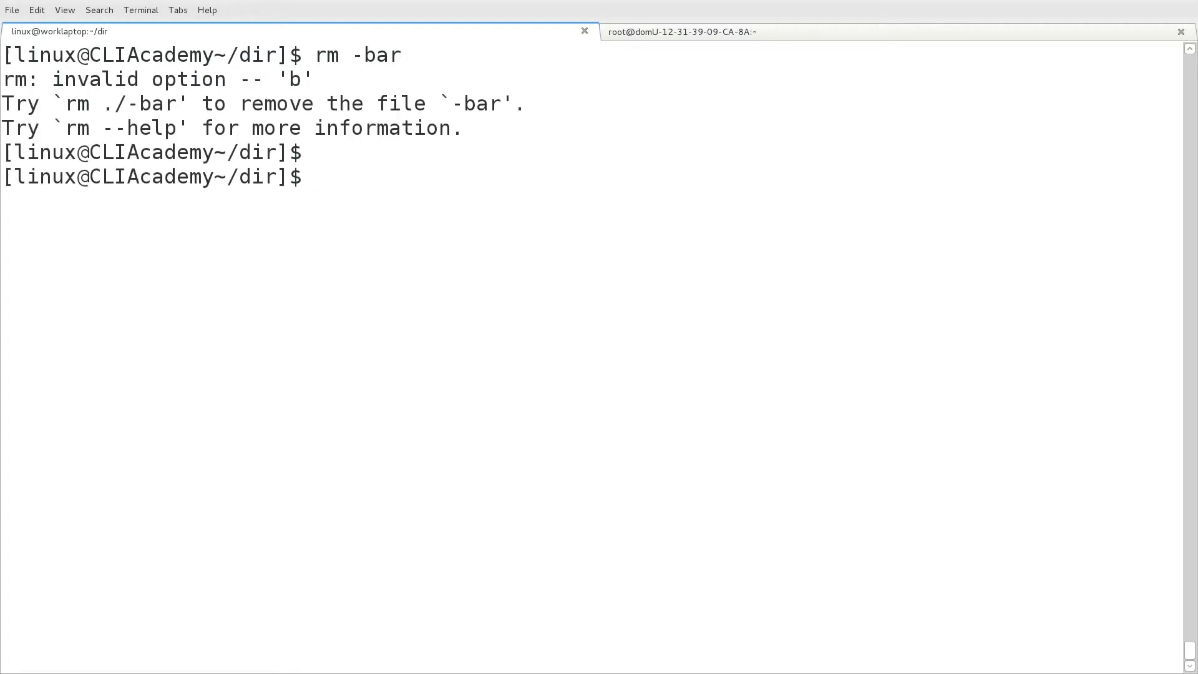
text(rm .)
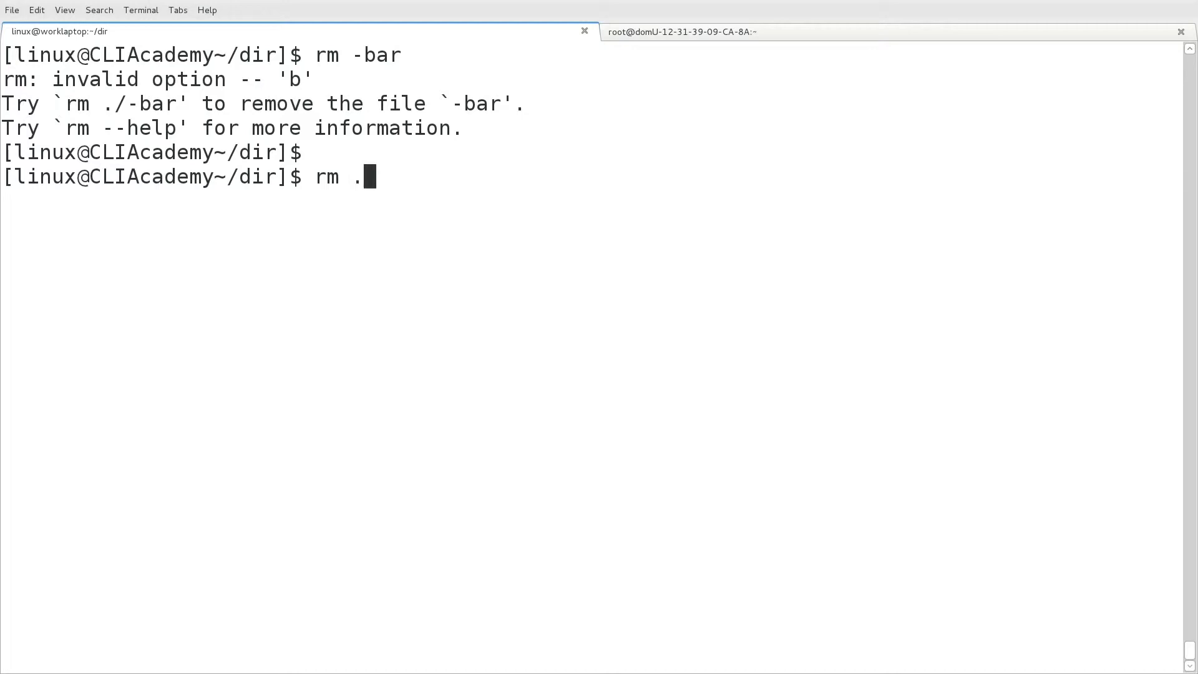
text(/-bar)
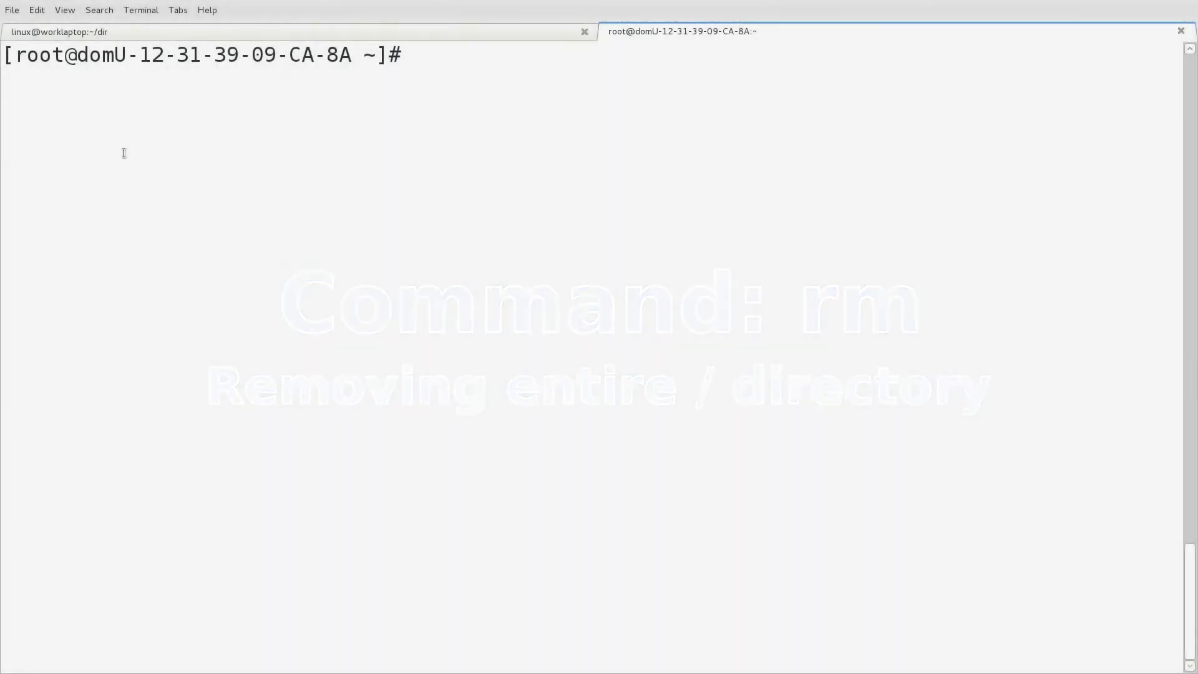
On the root@domU VM, check hostname and run rm -rf /, which the failsafe refuses
text(ls)
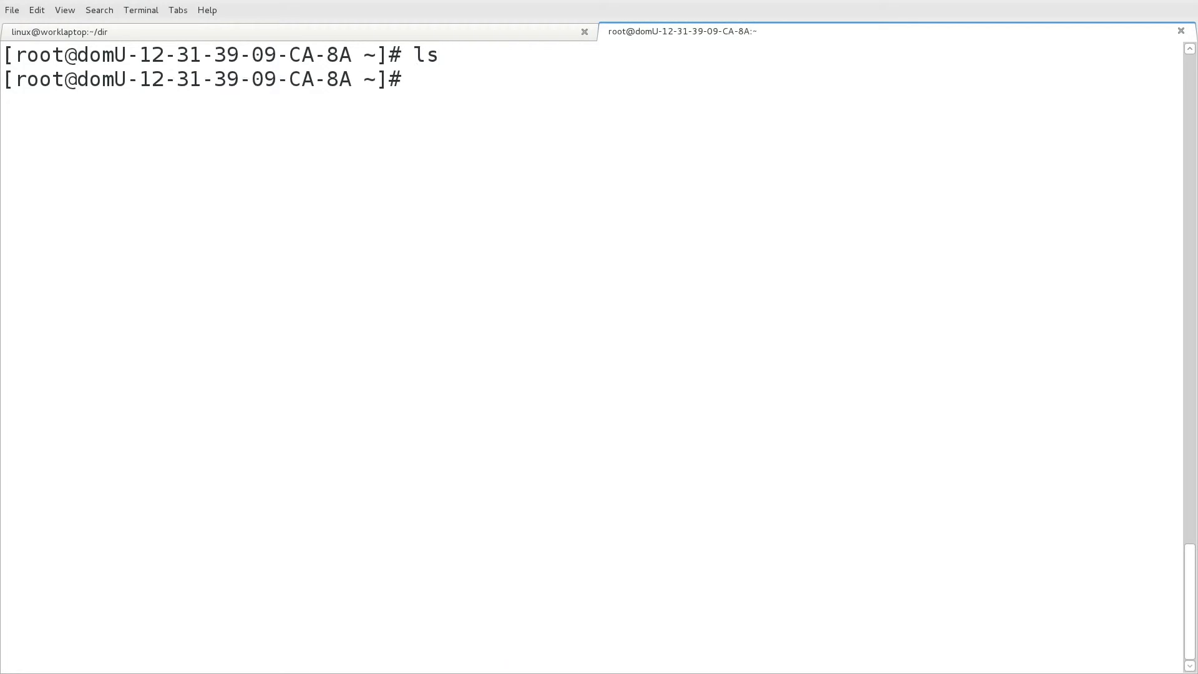
text(hostnam)
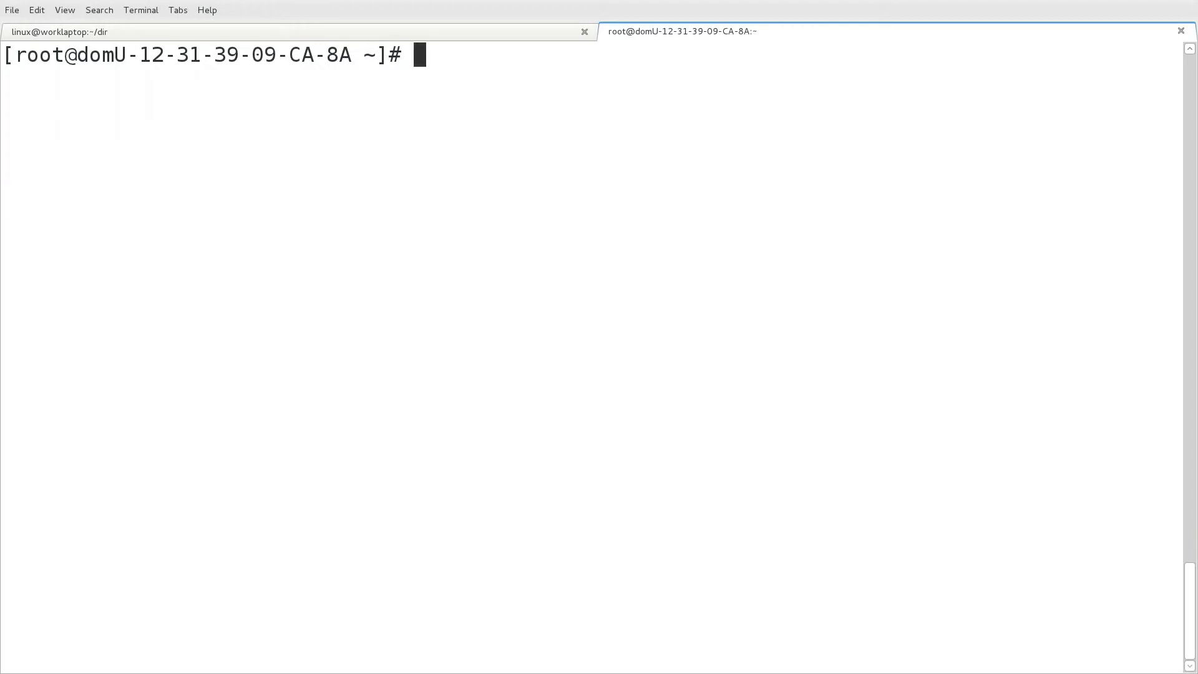
text(rm)
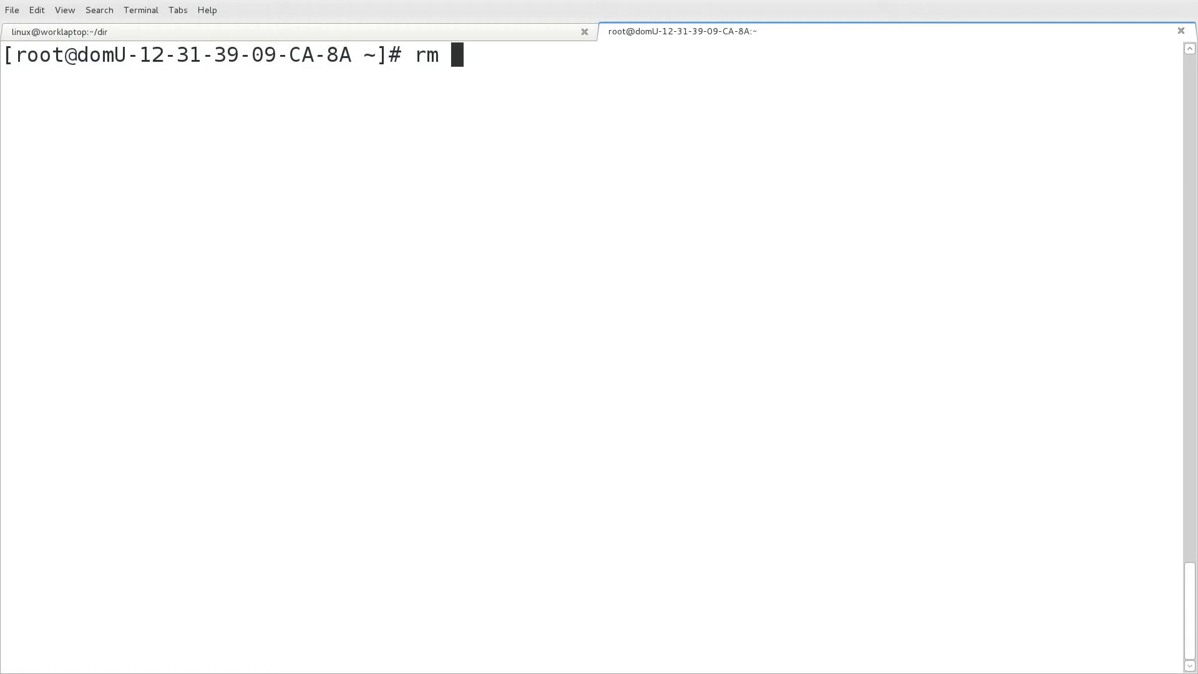
text(-rf /)
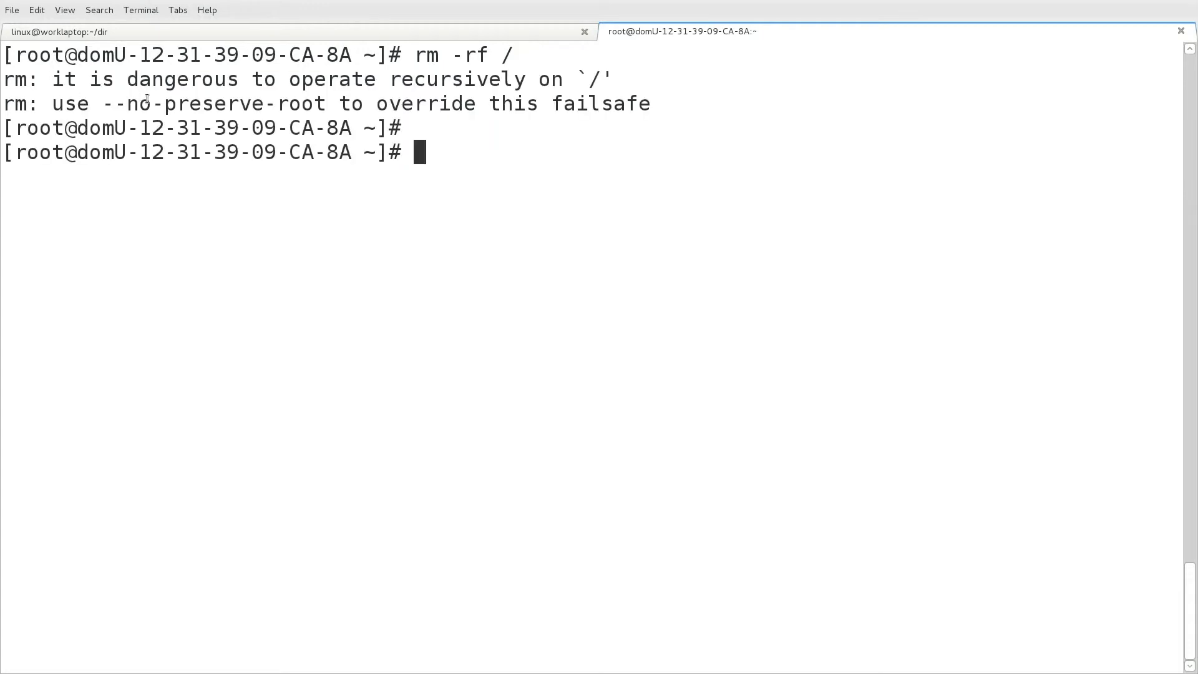
double_click(212, 104)
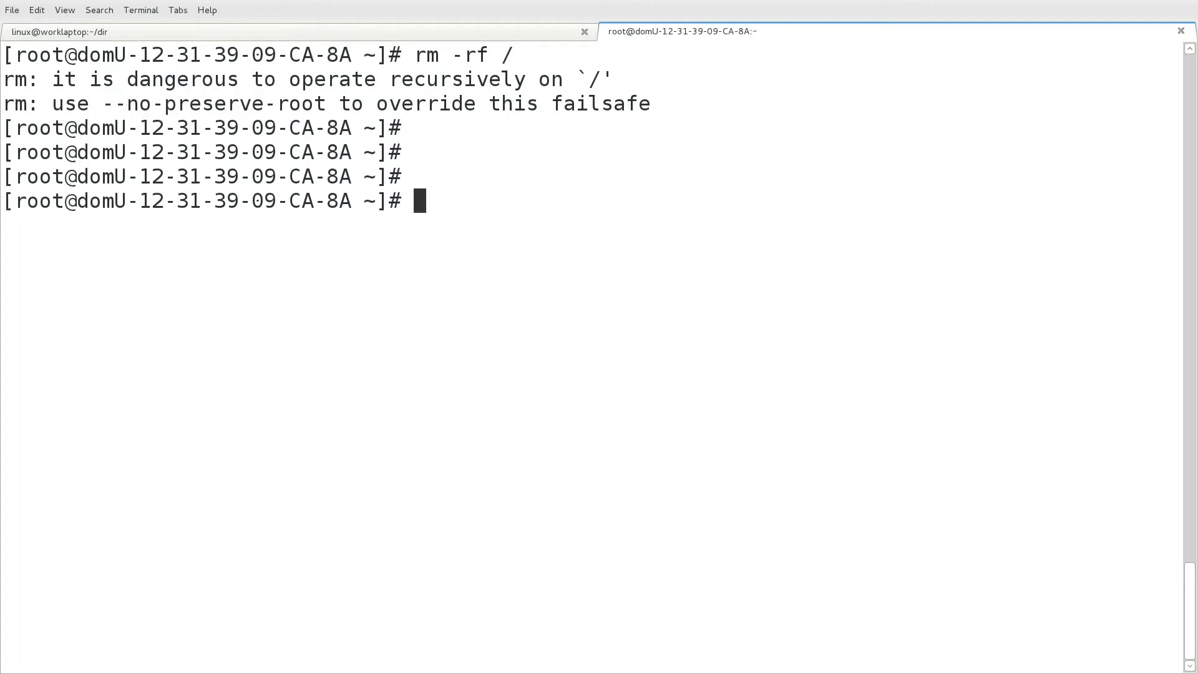
Begin the rm -rf --no-preserve-root command to override the failsafe
text(rm)
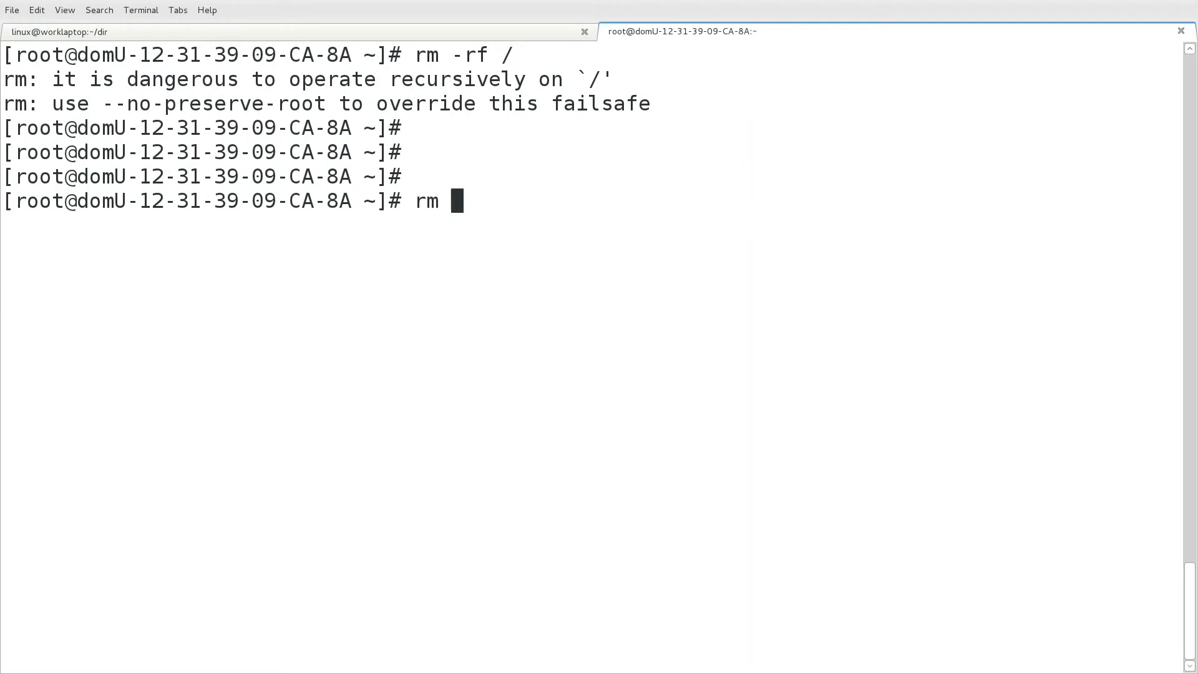
text(-rf)
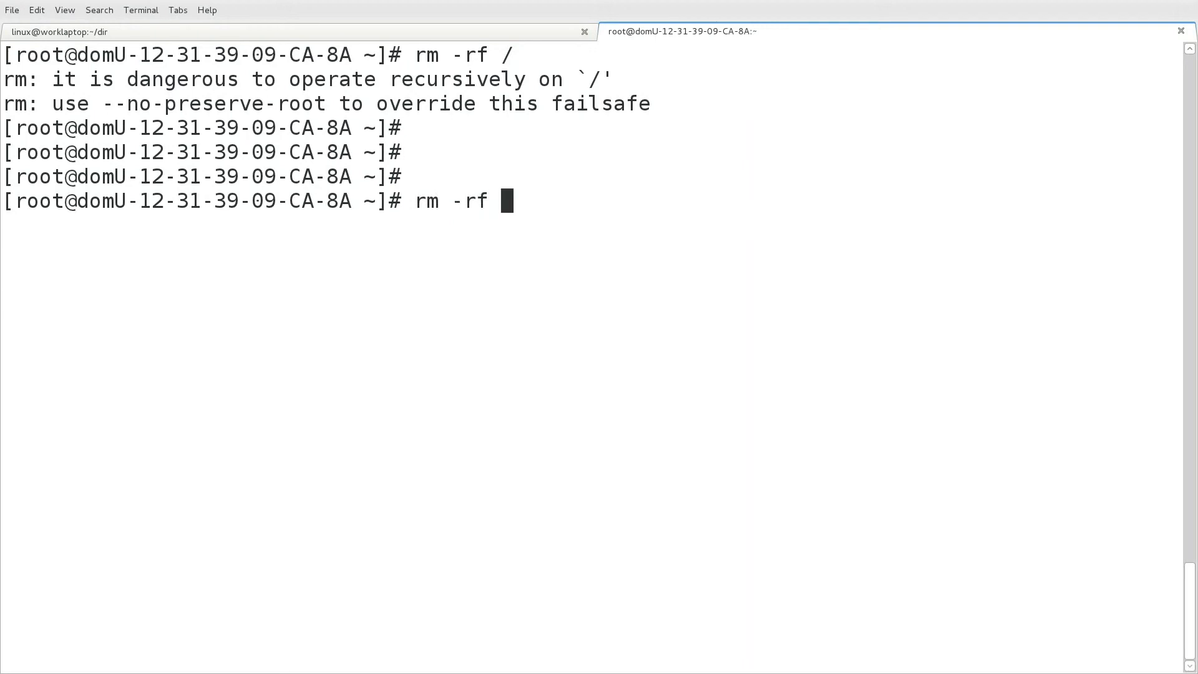
text(--no-pre)
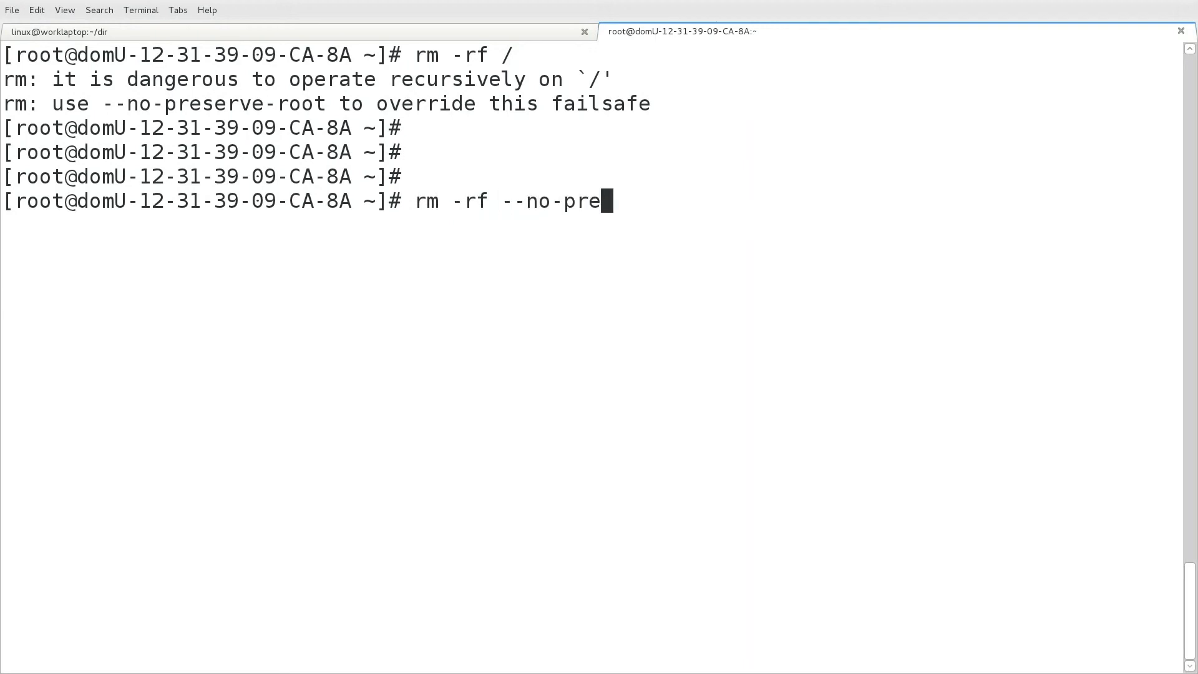
text(serve-root)
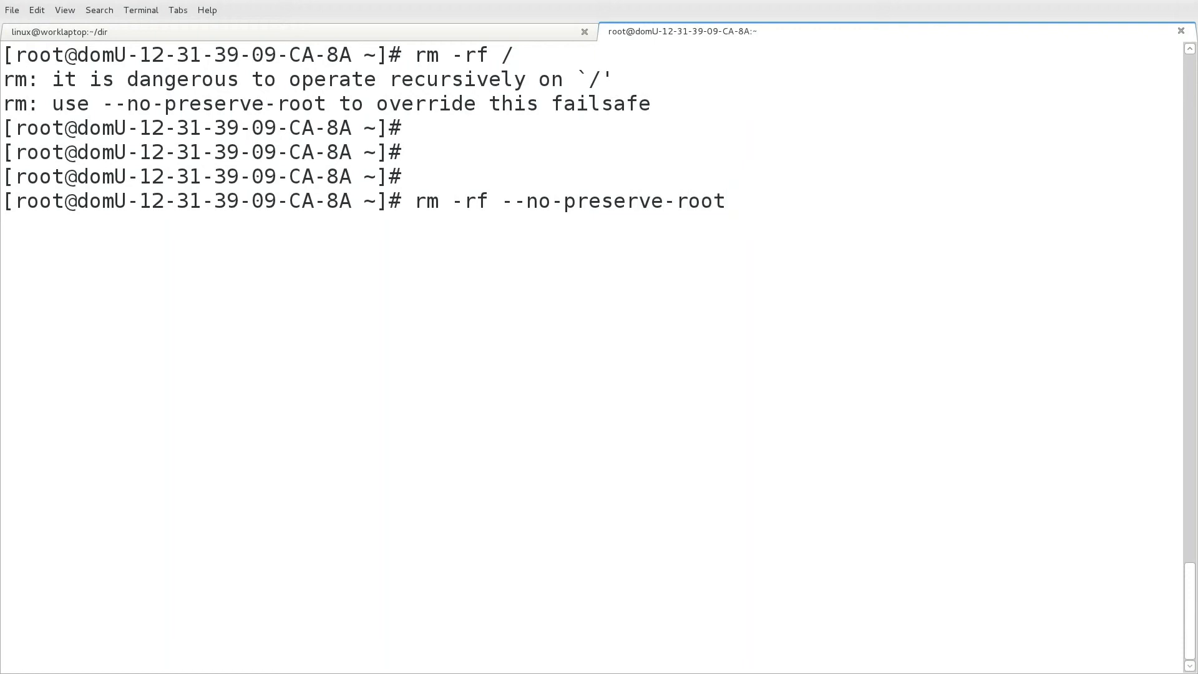
Run rm -rf --no-preserve-root / and watch the system files being deleted
text(/)
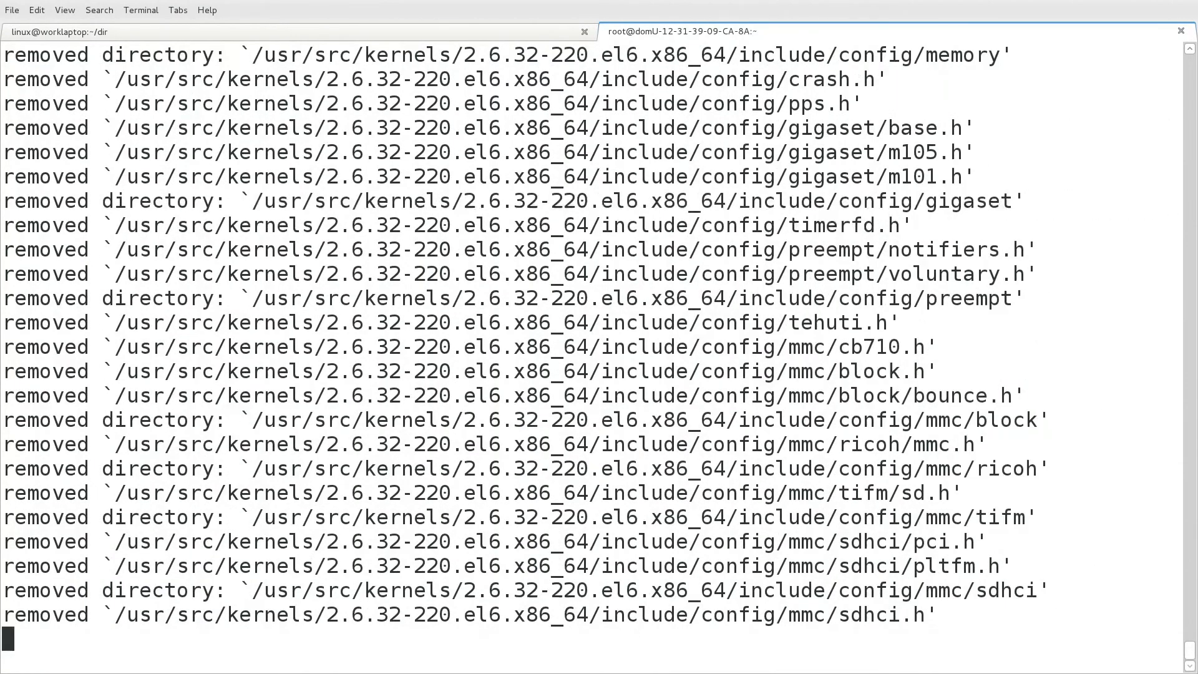
scroll(down, 3)
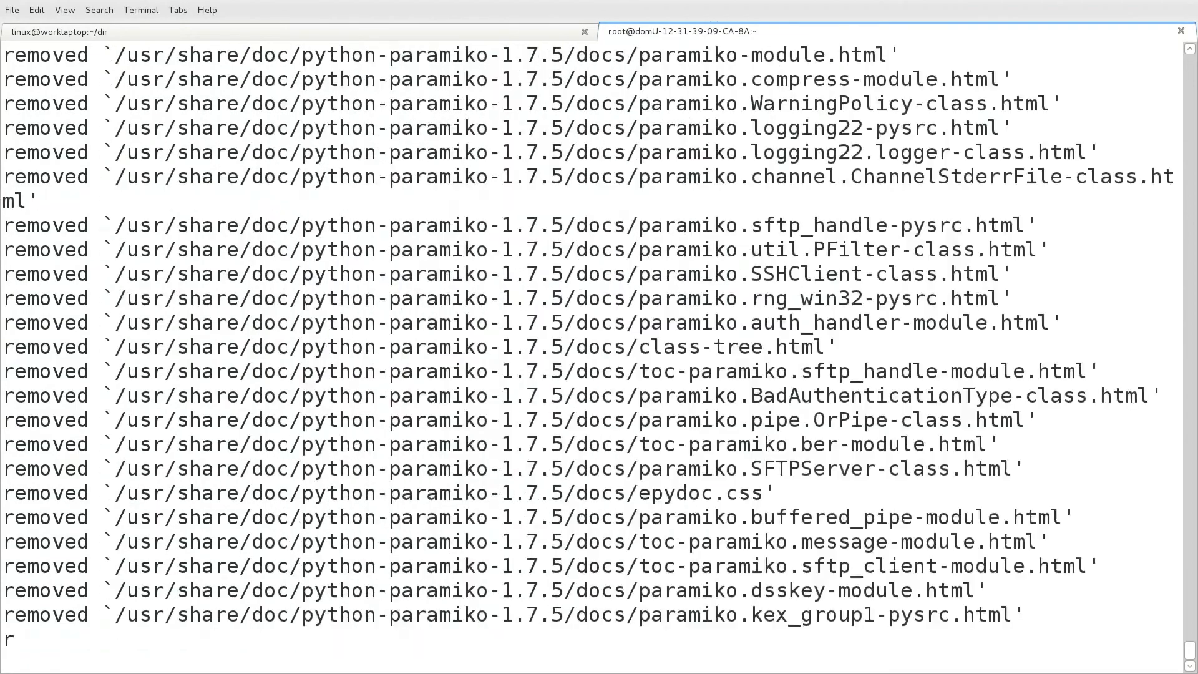
scroll(down, 3)
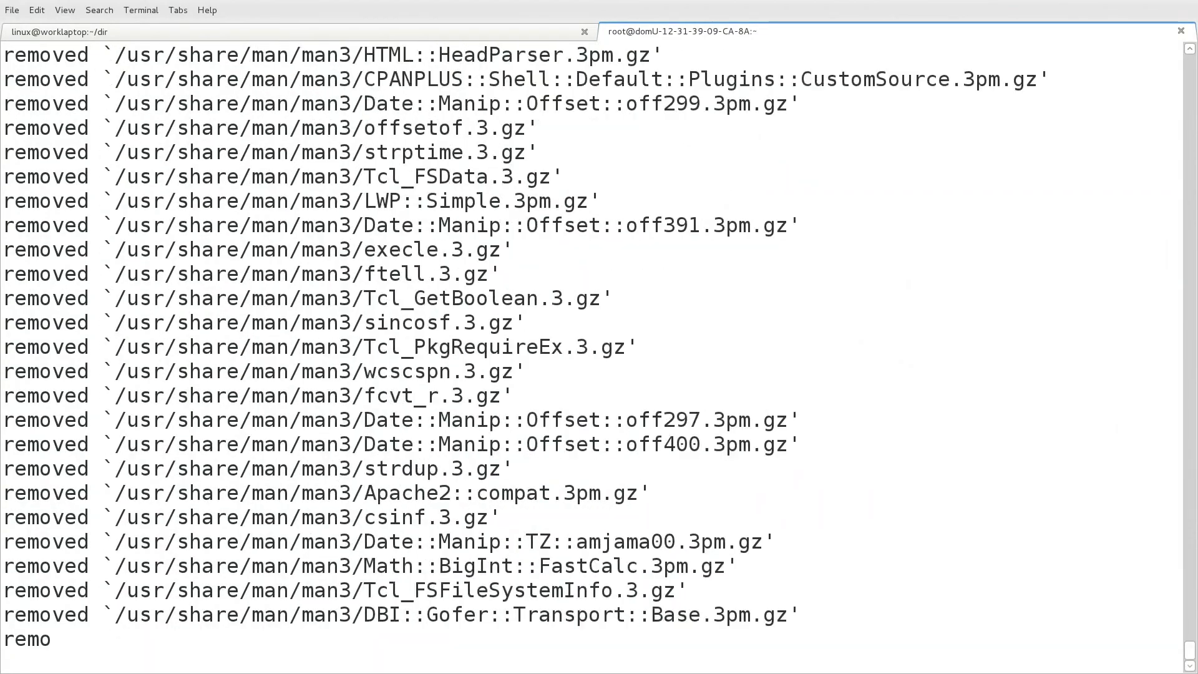
scroll(down, 3)
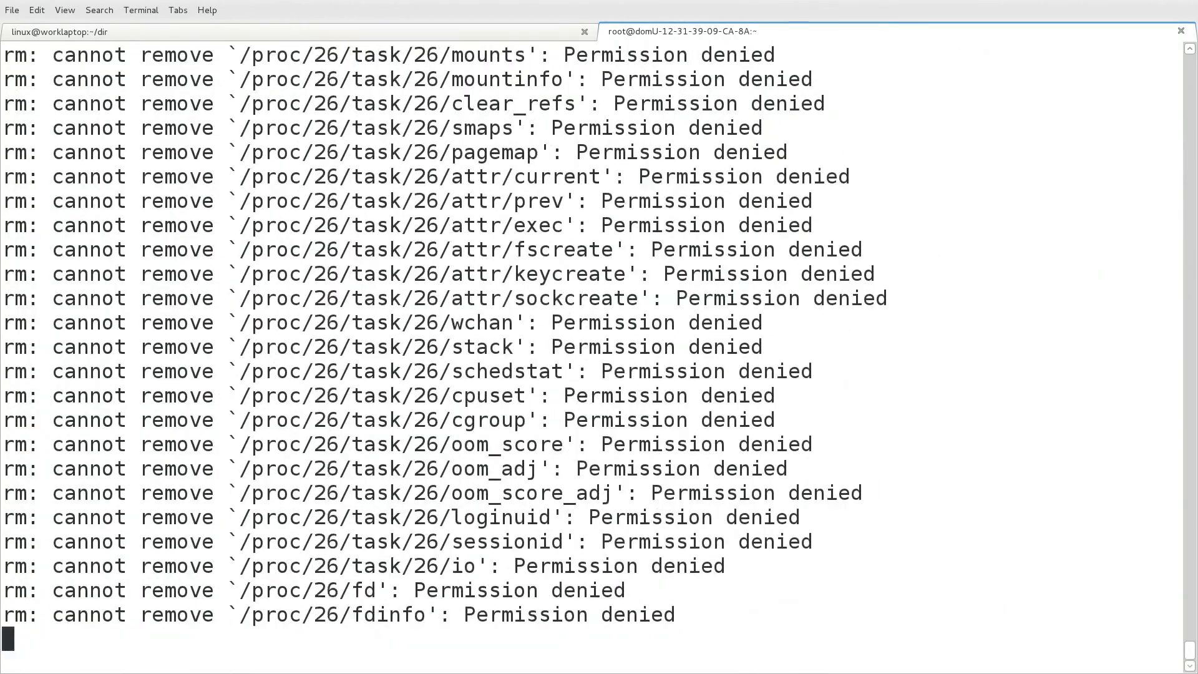
scroll(down, 3)
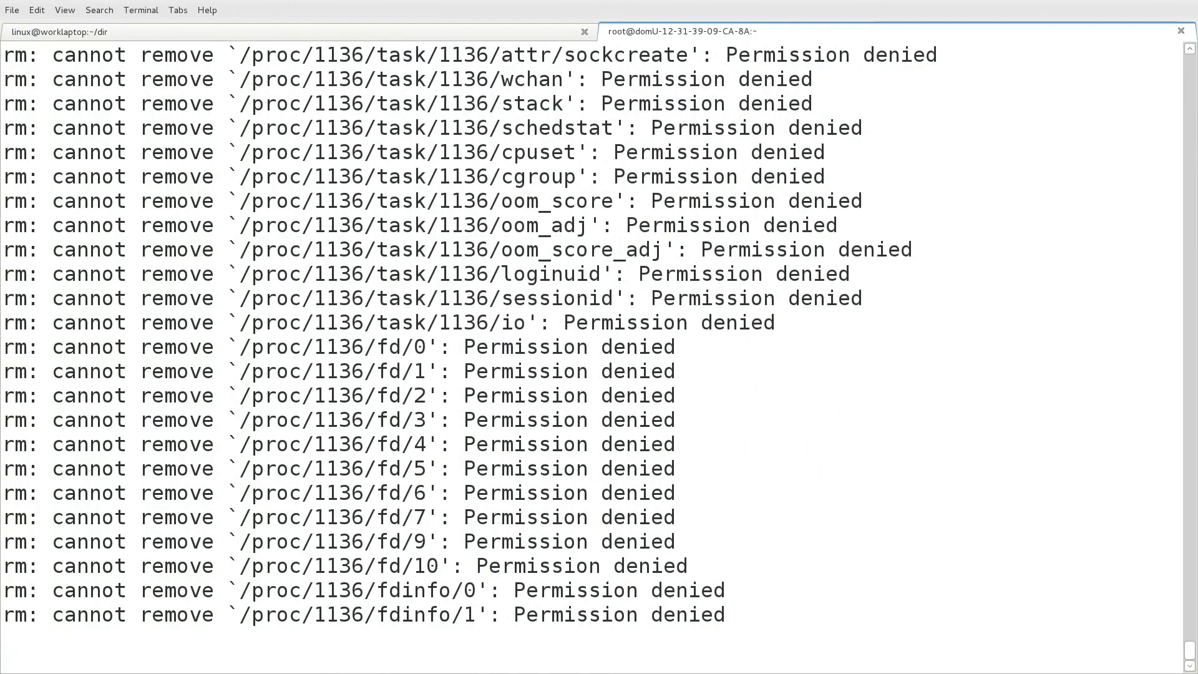
scroll(down, 3)
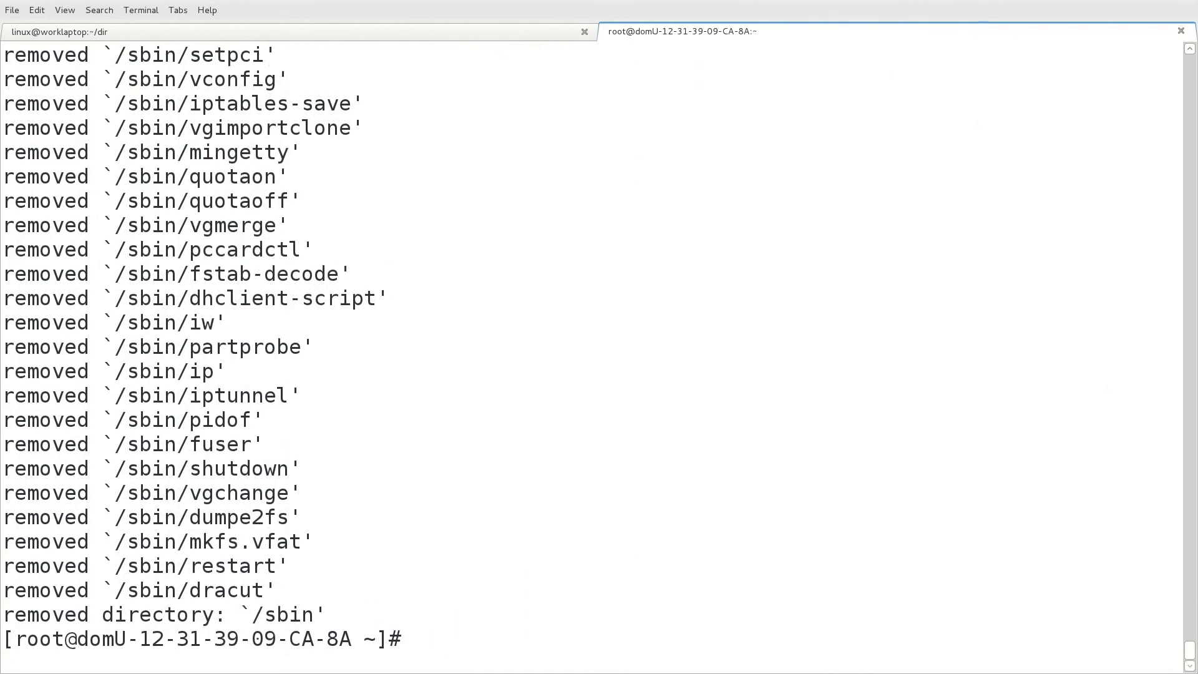
Run ls and who on the wiped VM to see the commands fail
text(ls)
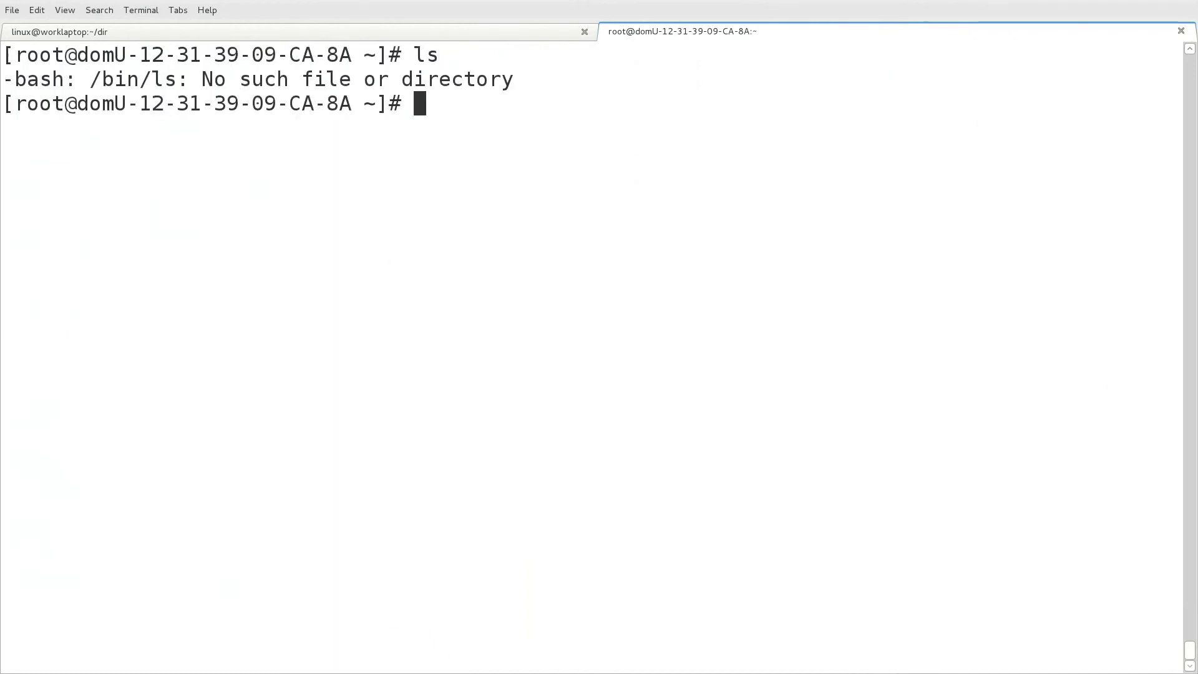
key(Return)
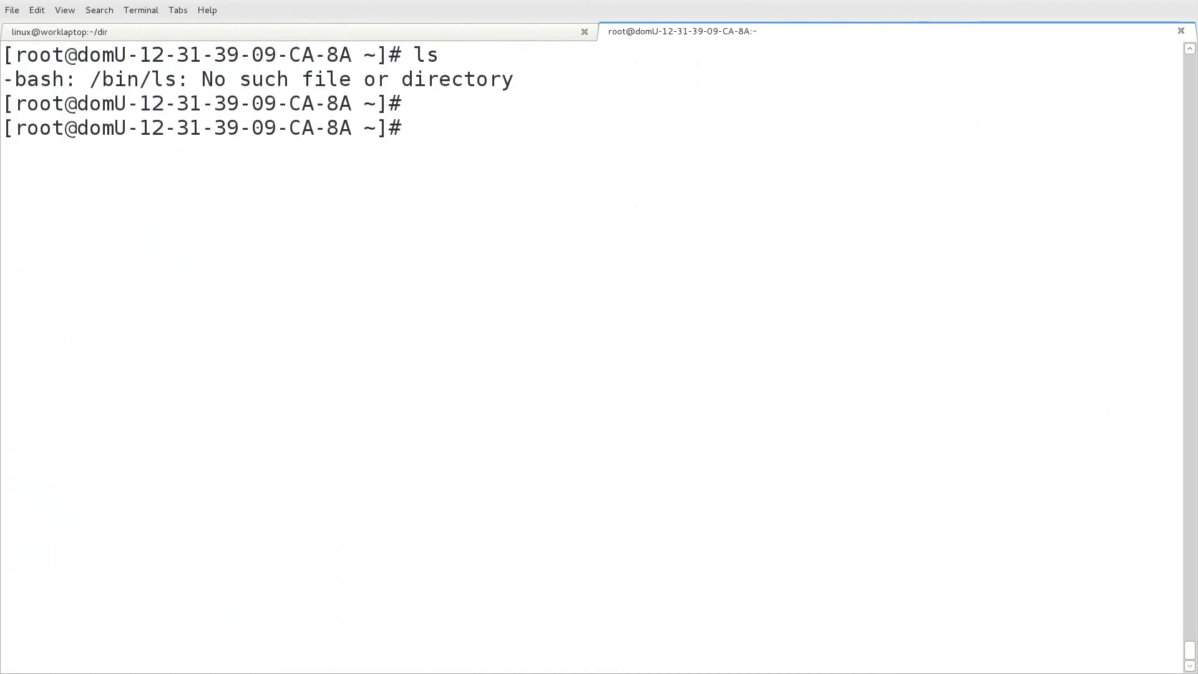
text(who)
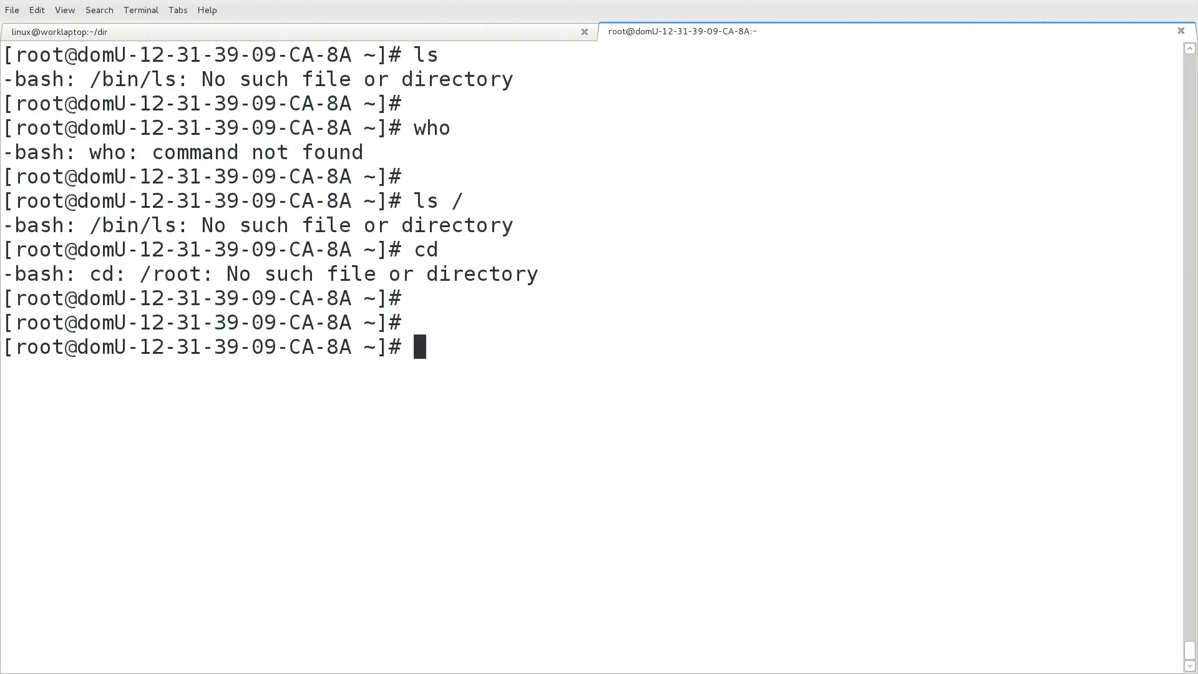
Leave the comment '#OMG!' at the prompt
text(#)
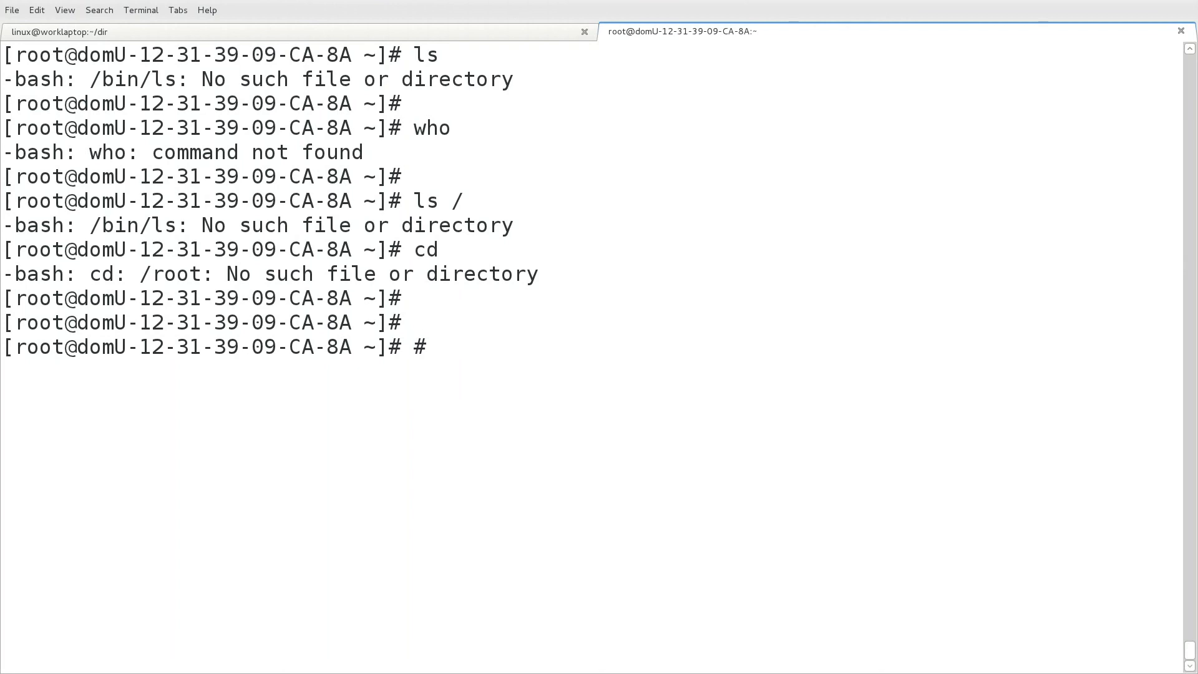
text(OMG!)
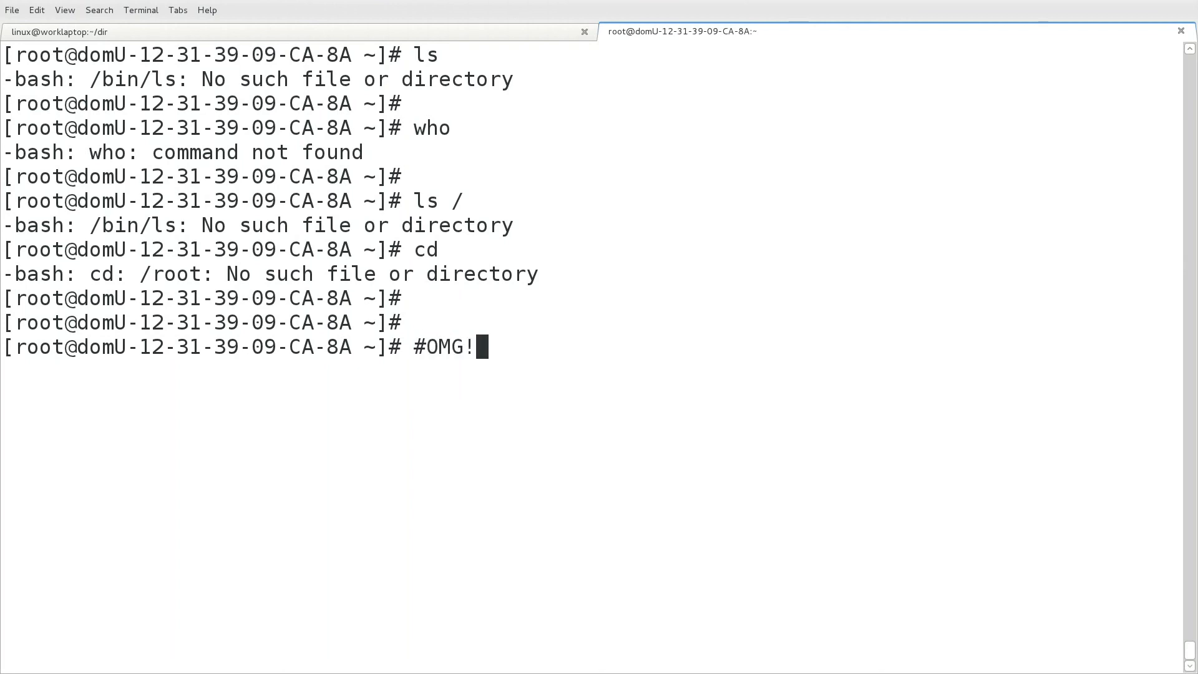